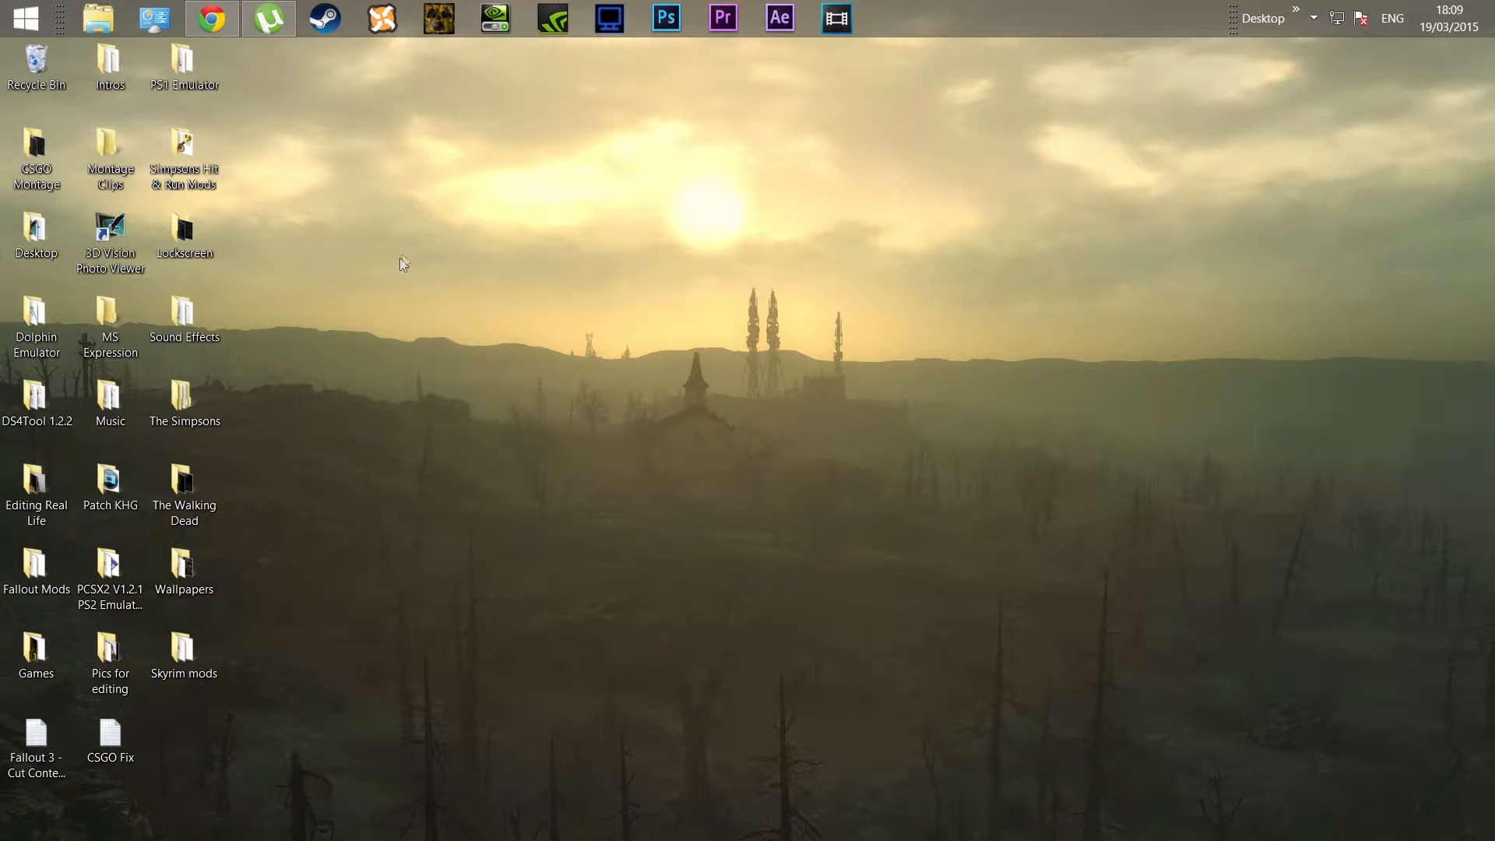
mouse_move(381, 259)
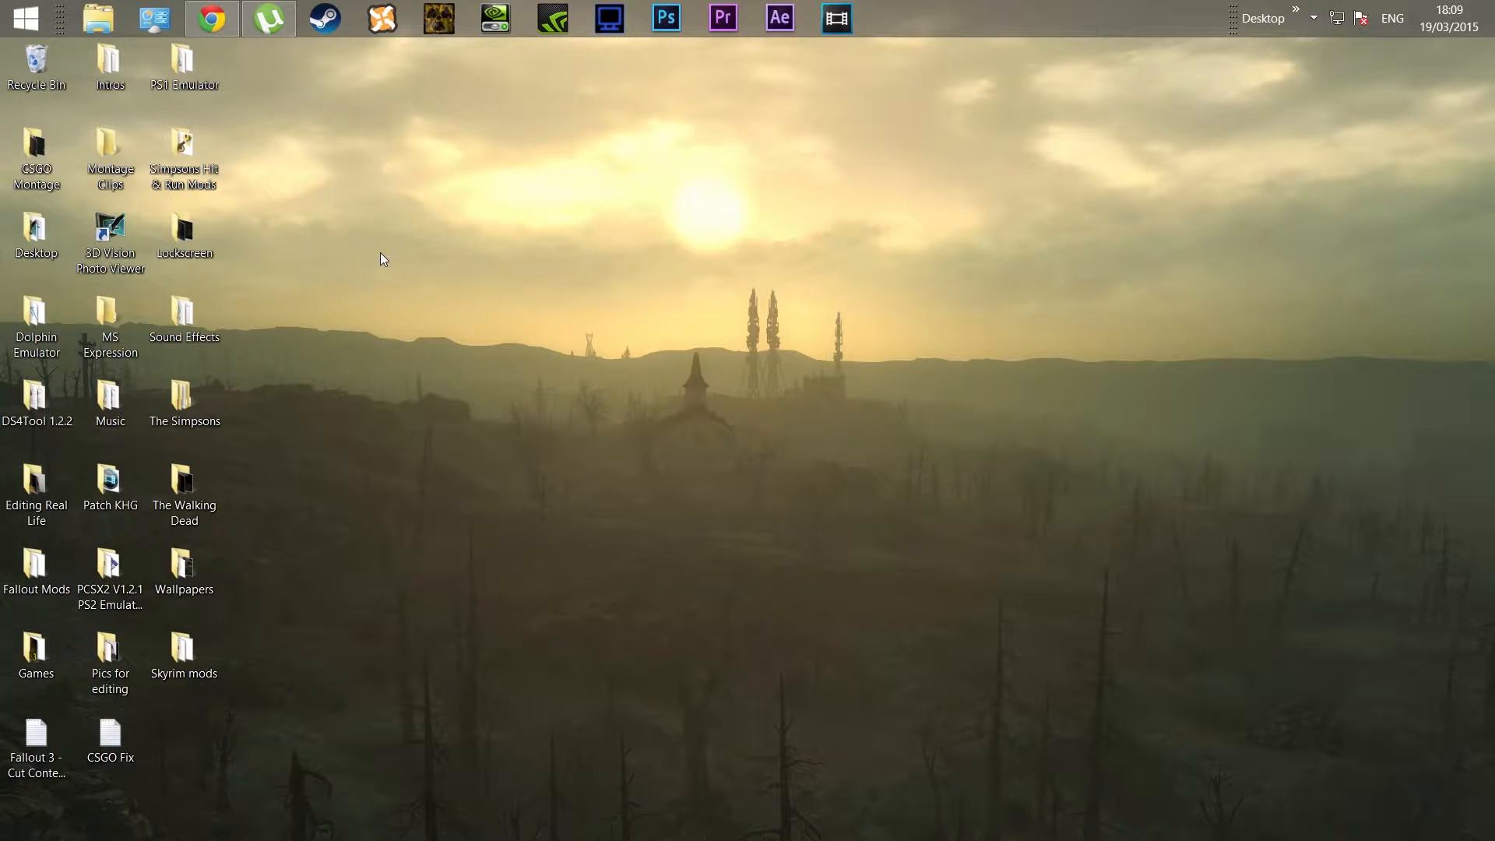
mouse_move(377, 277)
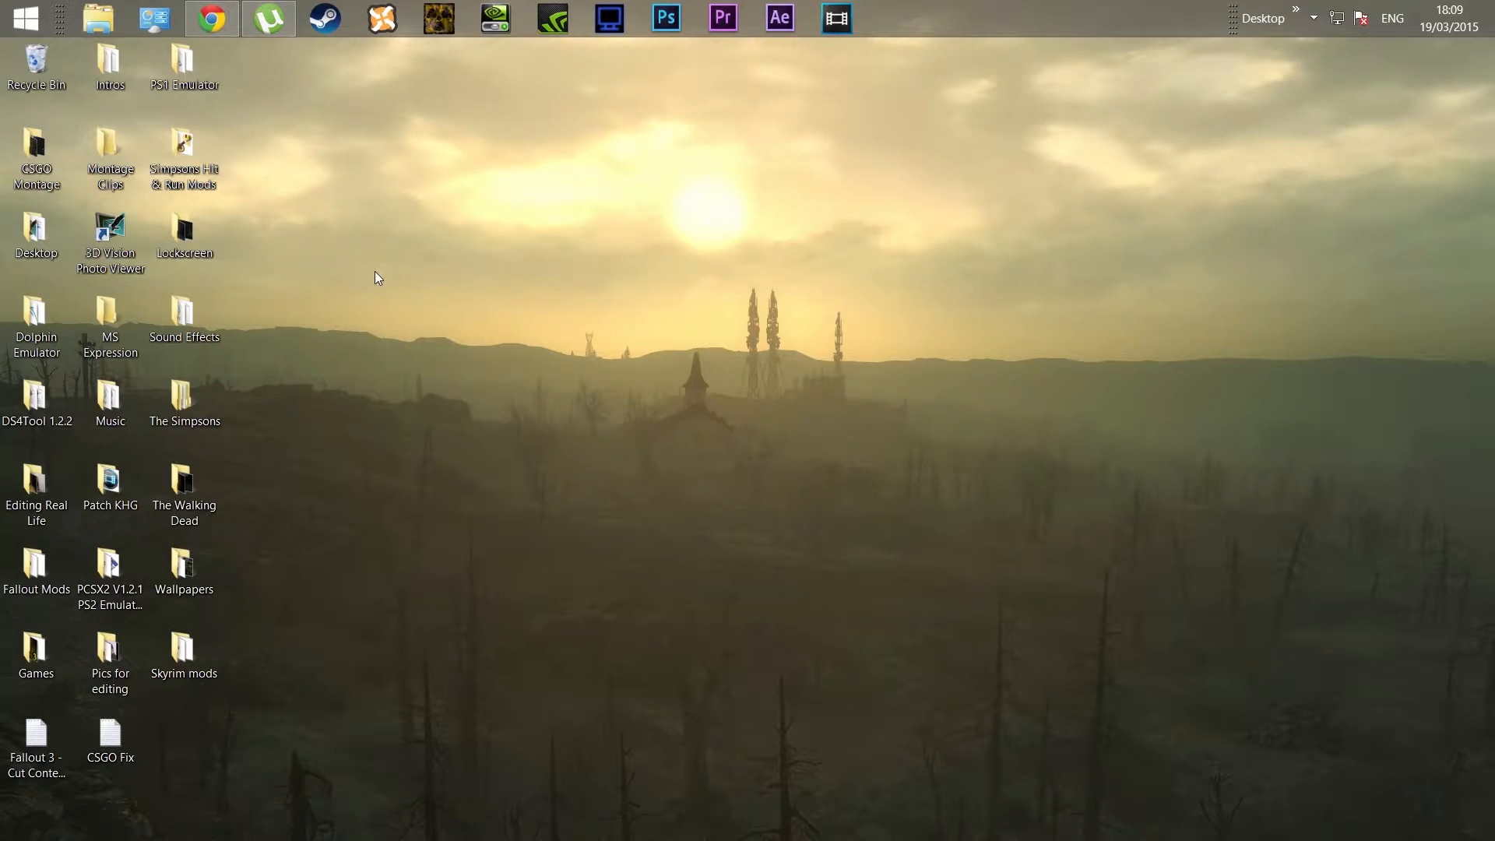
mouse_move(436, 346)
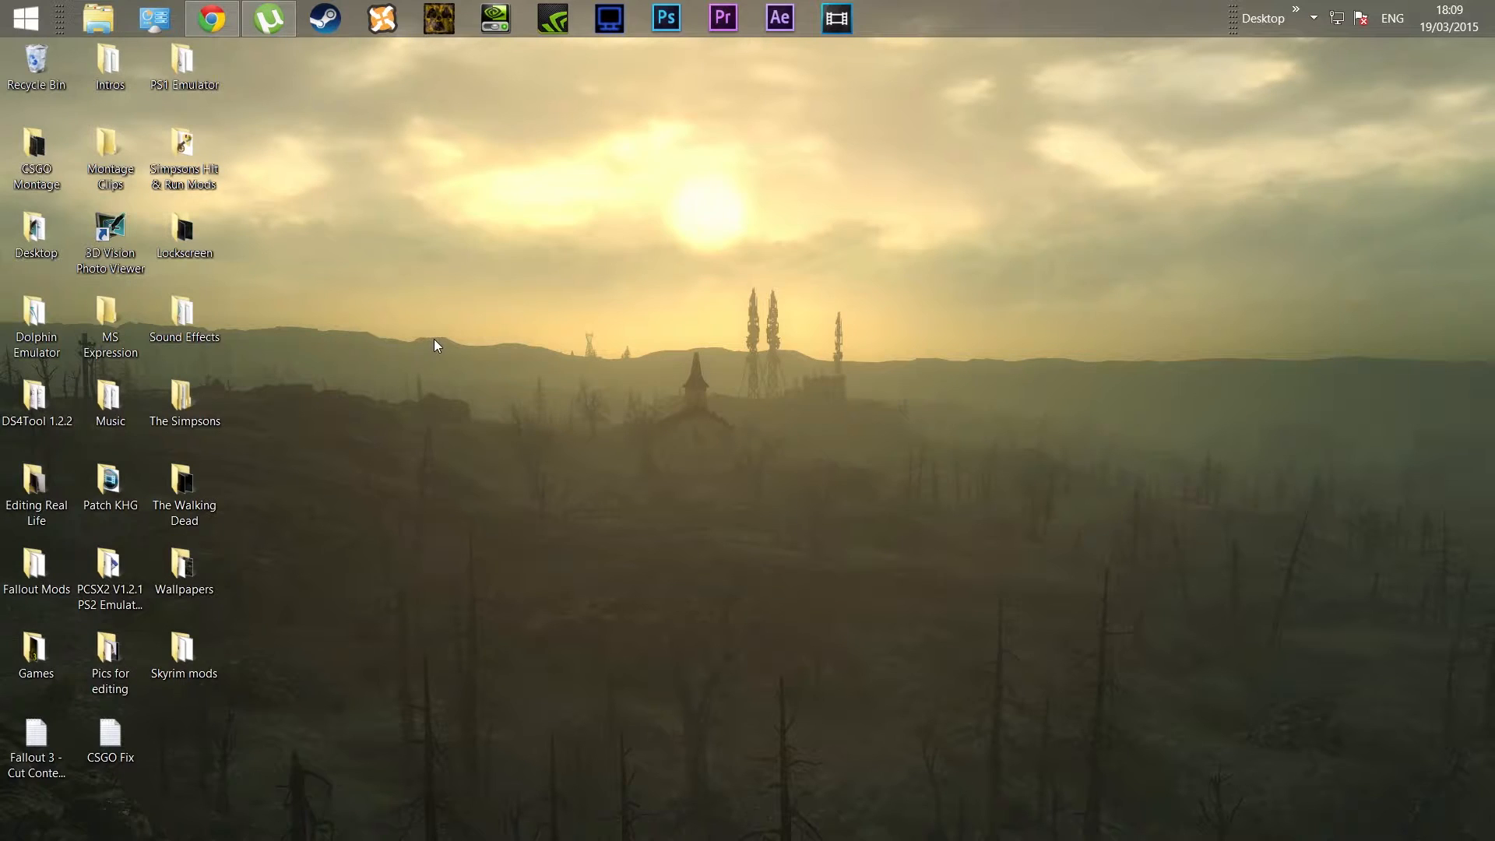
mouse_move(508, 355)
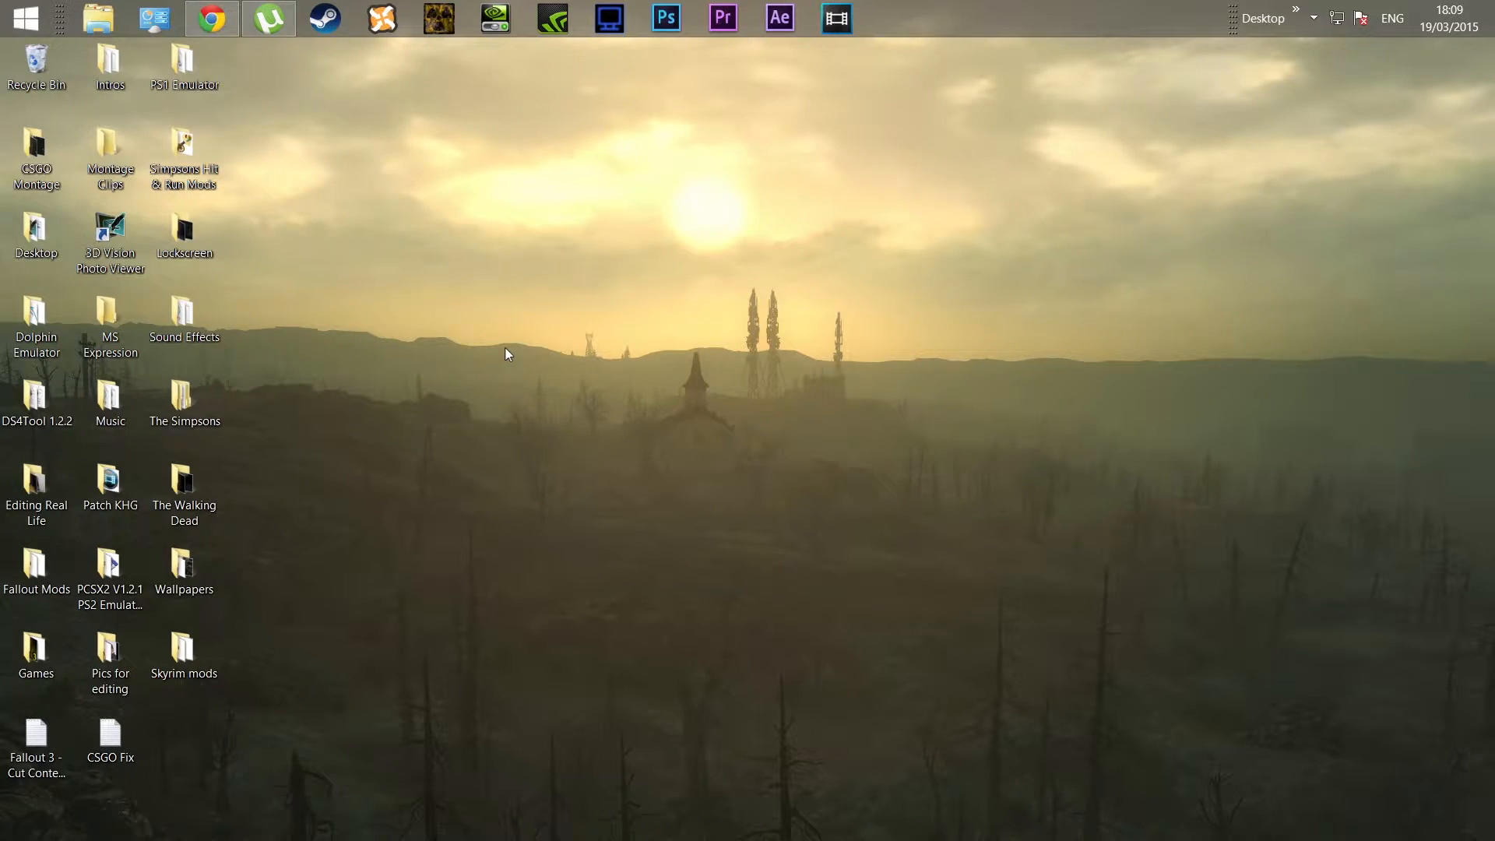
mouse_move(560, 381)
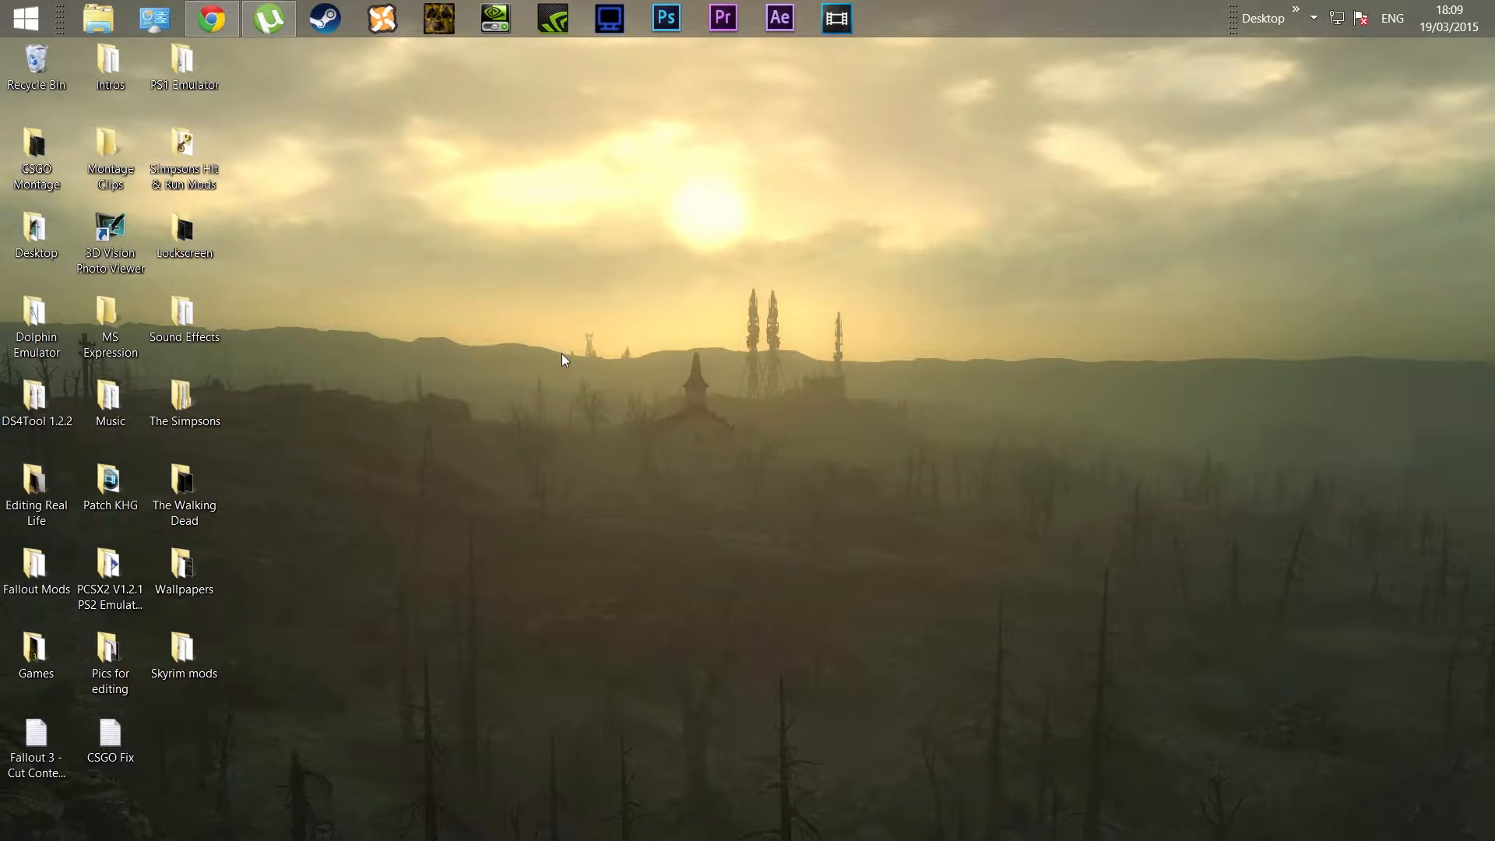
mouse_move(515, 354)
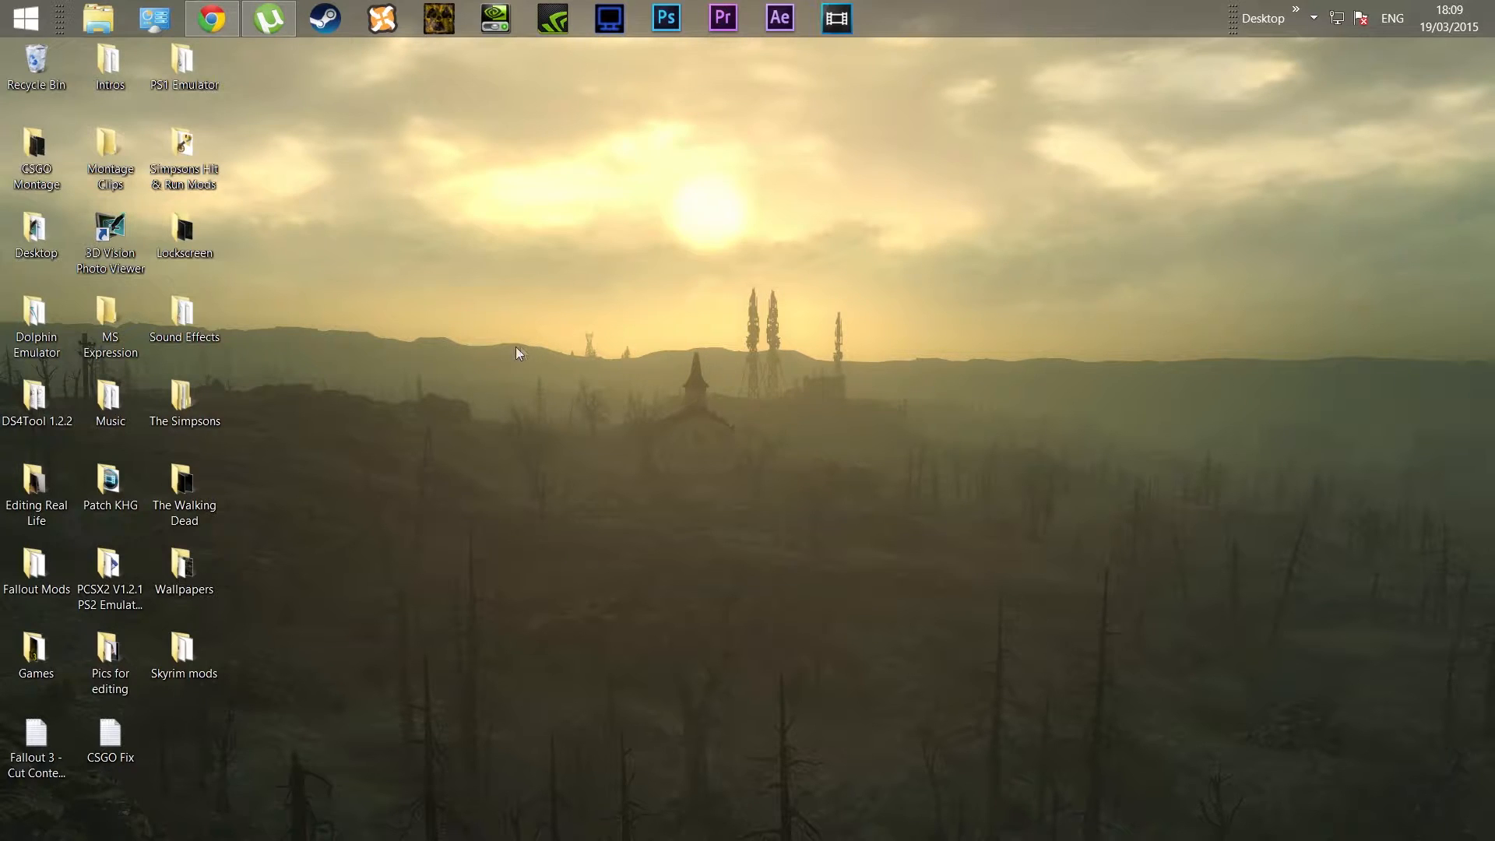
mouse_move(428, 348)
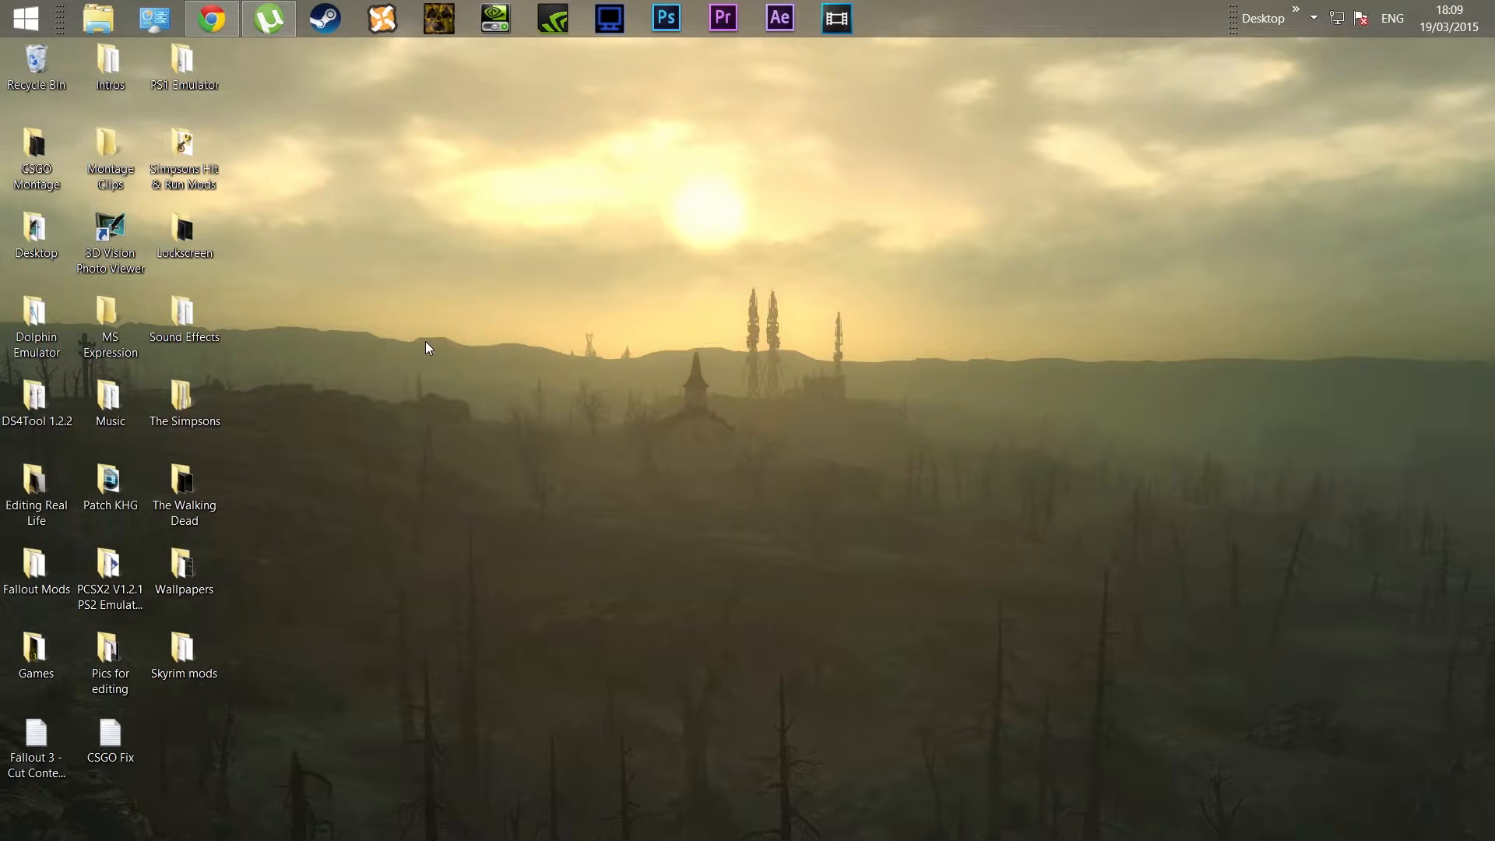
mouse_move(416, 354)
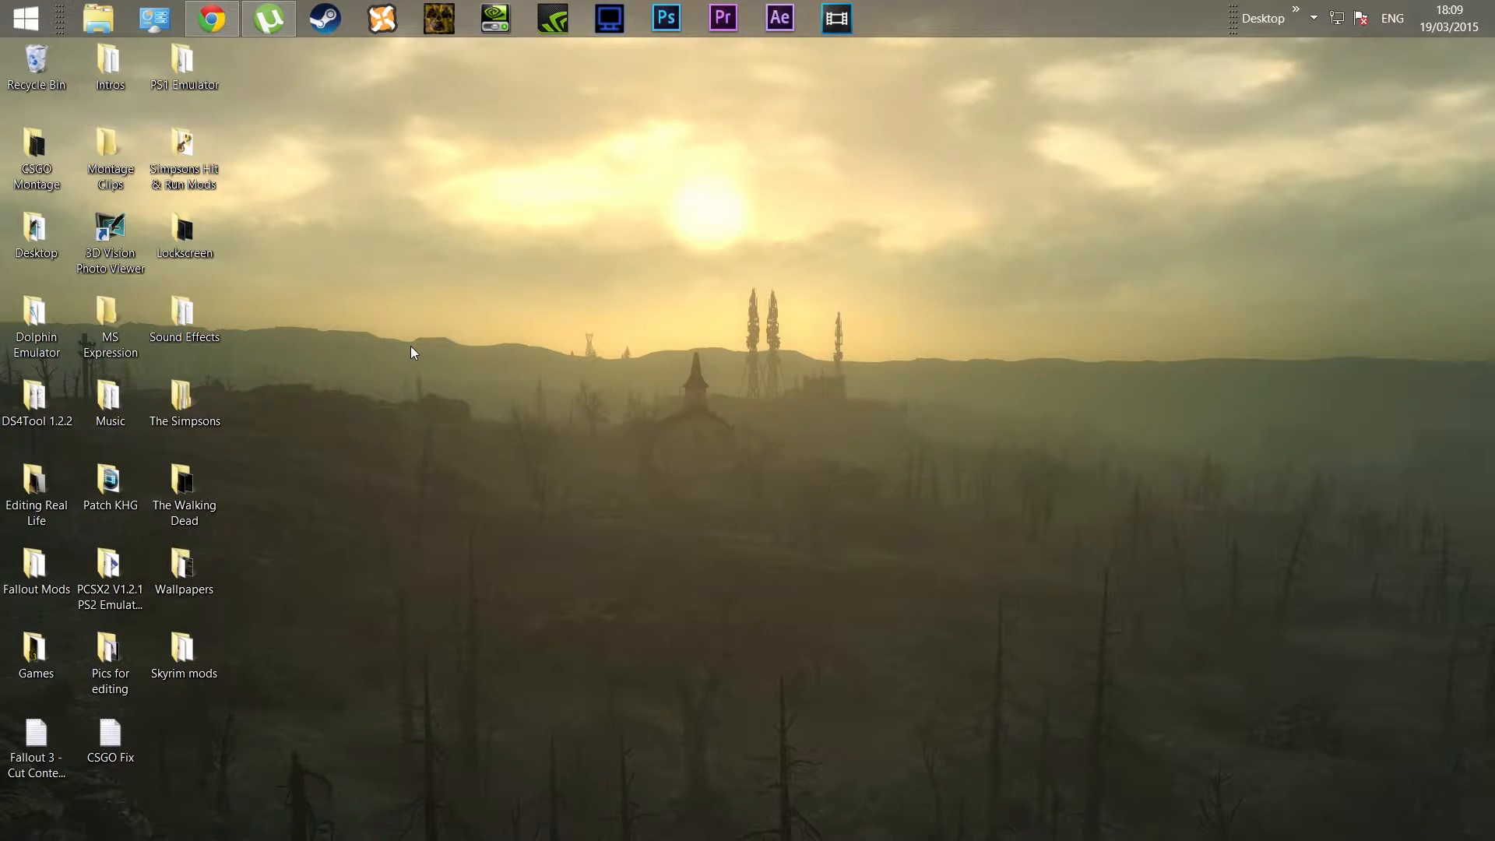
mouse_move(334, 283)
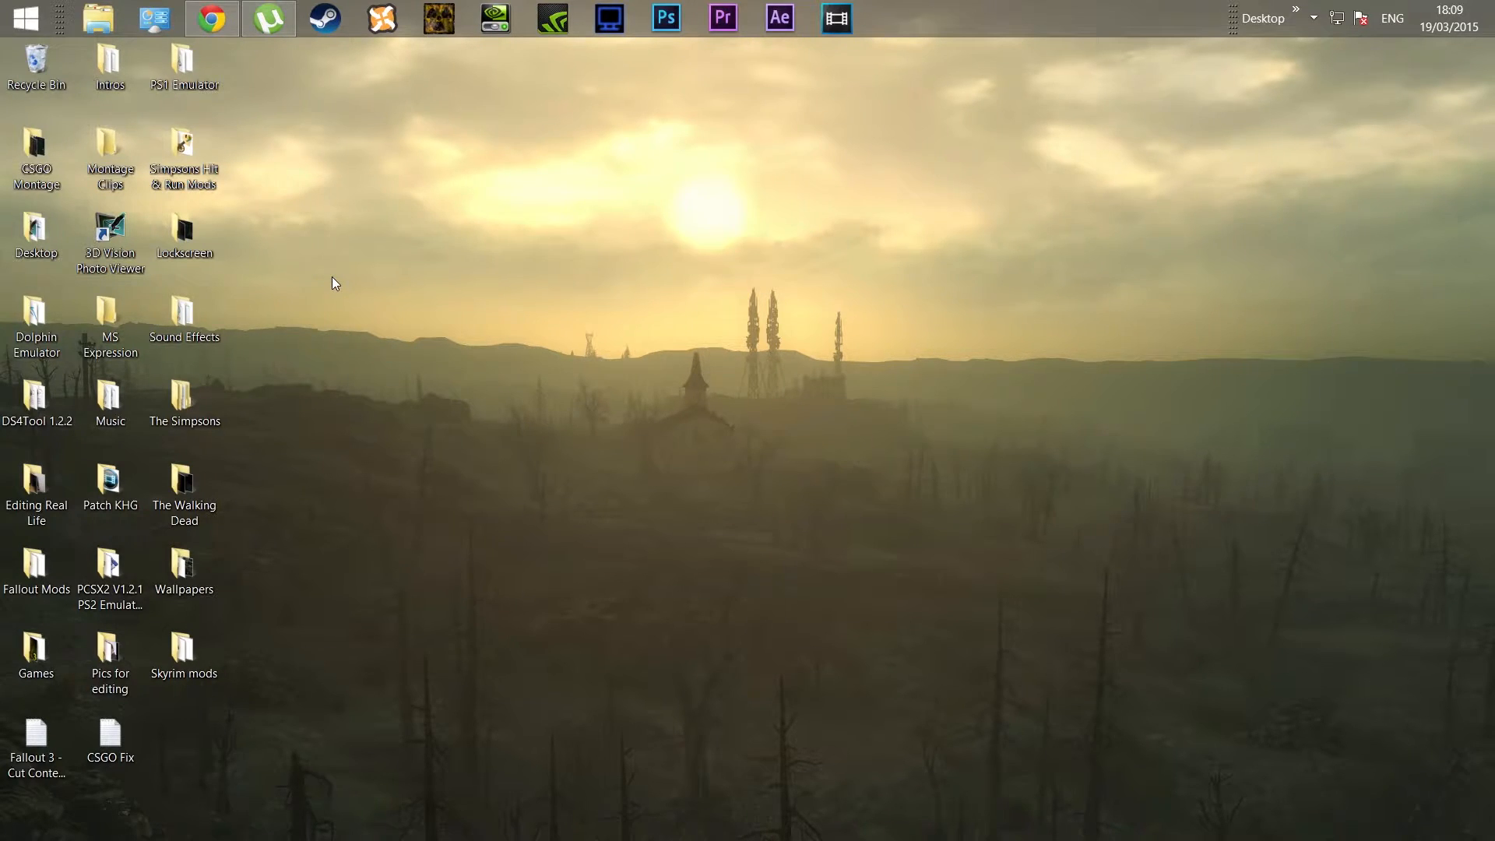
mouse_move(280, 219)
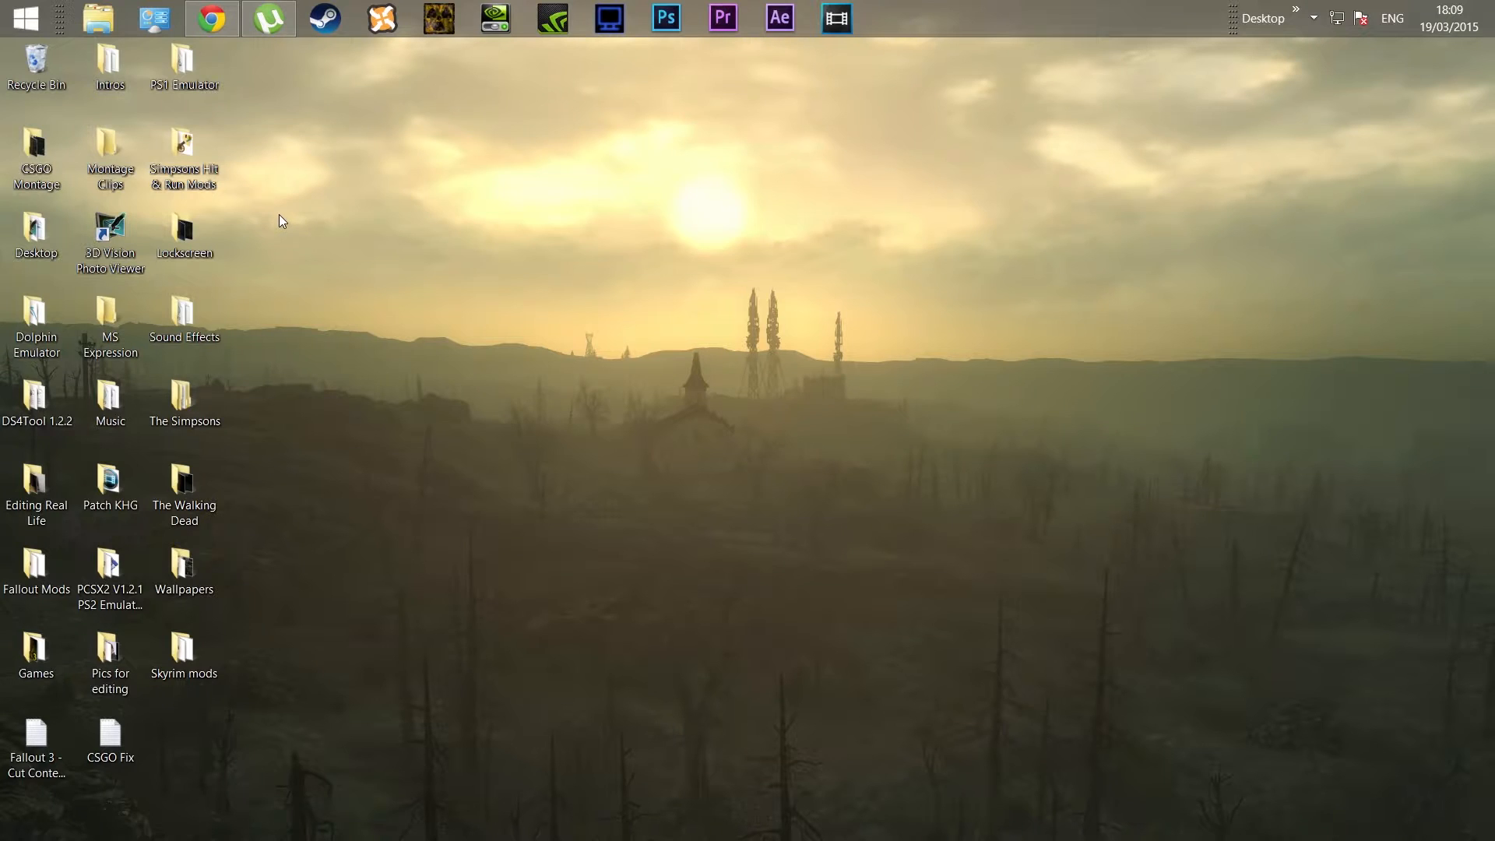
mouse_move(248, 76)
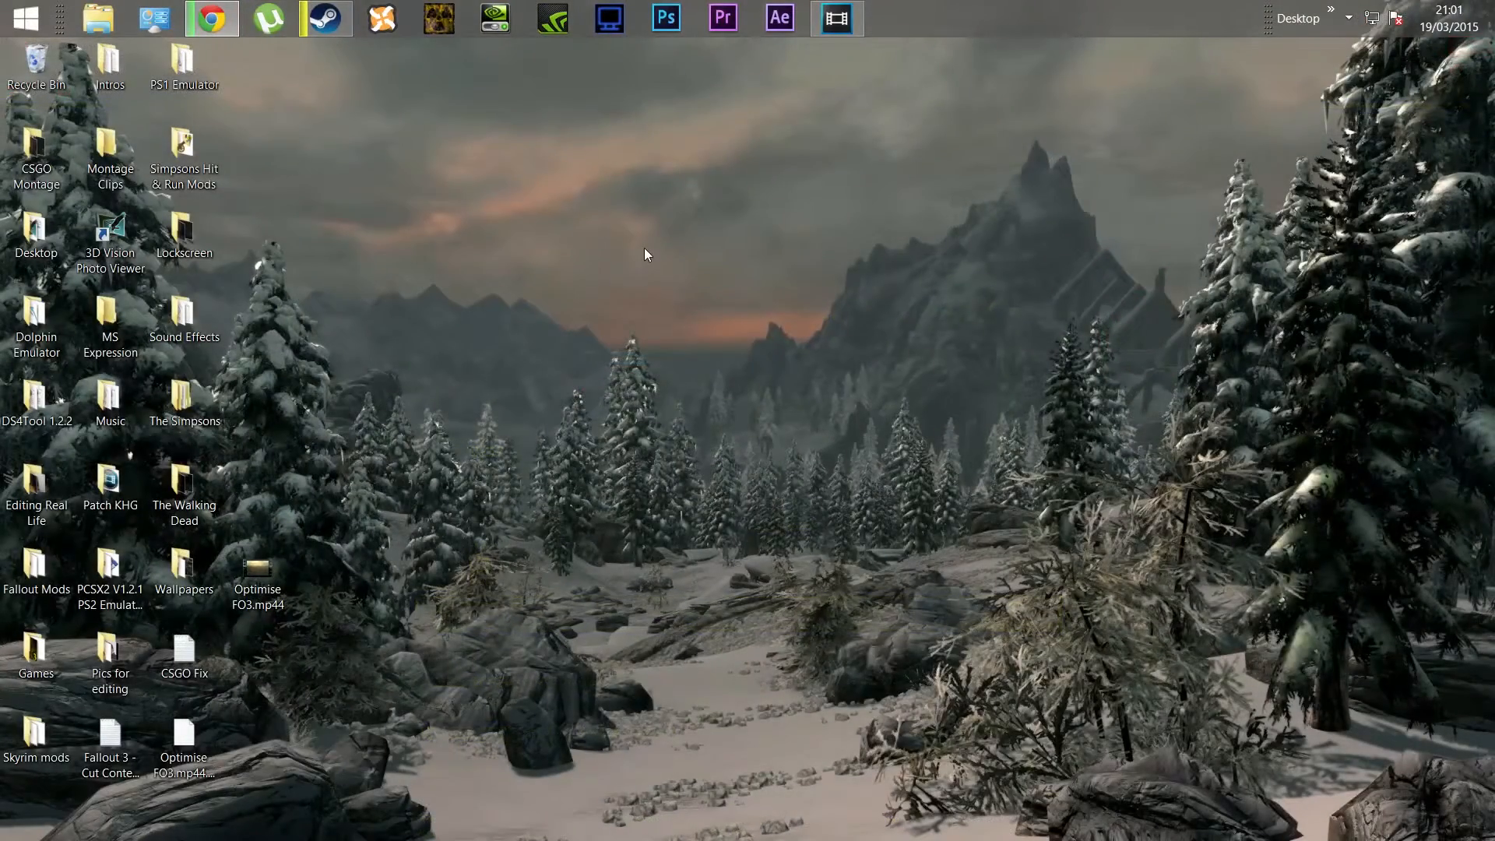
mouse_move(372, 158)
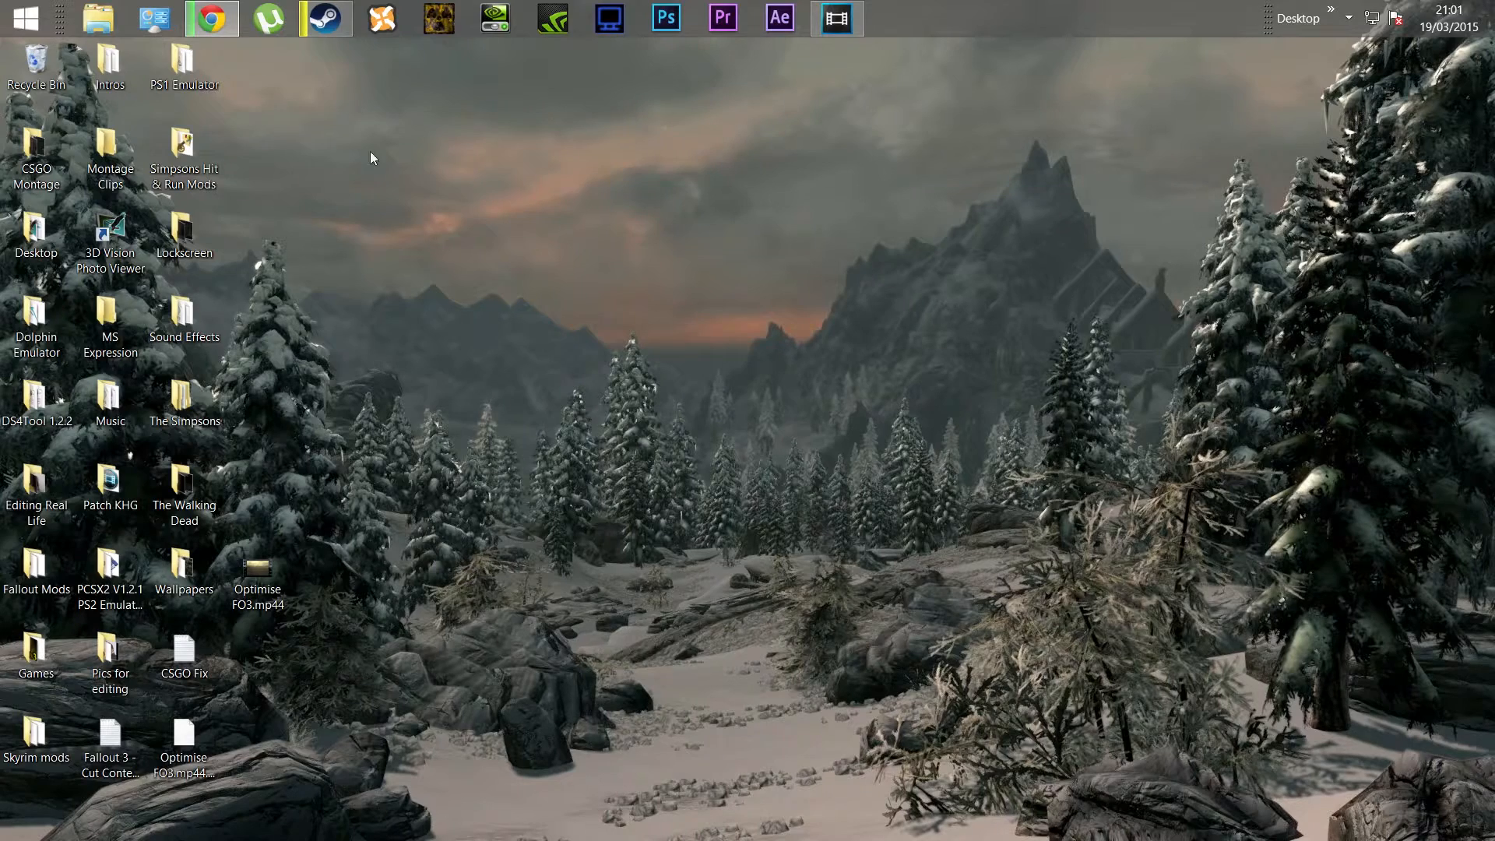
Open Fallout.ini from Documents > My Games > Fallout3 in Notepad
click(93, 16)
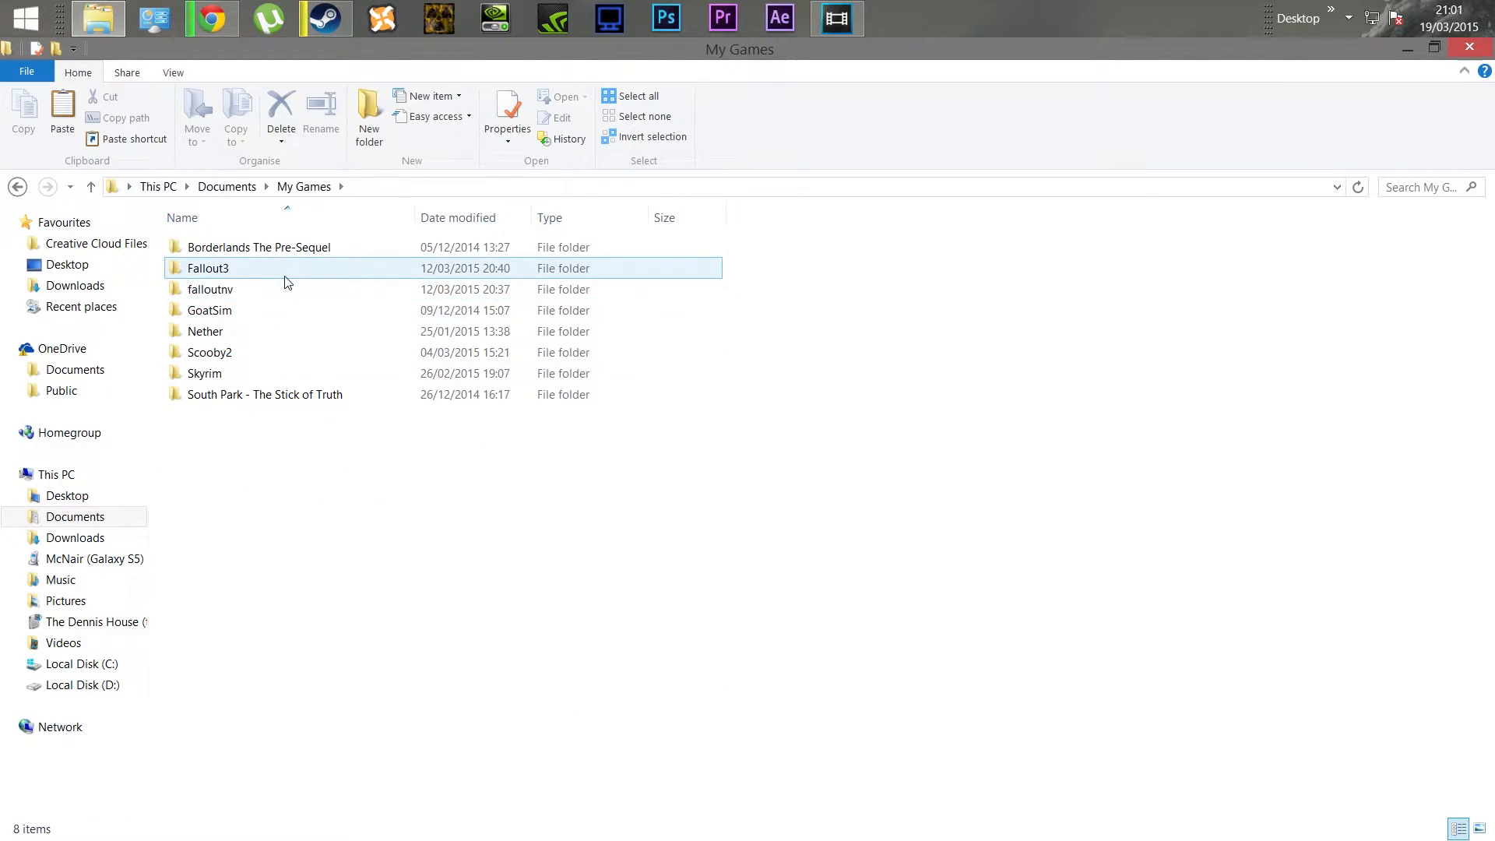
double_click(207, 268)
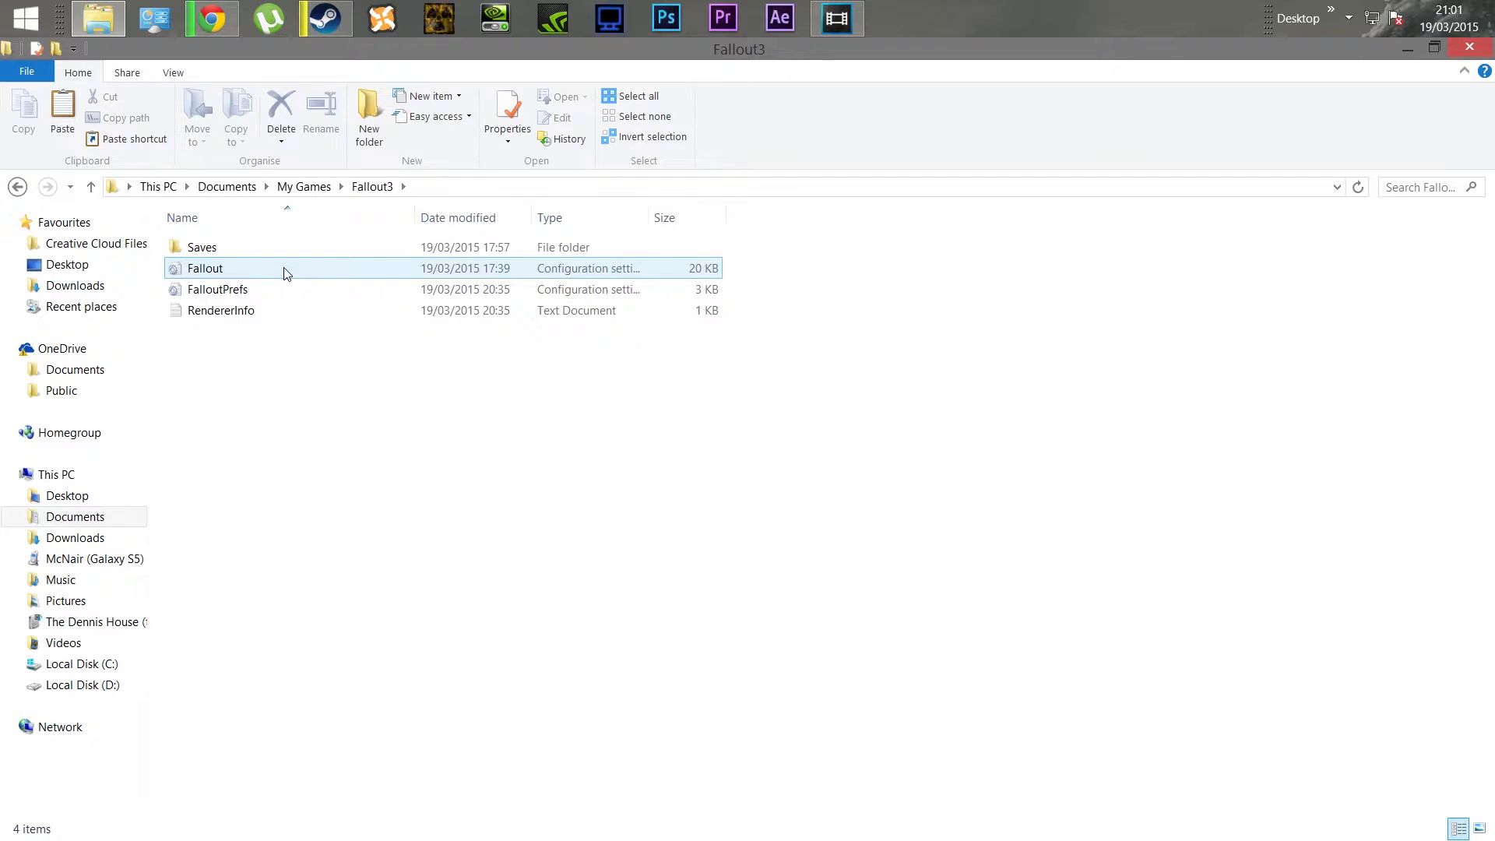
double_click(206, 268)
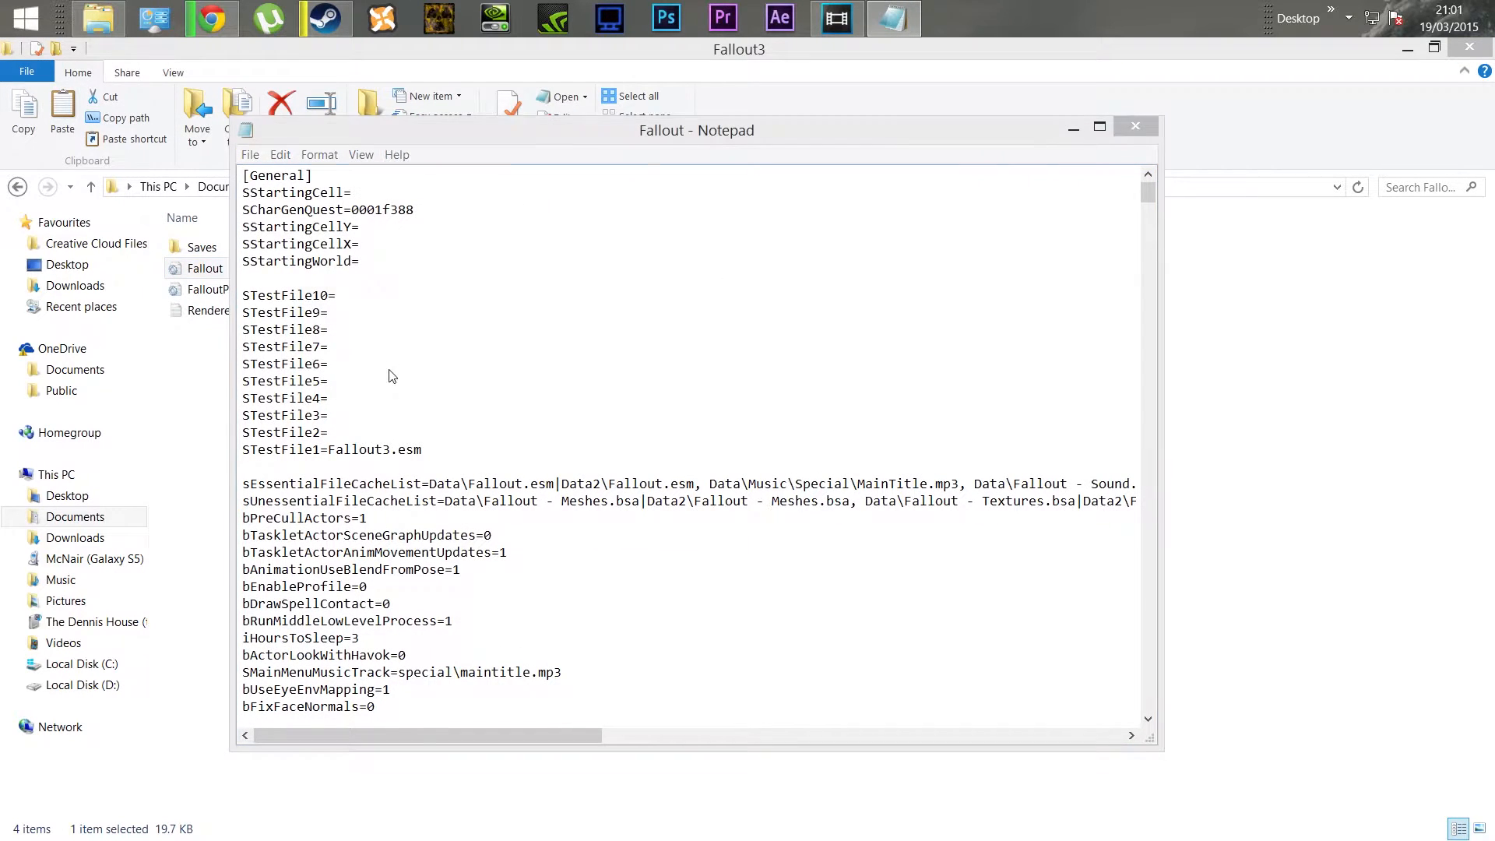
Search Fallout.ini for 'Threads' to find the iNumHWThreads=2 line
key(Ctrl+f)
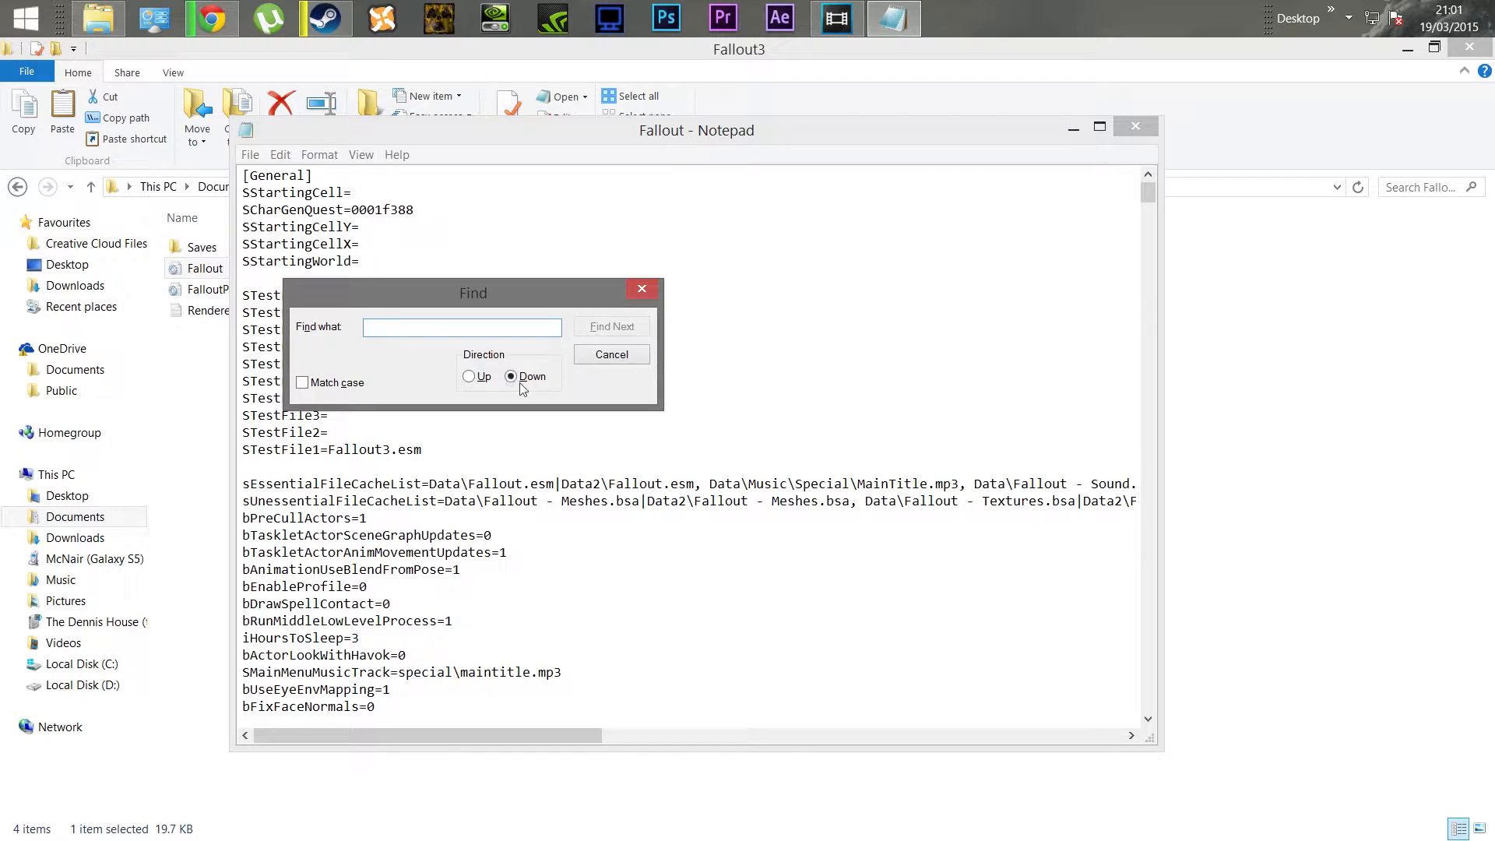
click(461, 327)
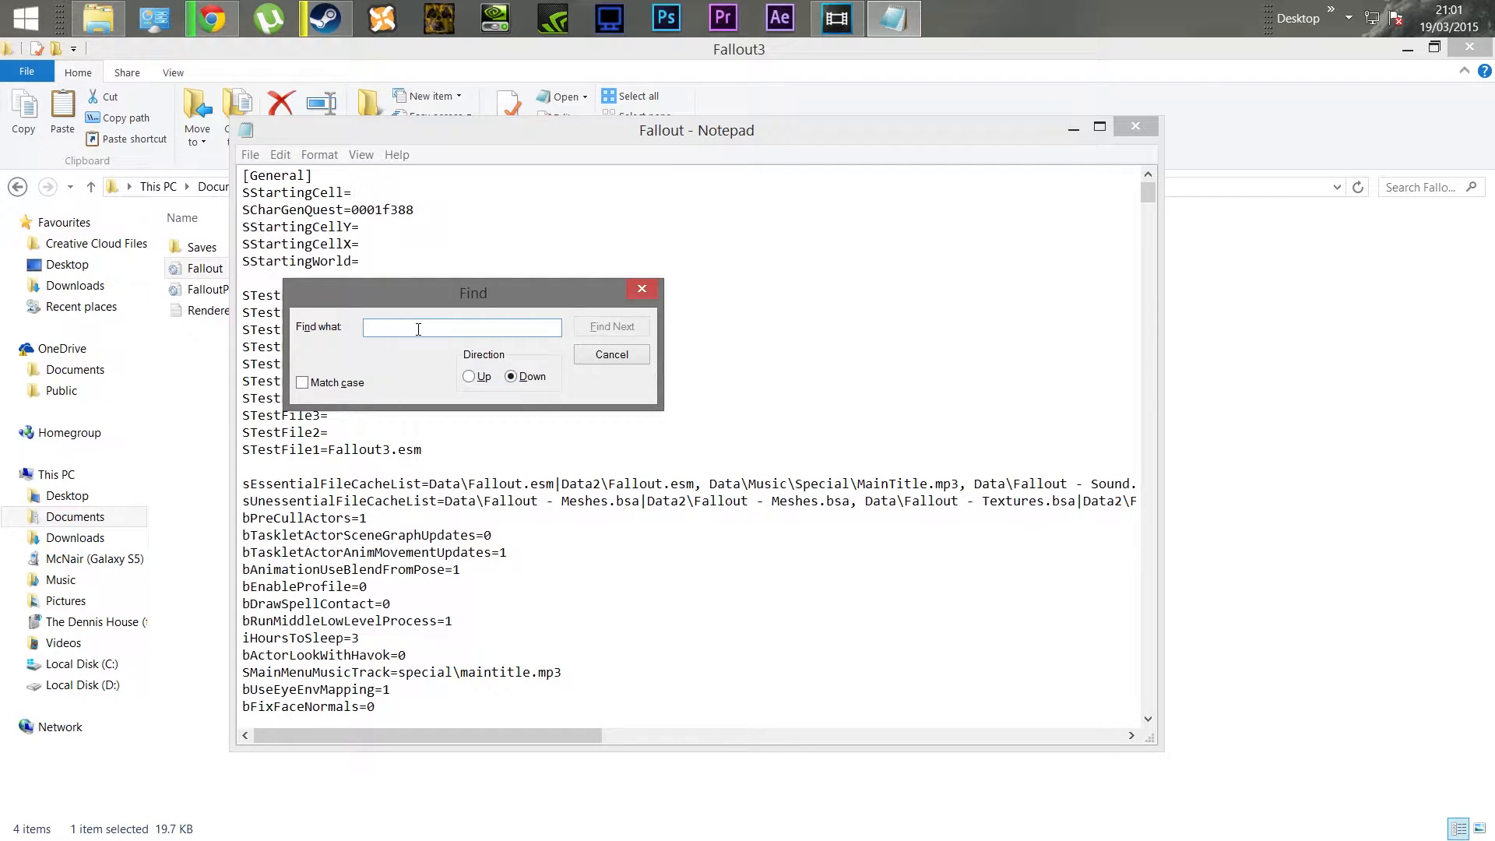
text(Thre)
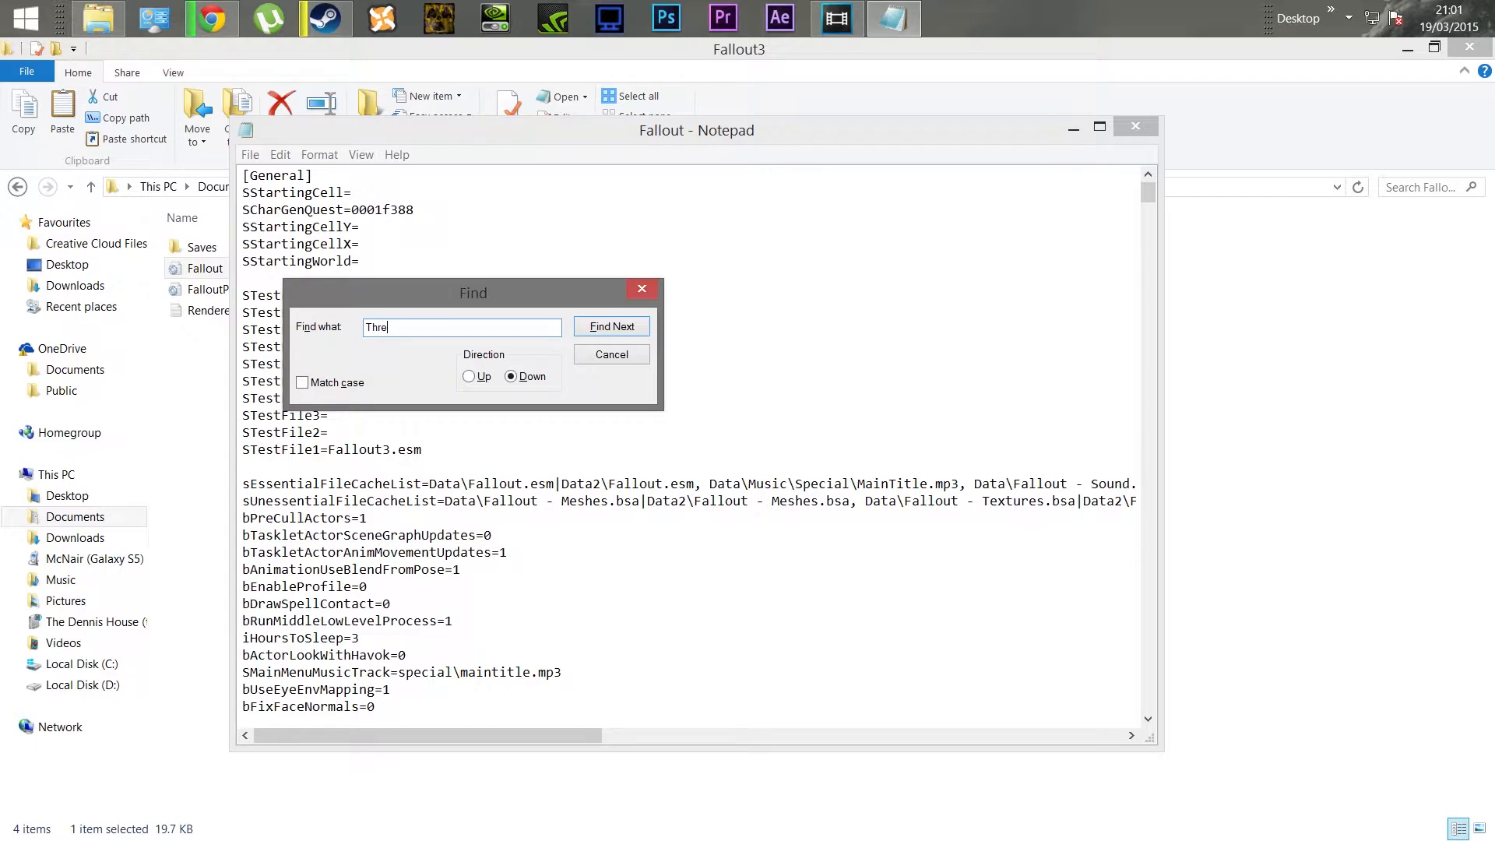
click(611, 326)
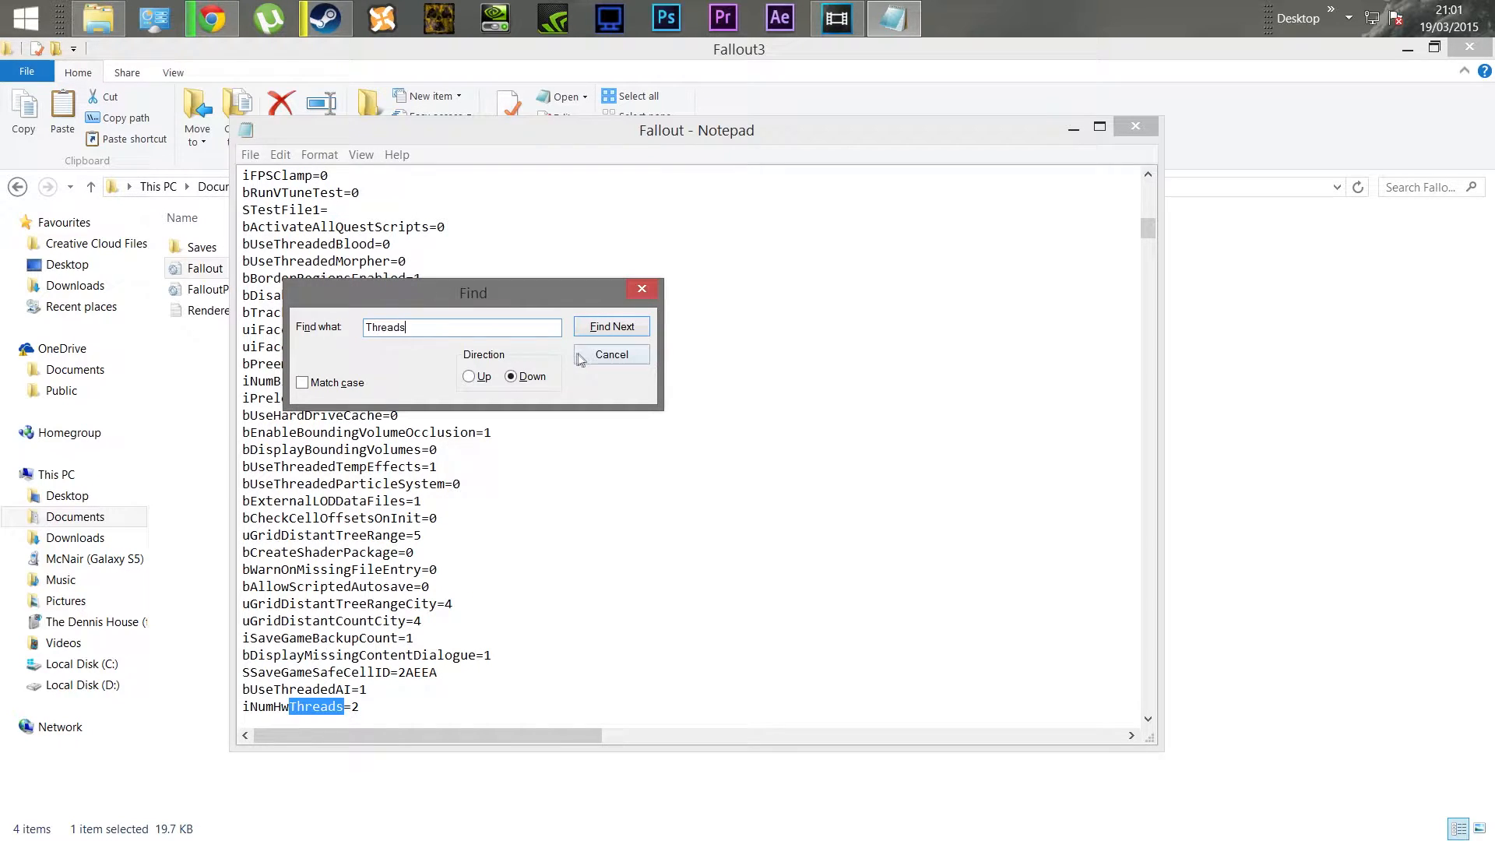
click(612, 355)
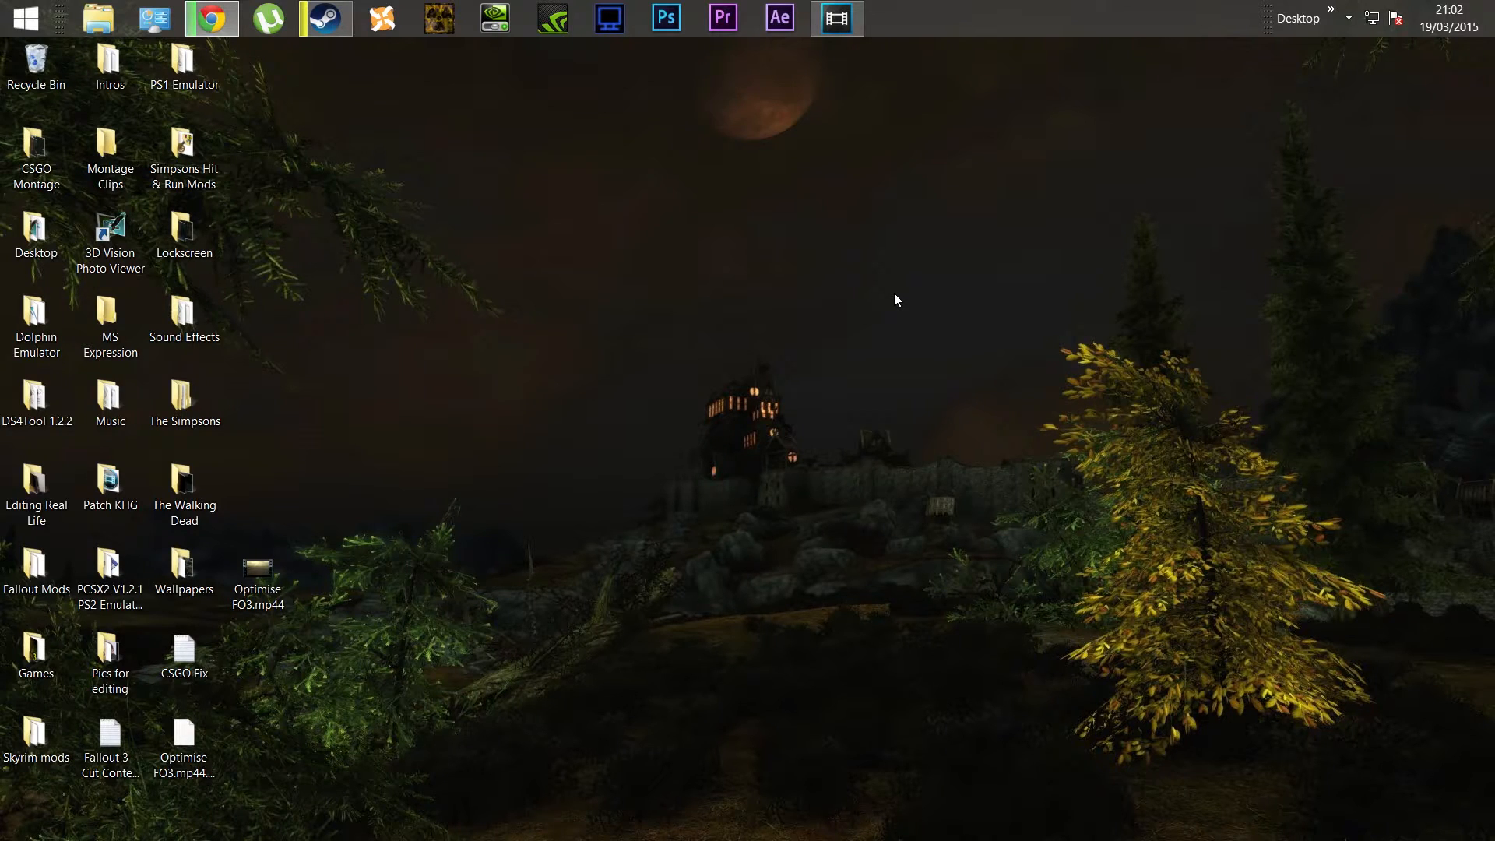
mouse_move(823, 314)
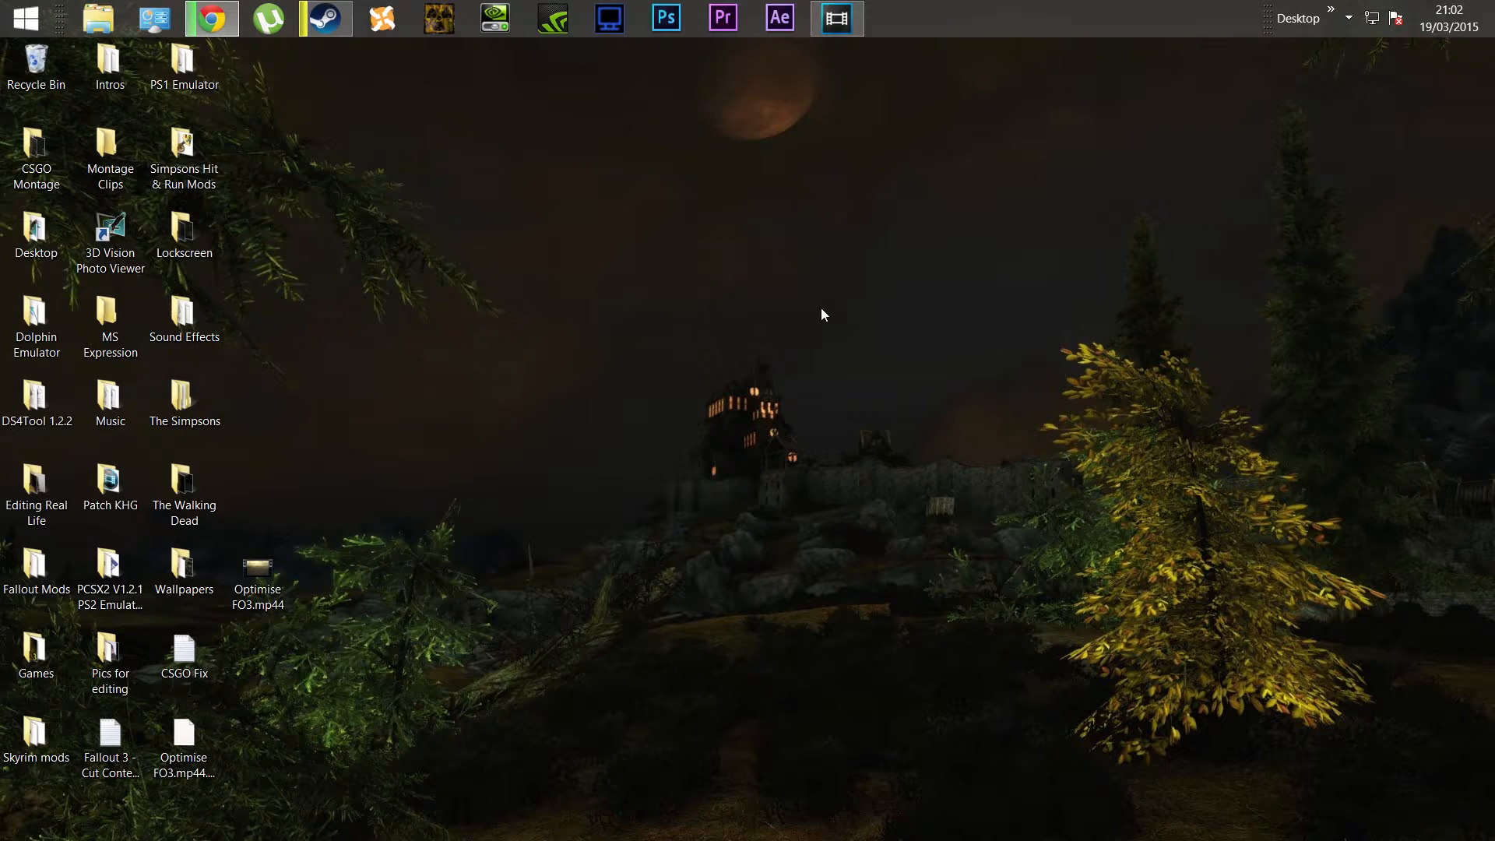
mouse_move(582, 449)
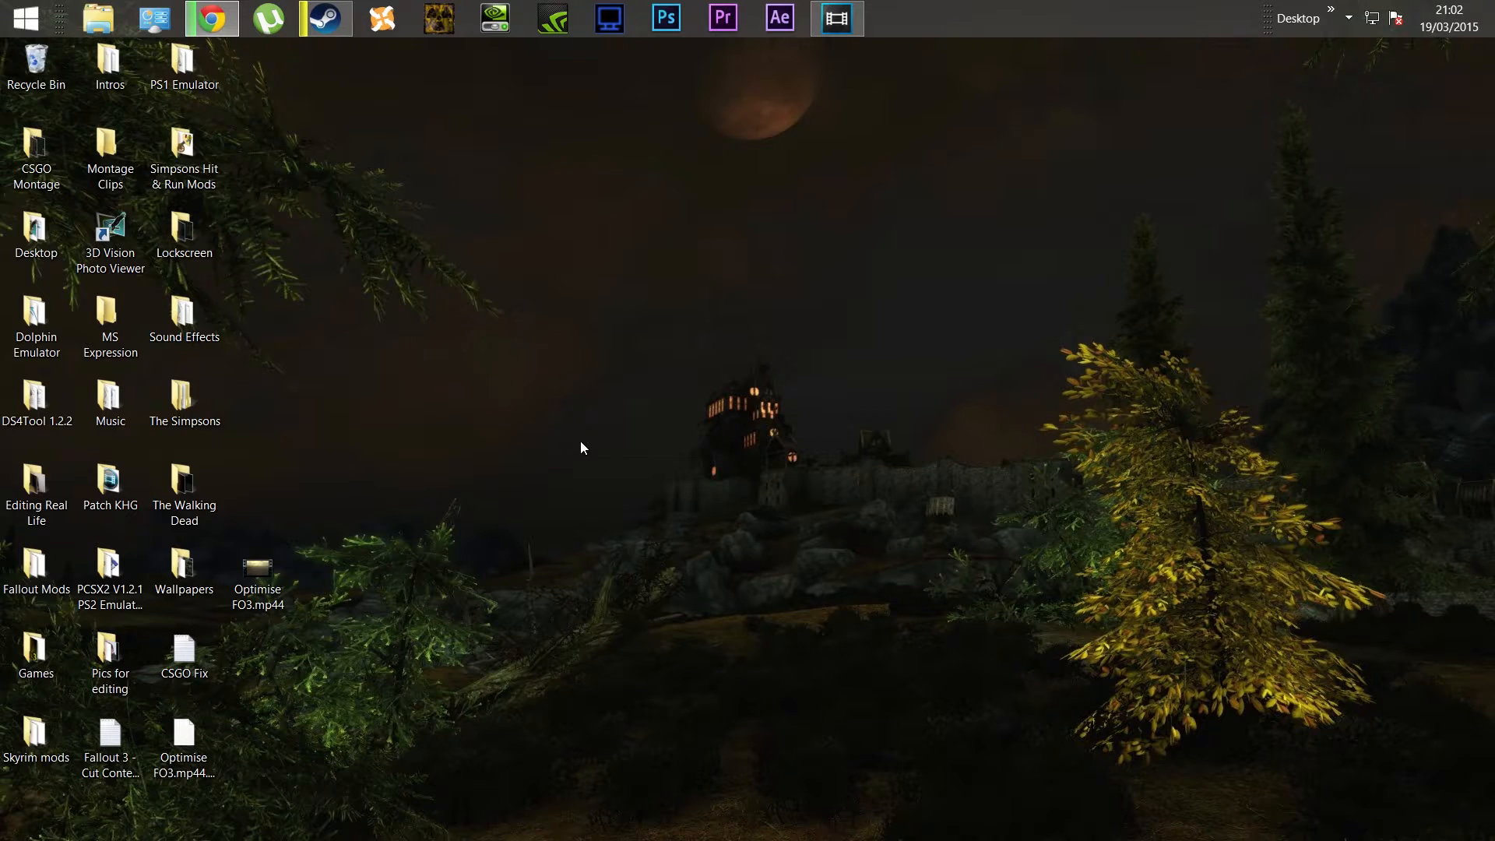
mouse_move(423, 408)
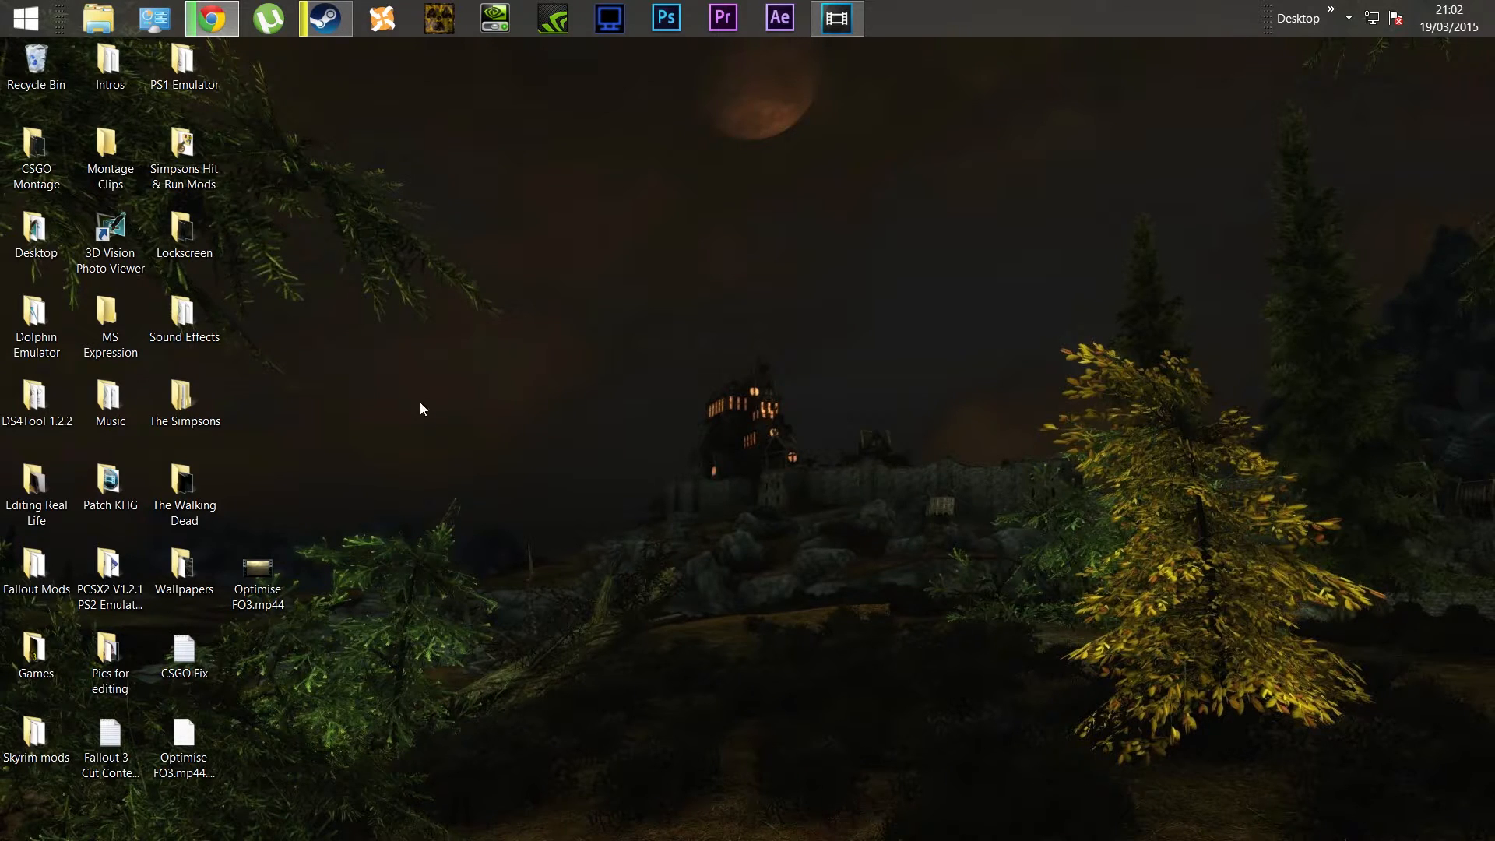
mouse_move(444, 439)
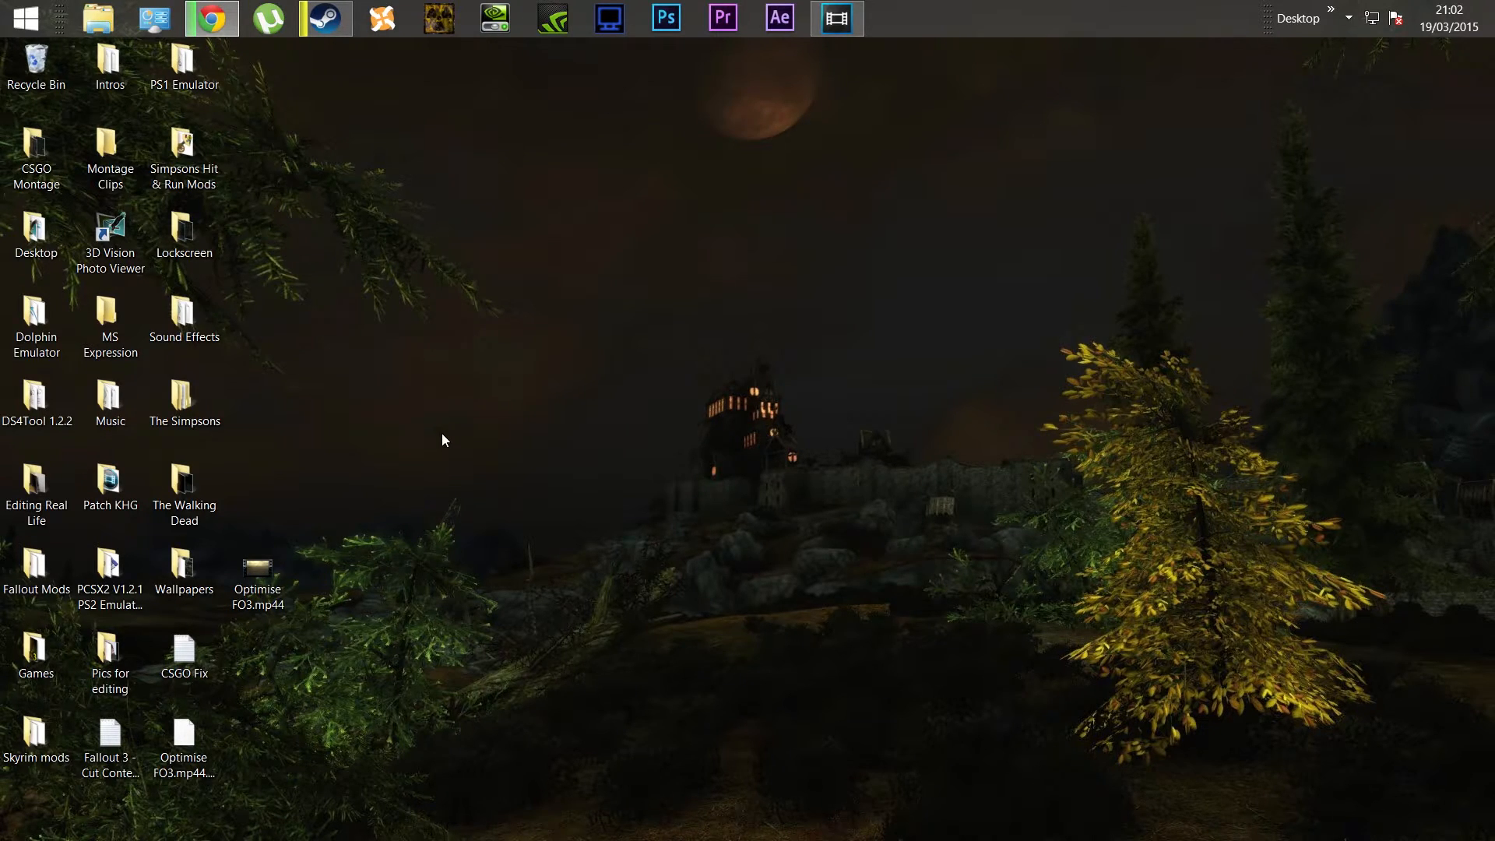
mouse_move(516, 239)
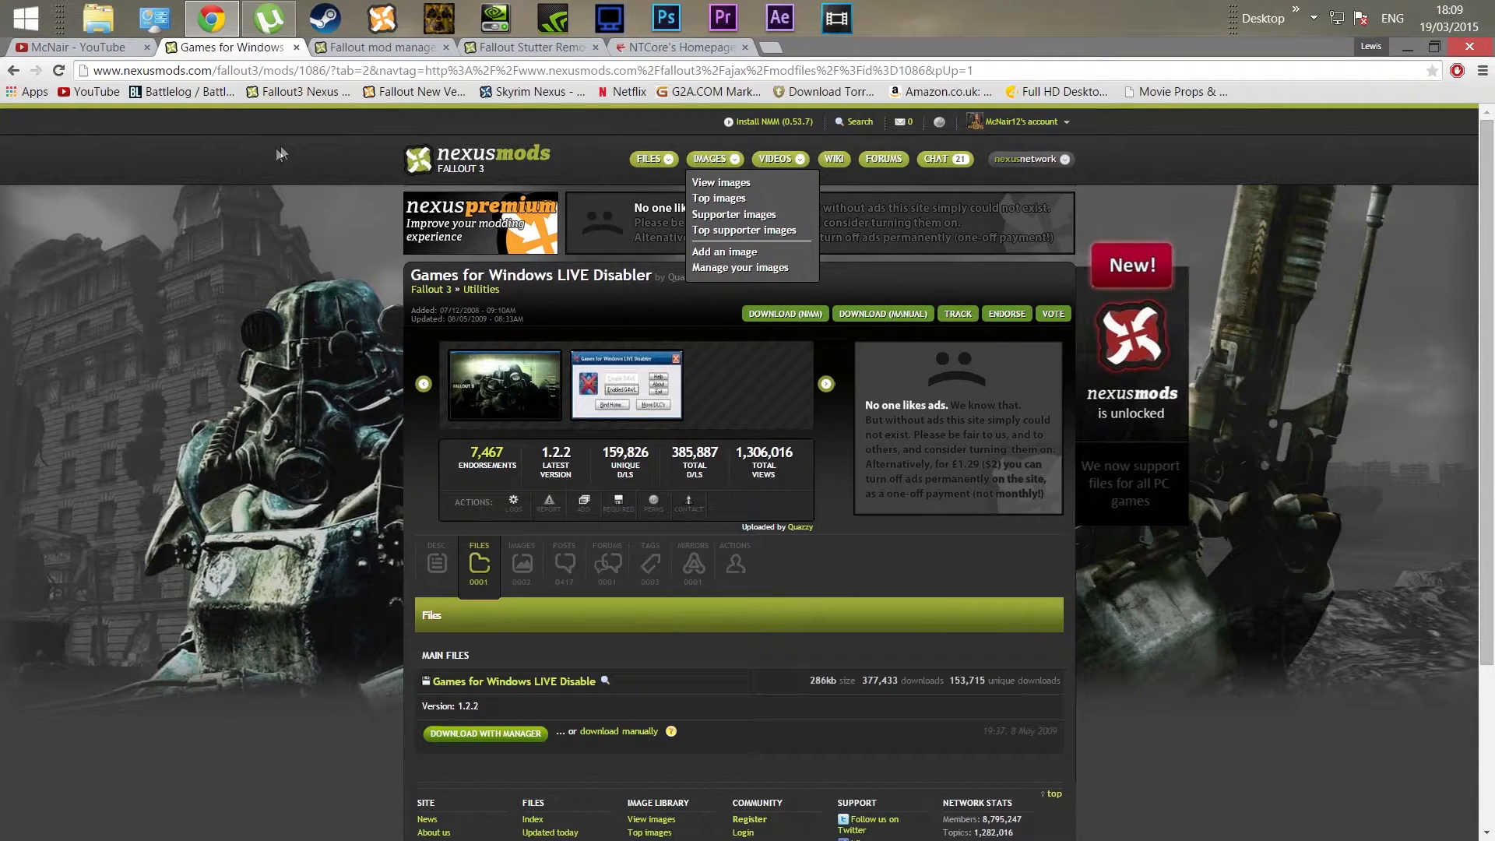
mouse_move(253, 61)
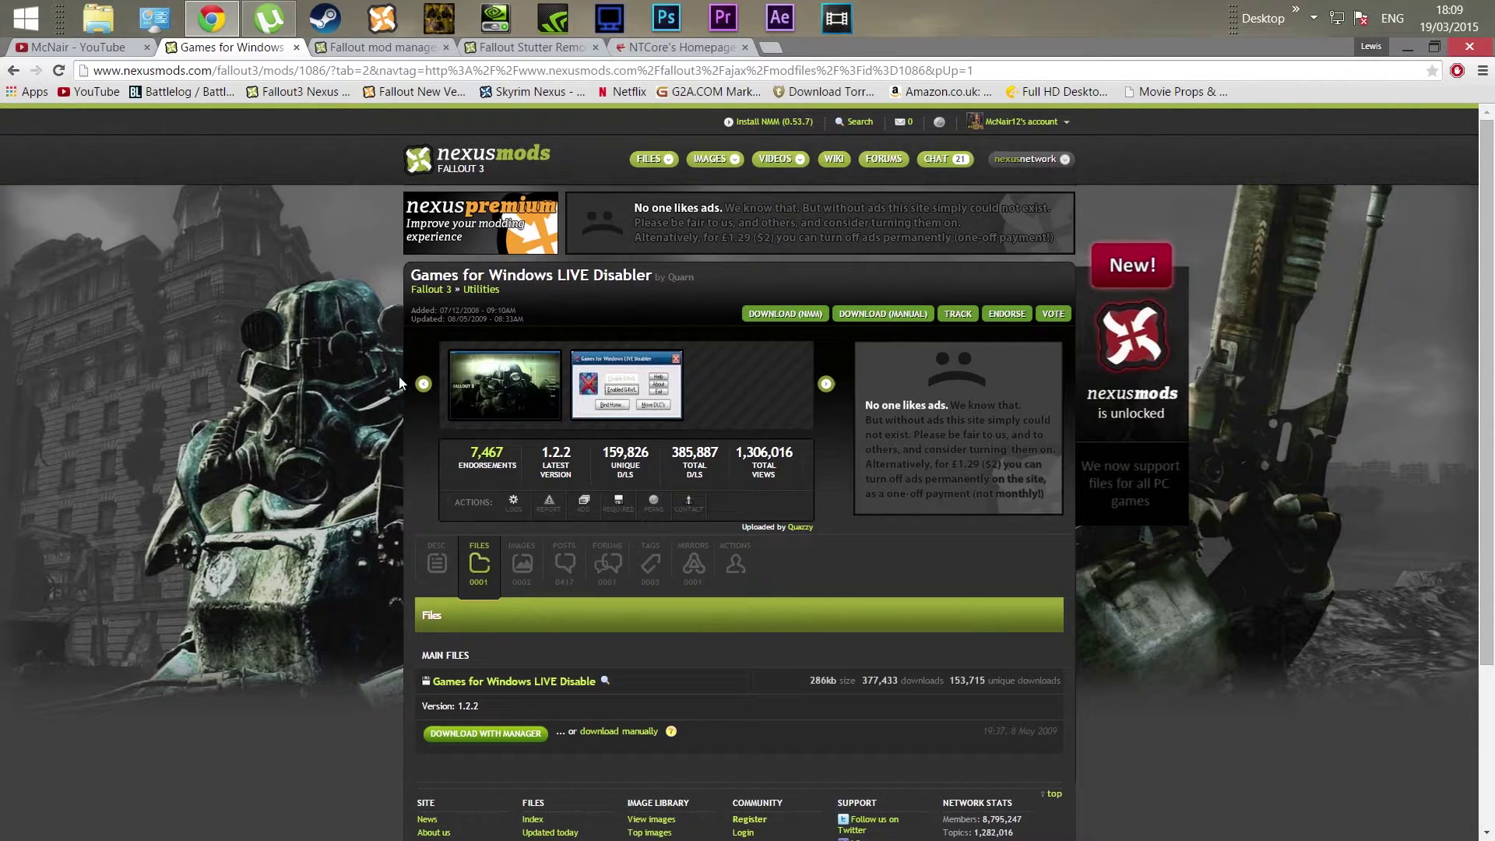
mouse_move(351, 387)
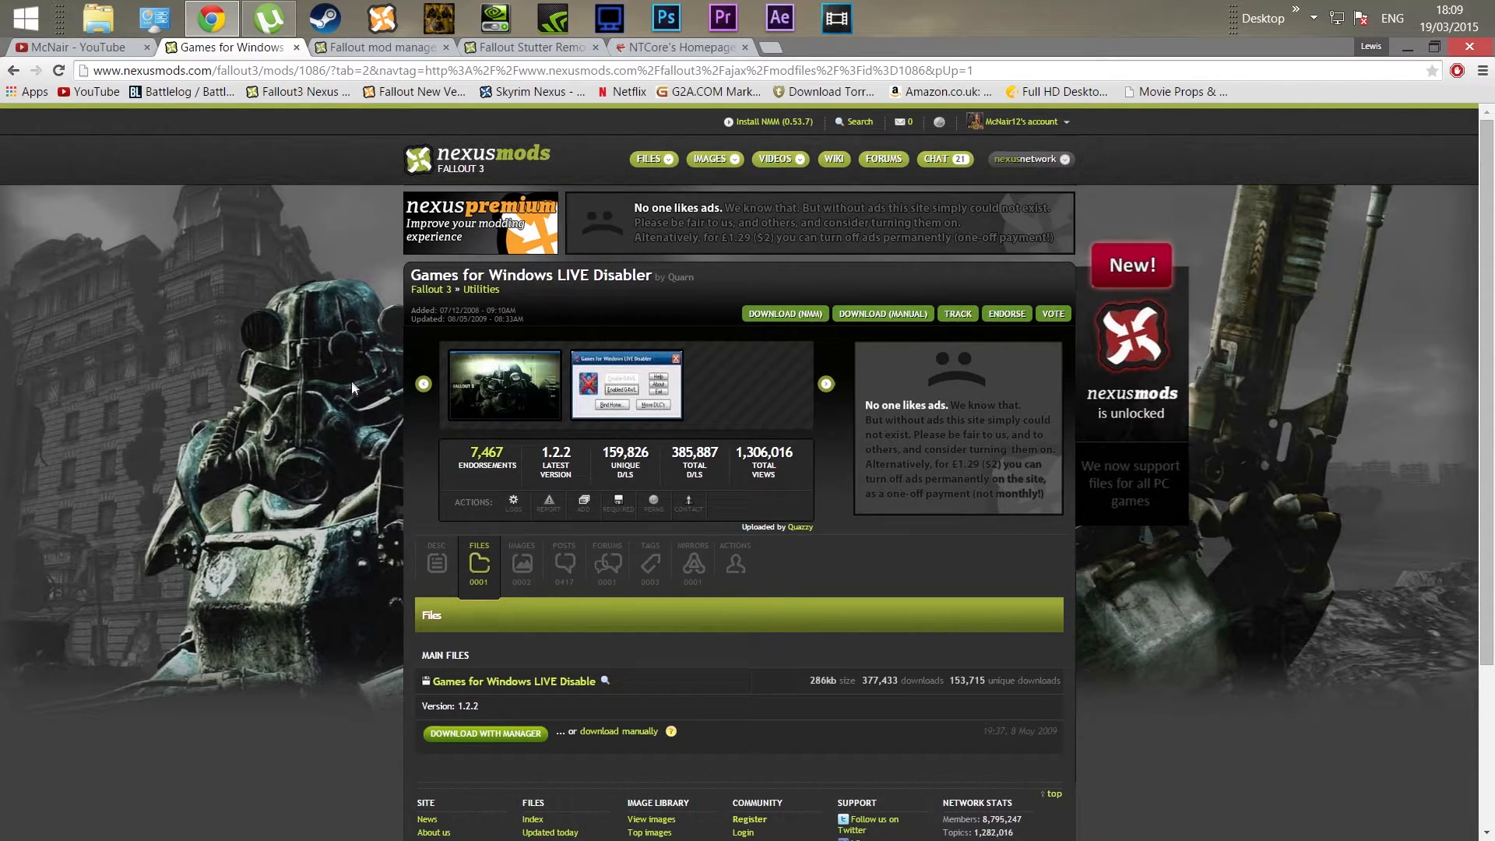
mouse_move(331, 373)
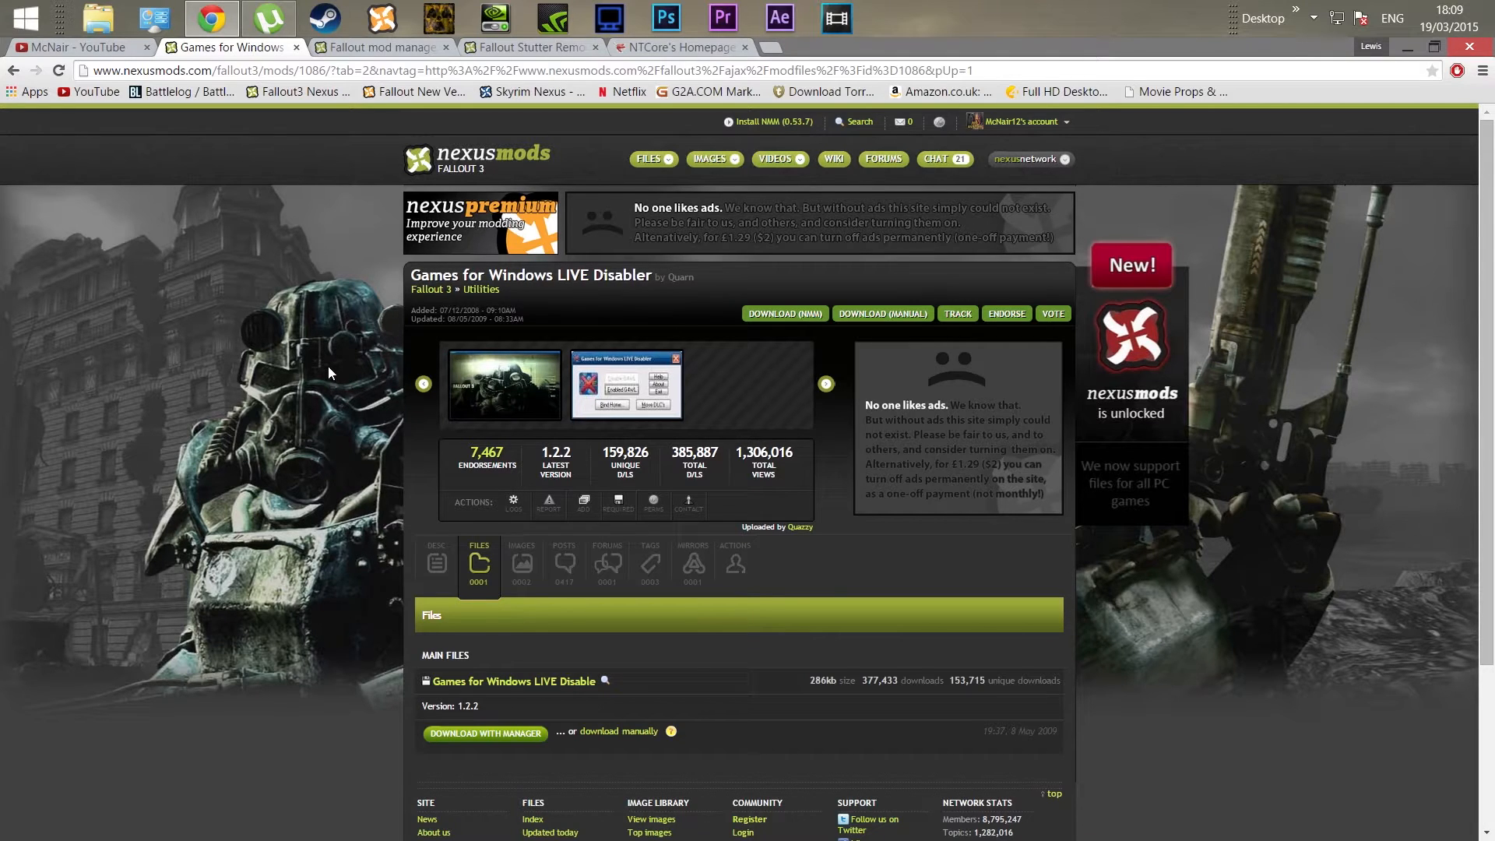
mouse_move(339, 383)
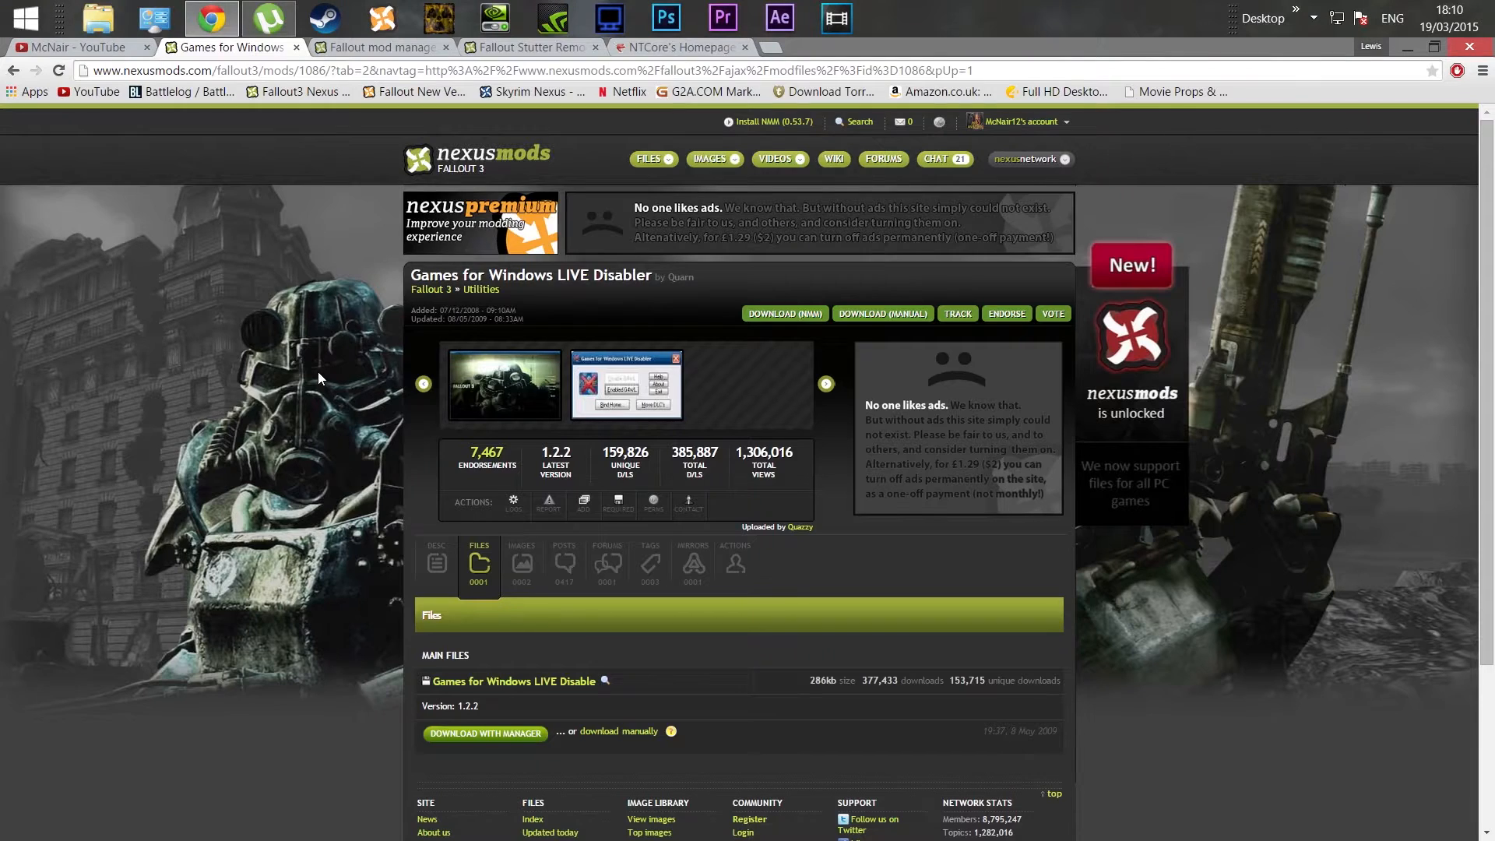
mouse_move(288, 381)
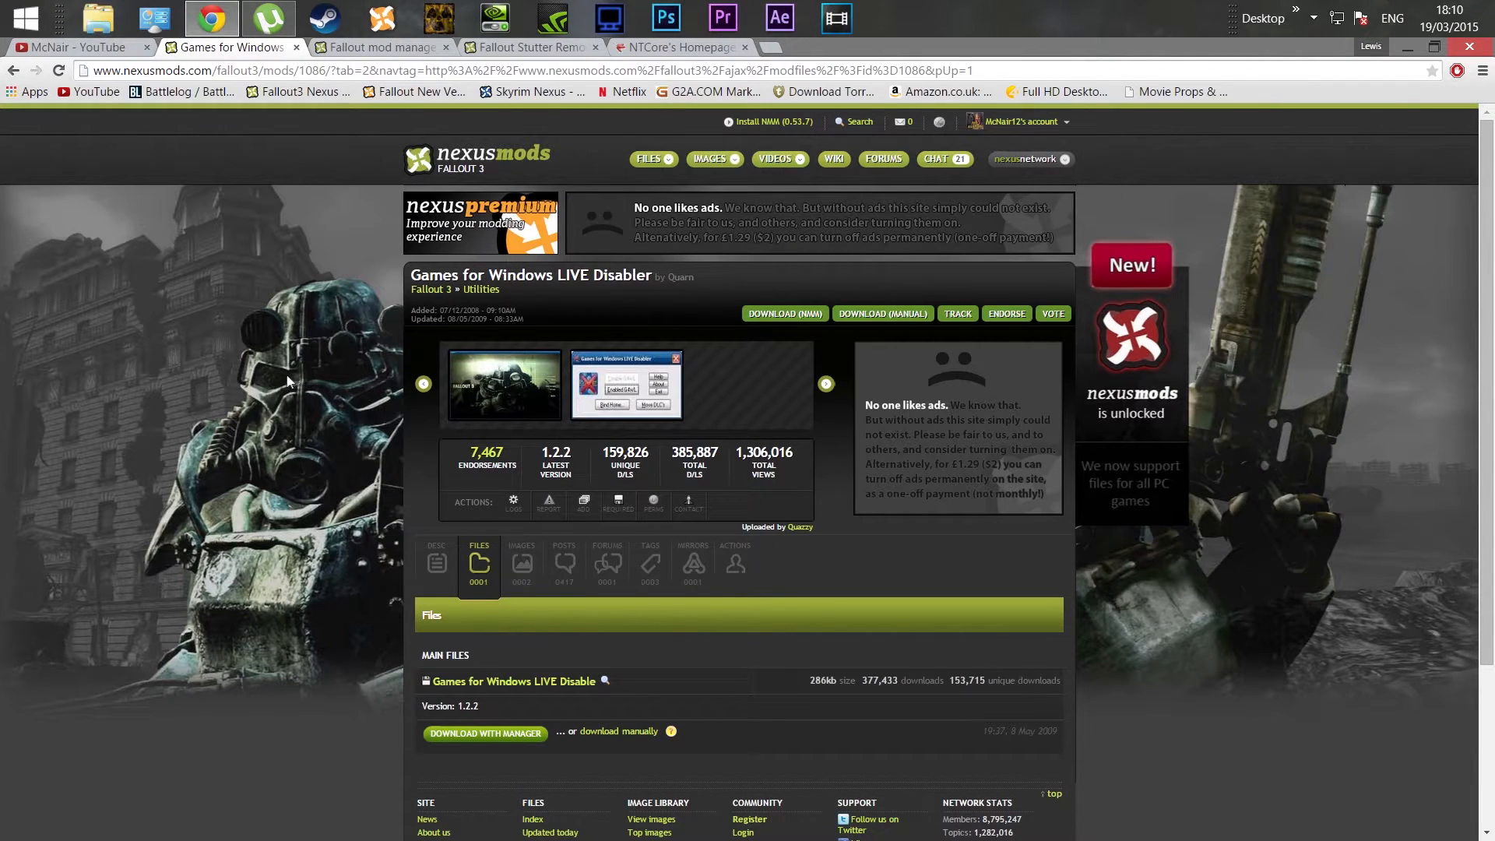
mouse_move(285, 373)
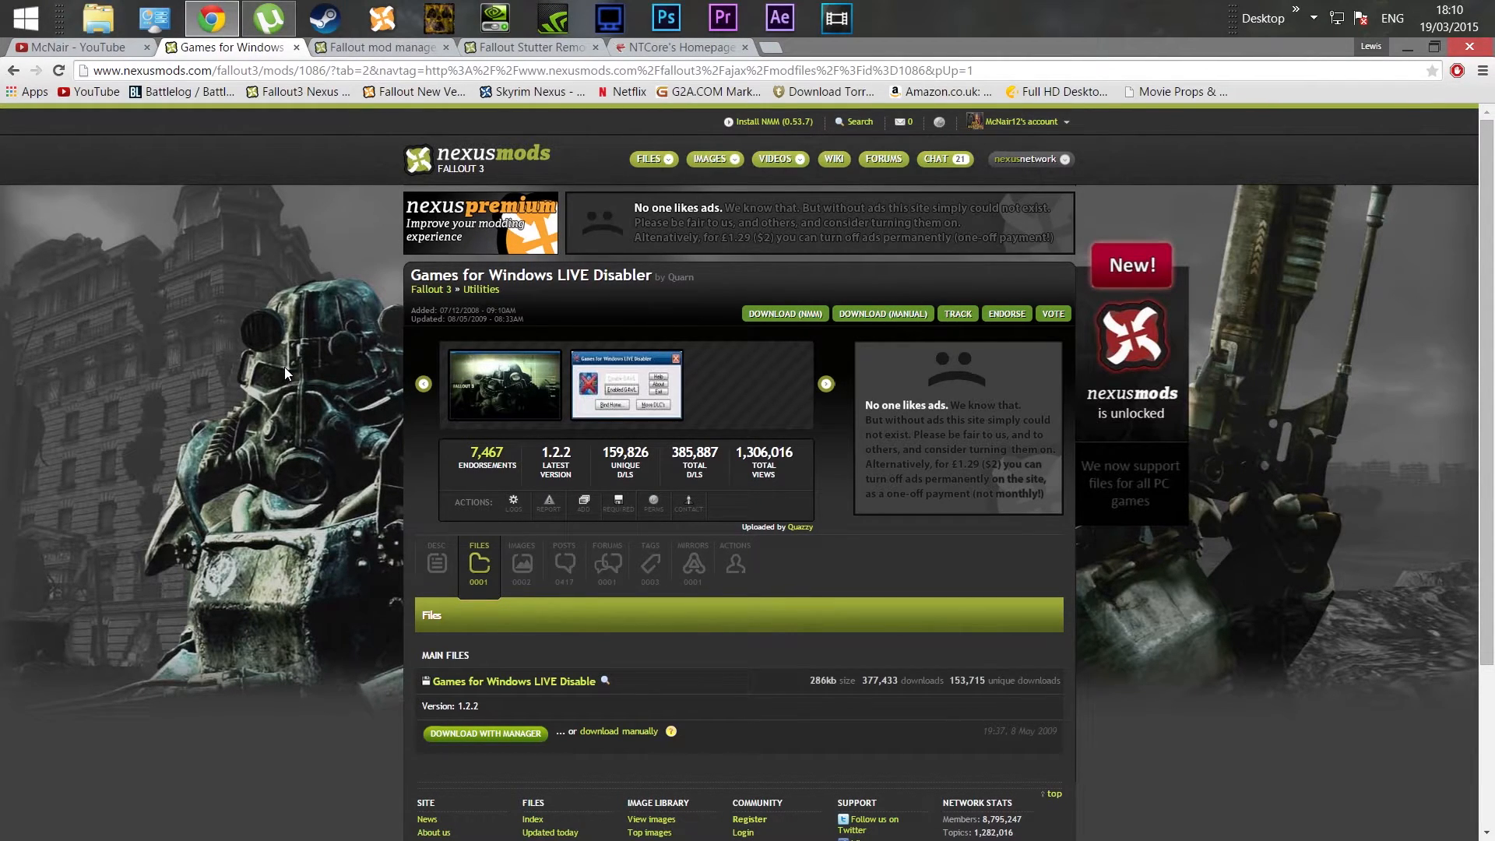
mouse_move(276, 367)
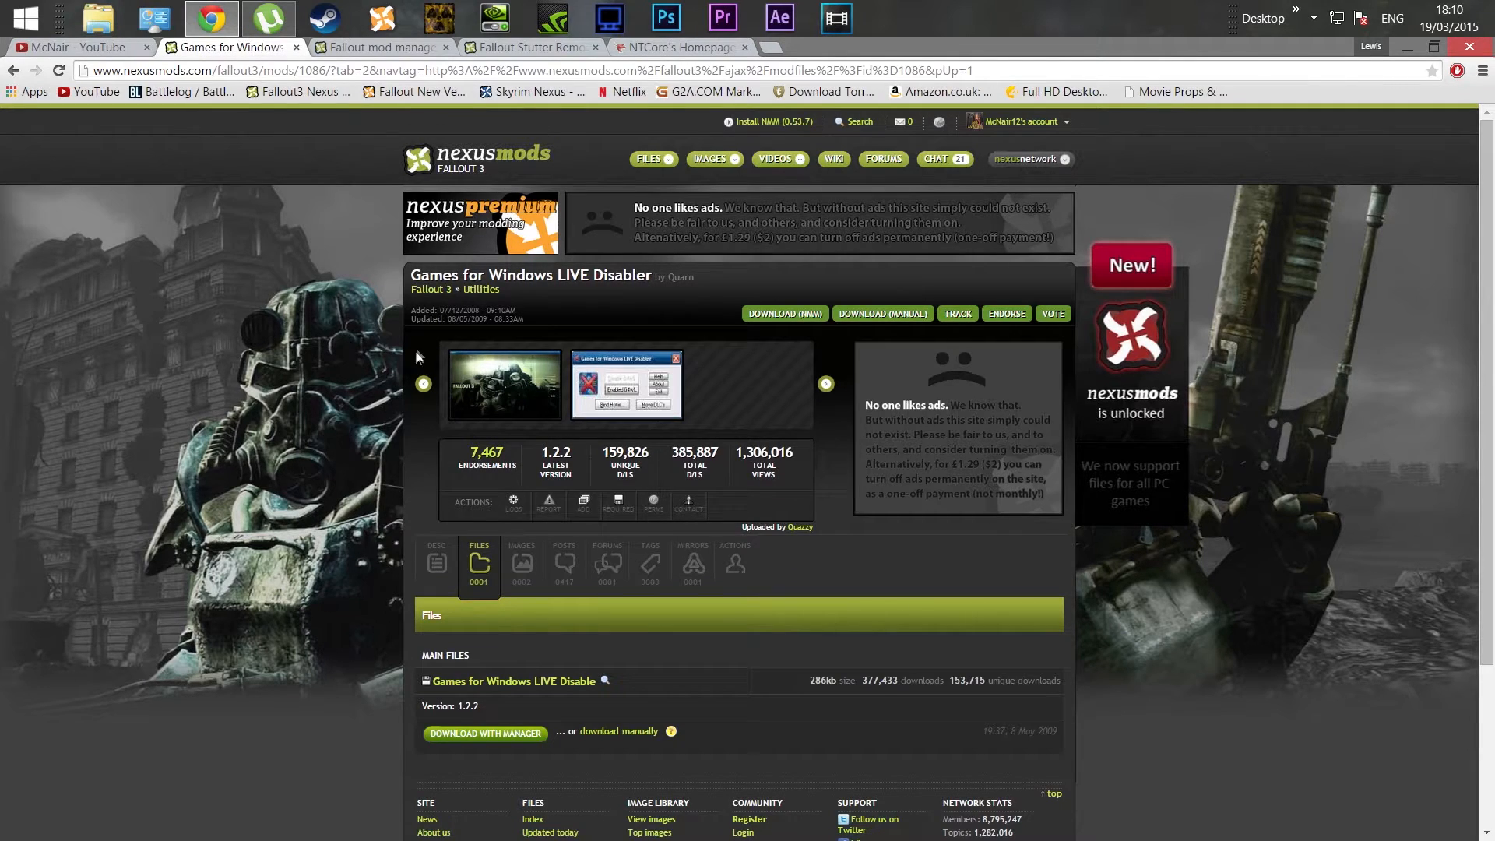
mouse_move(363, 407)
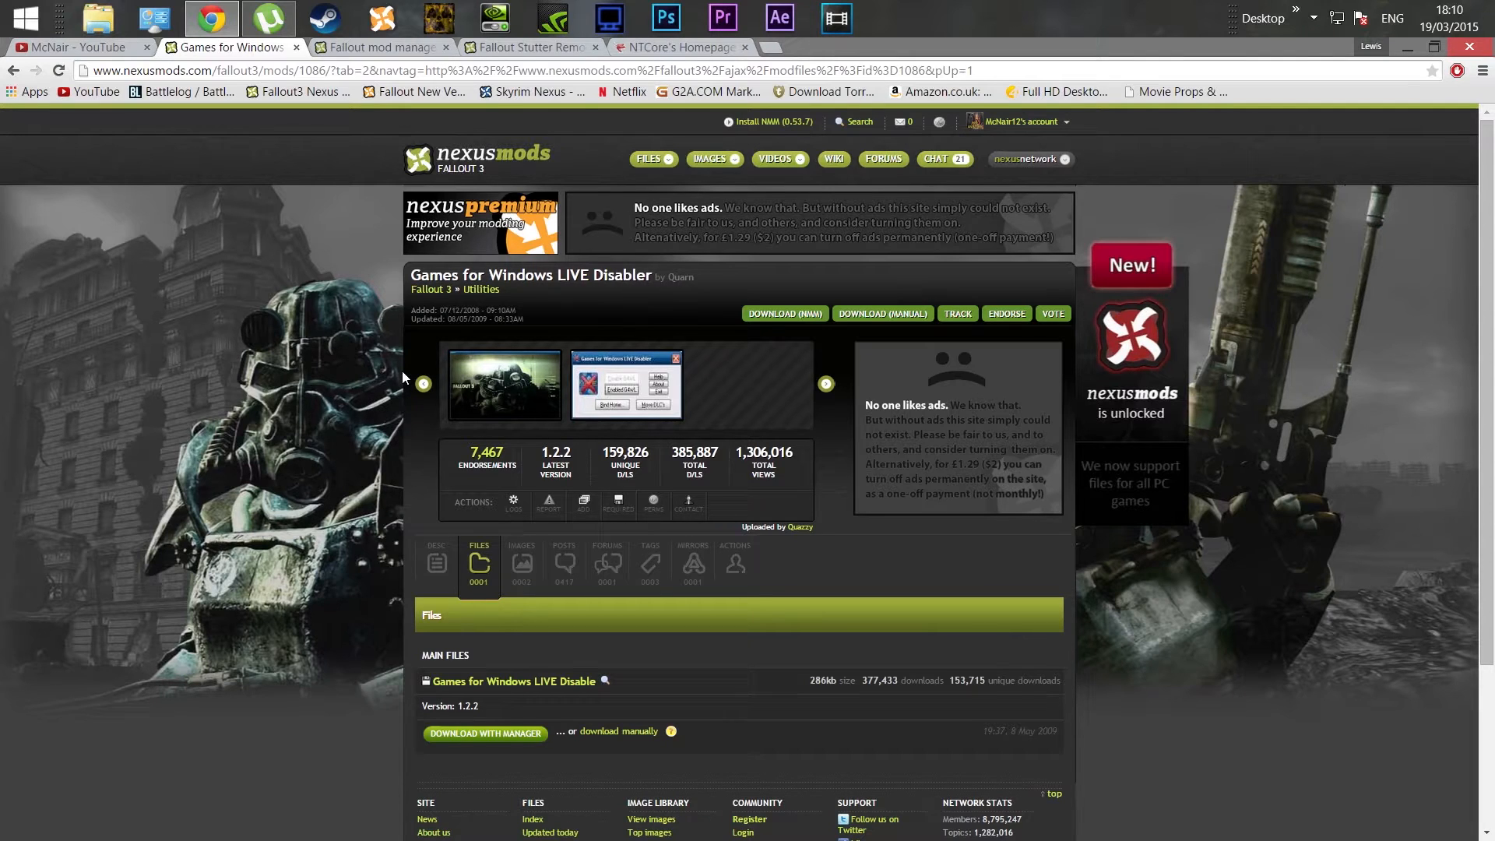
mouse_move(422, 383)
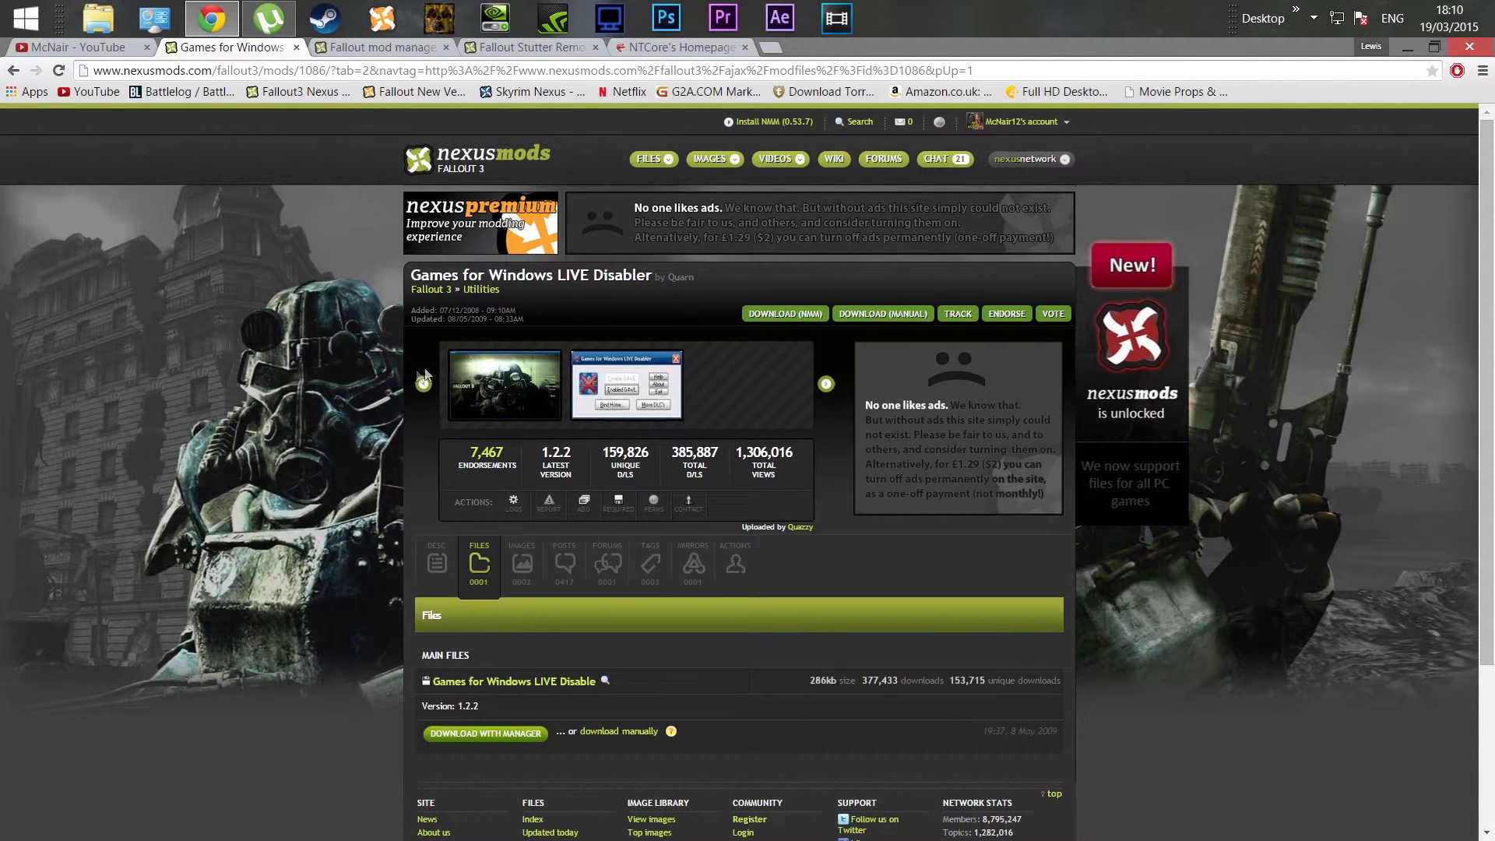
Review the Fallout Mod Manager and Fallout Stutter Remover pages on Nexus Mods
click(387, 47)
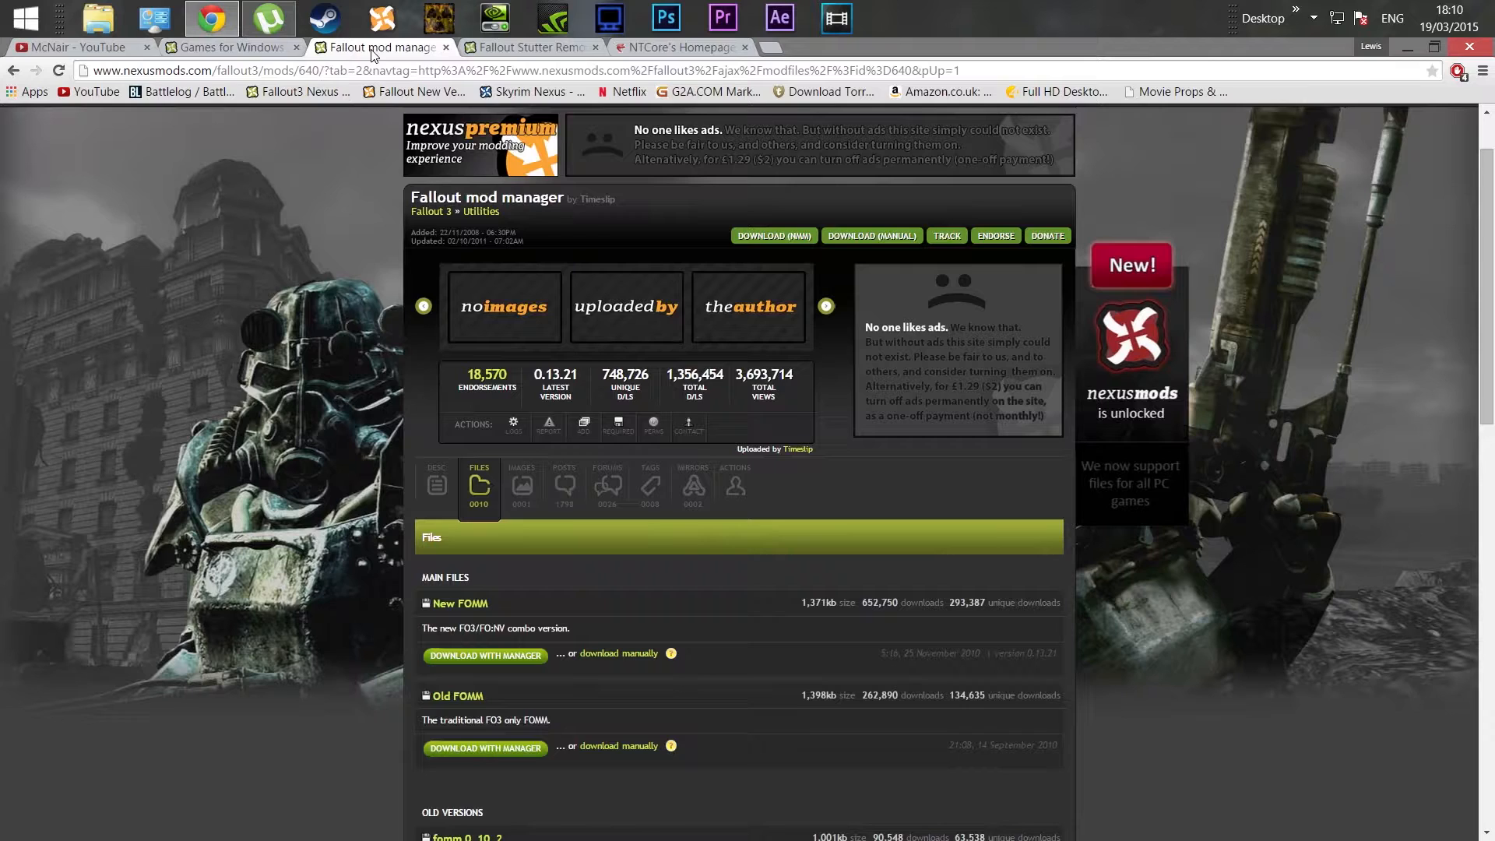
mouse_move(628, 657)
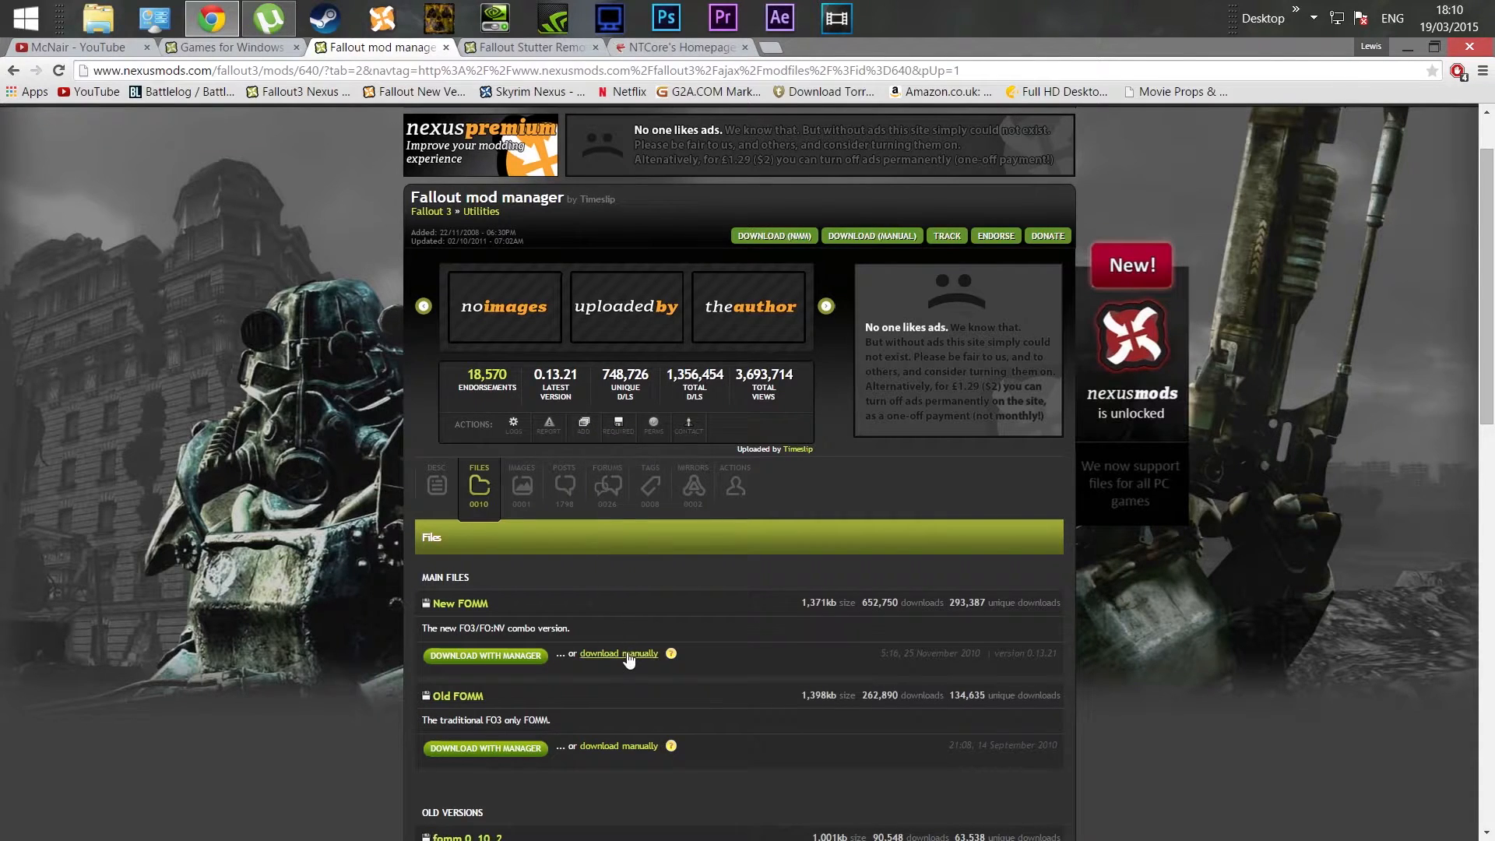
mouse_move(456, 139)
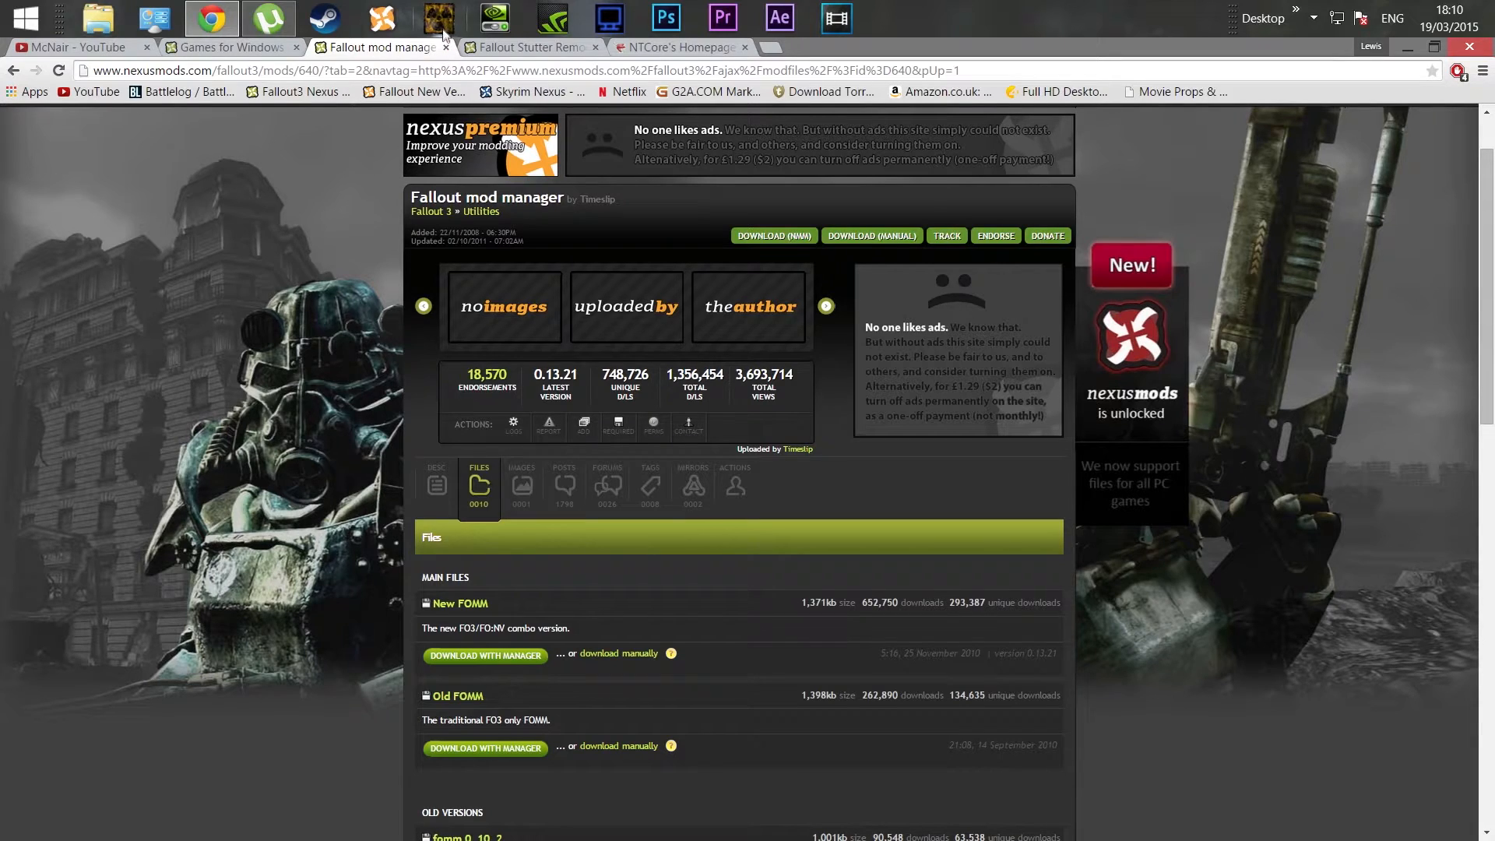
mouse_move(399, 169)
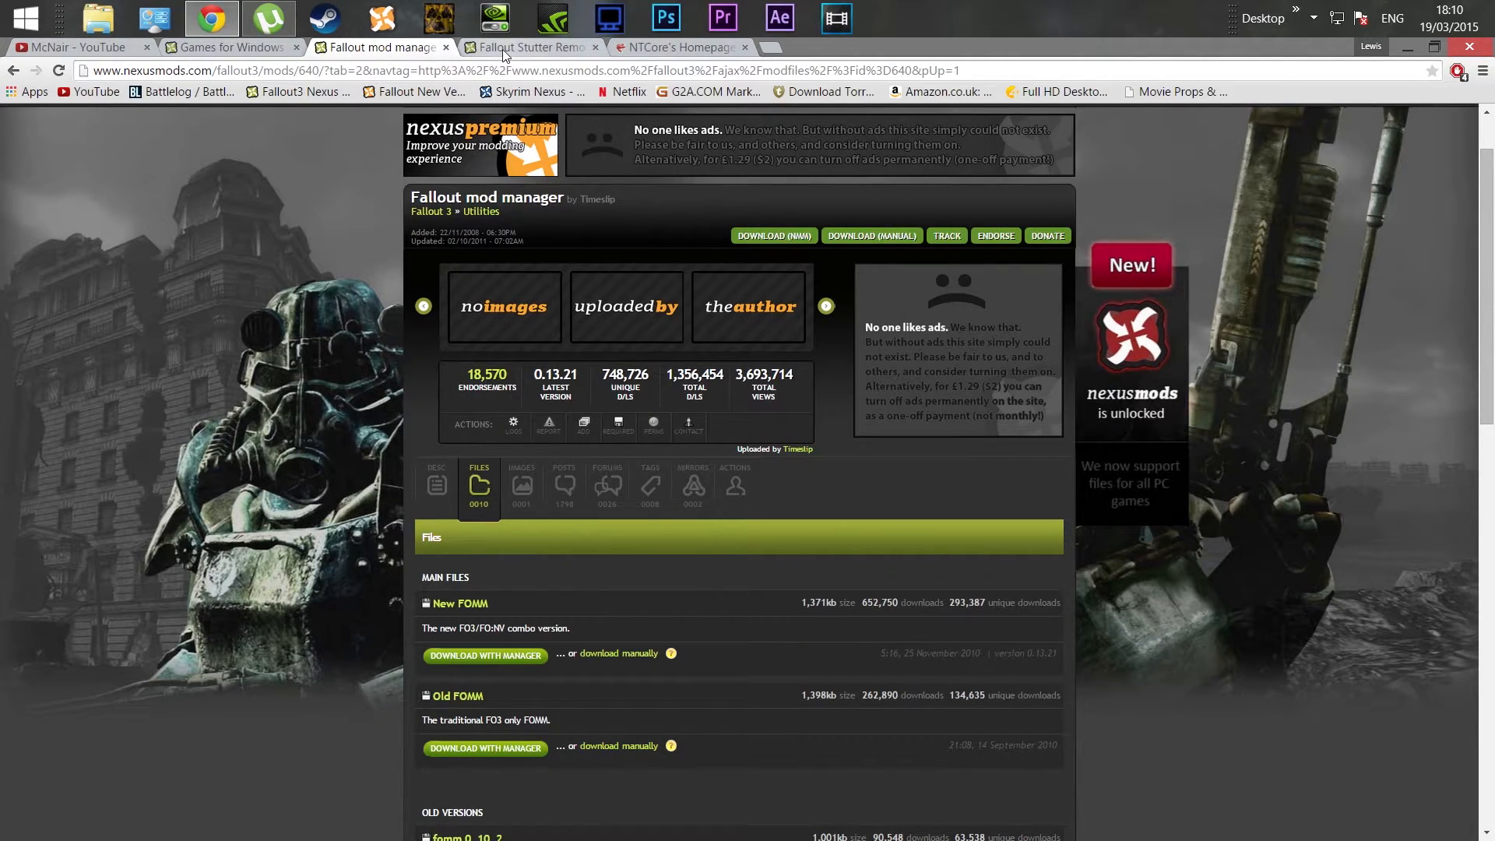
click(530, 47)
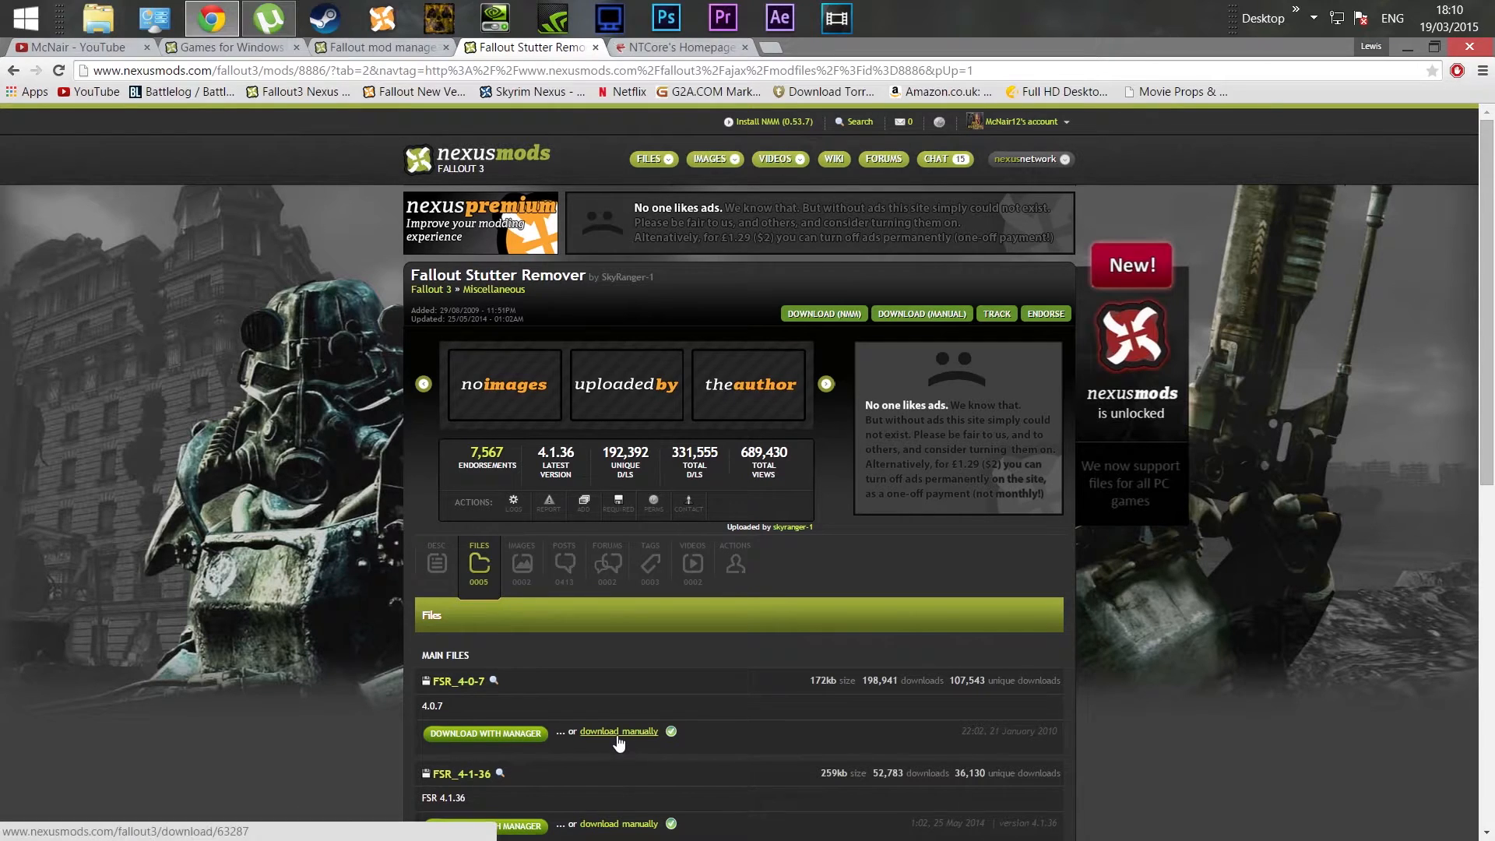
mouse_move(332, 730)
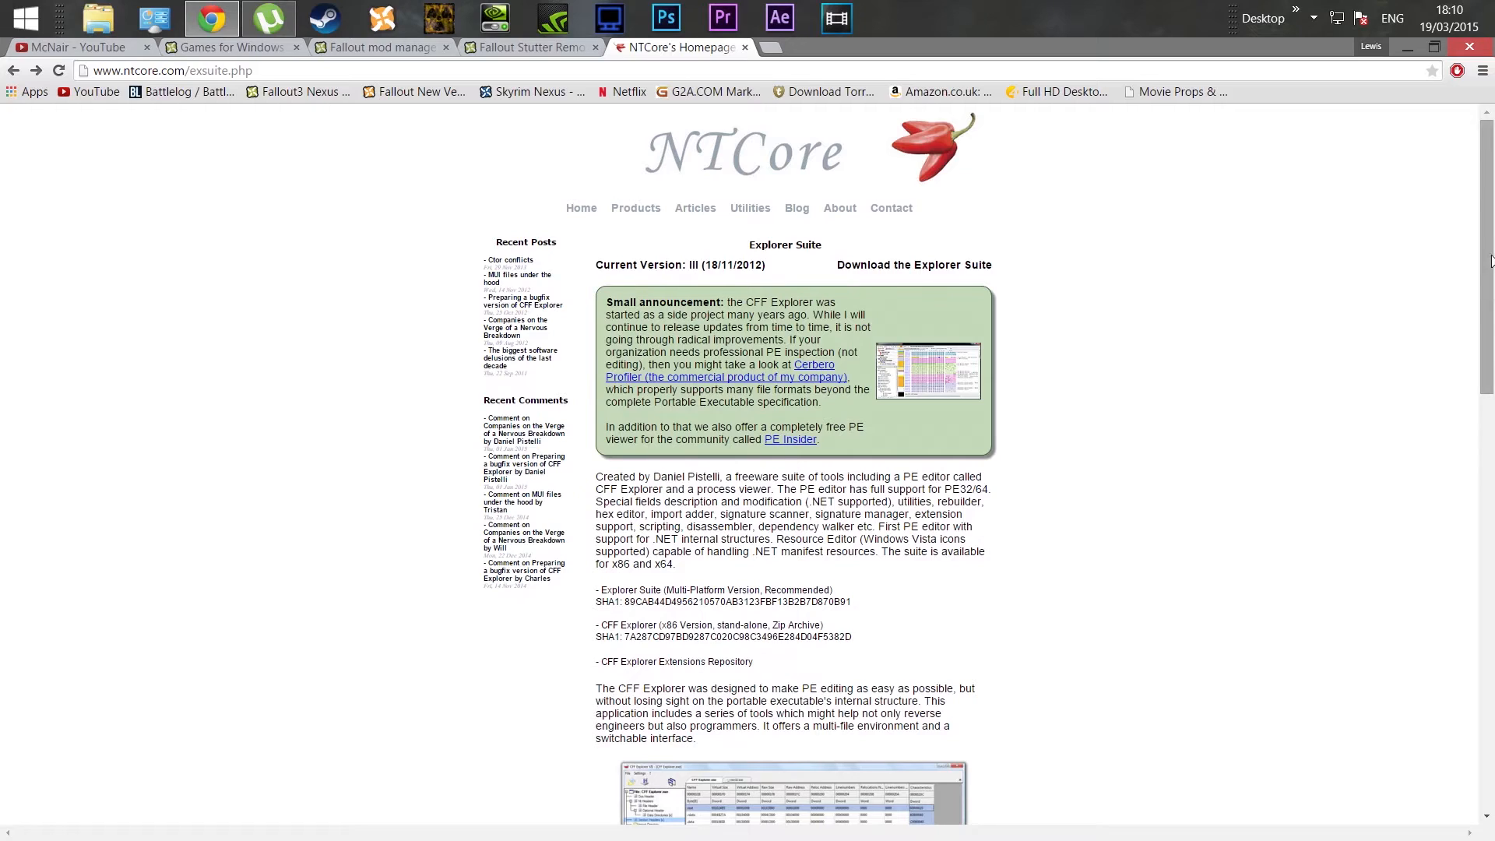
Scroll the NTCore page to view the Explorer Suite download section
scroll(down, 3)
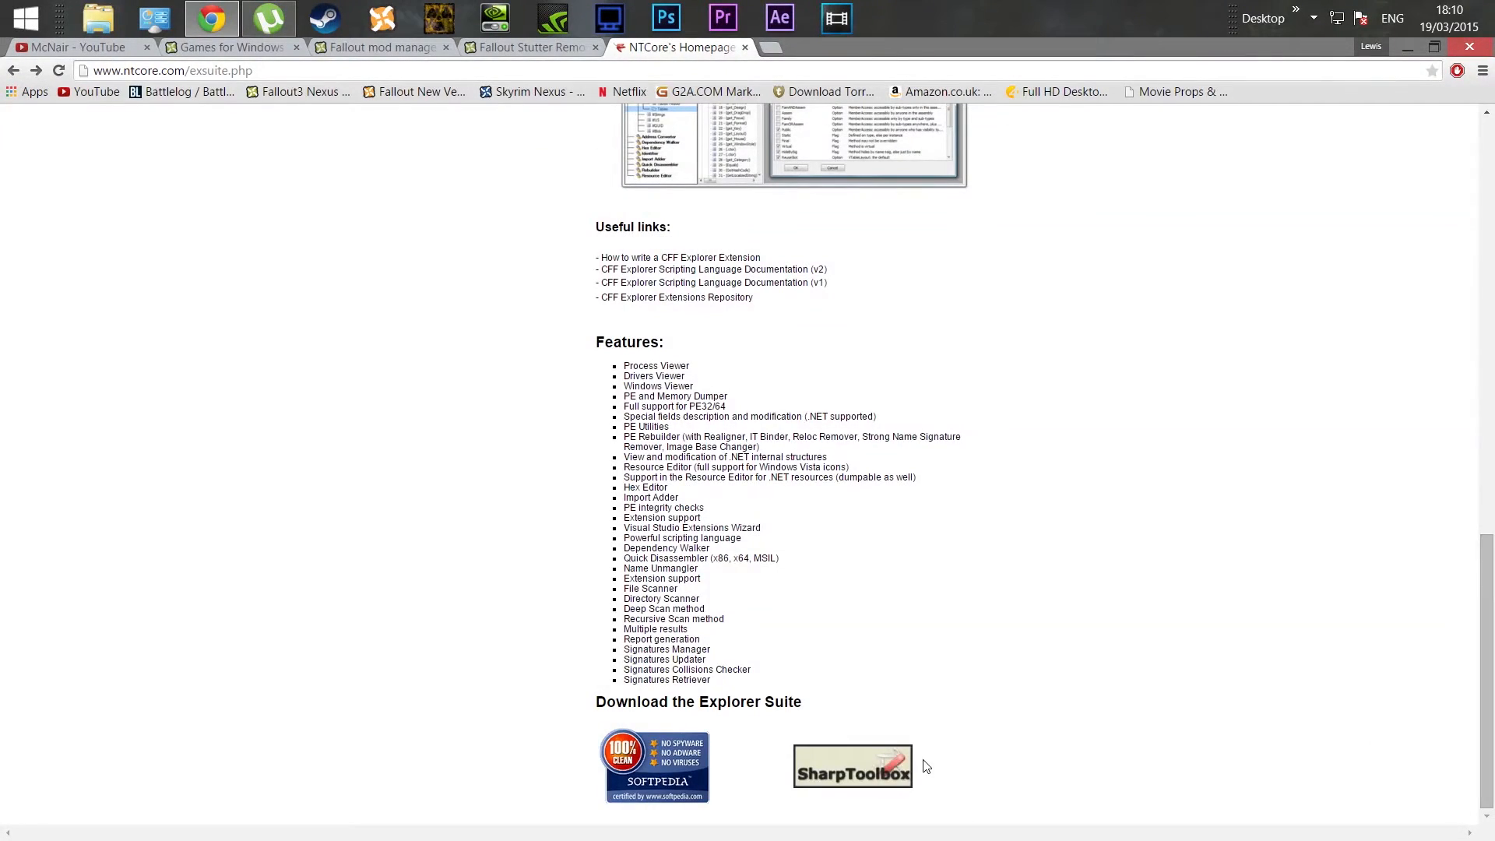
mouse_move(830, 776)
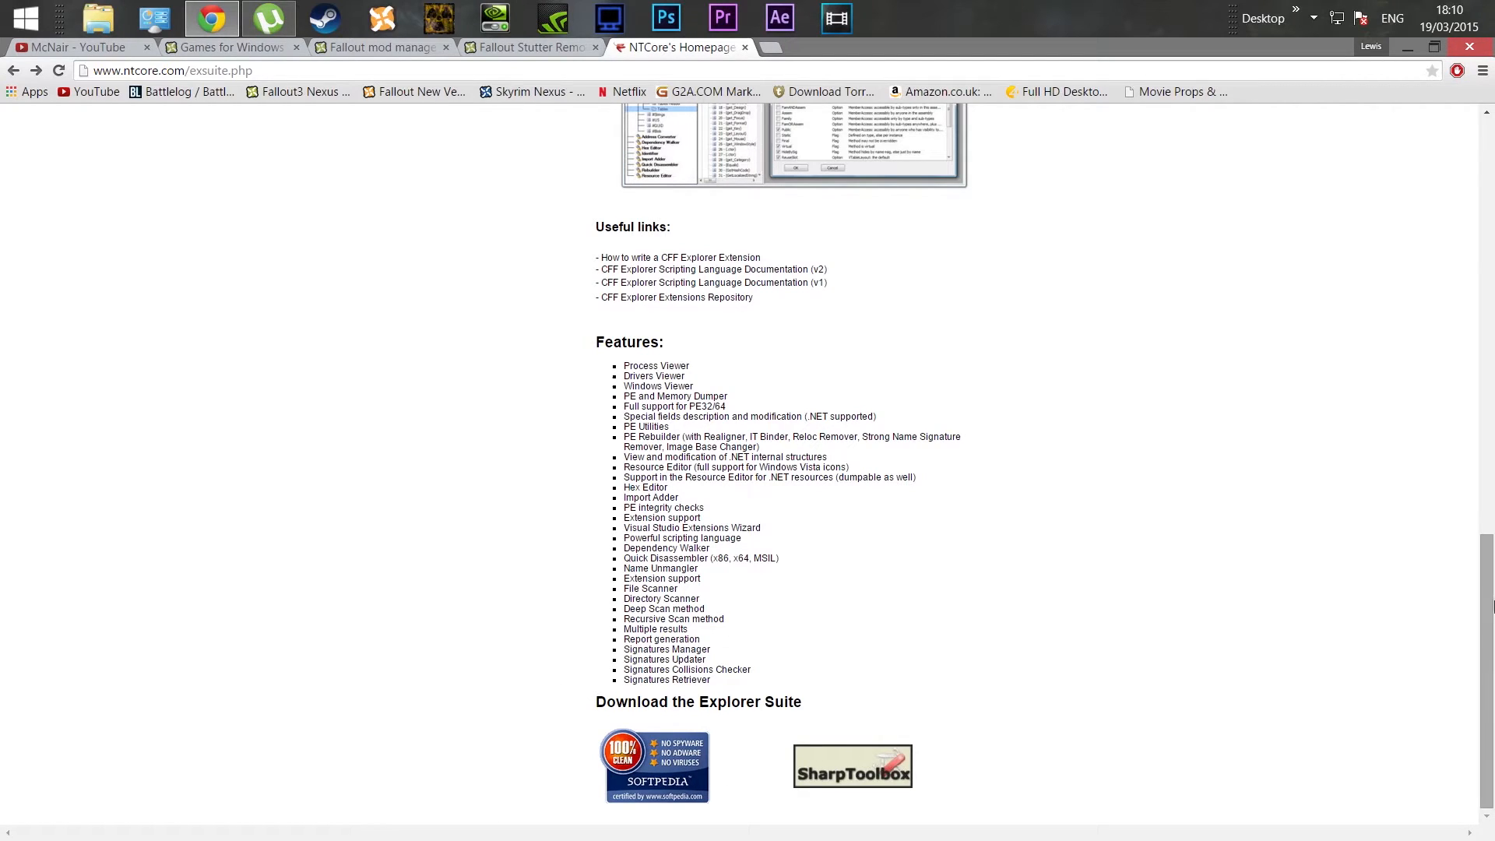
scroll(up, 3)
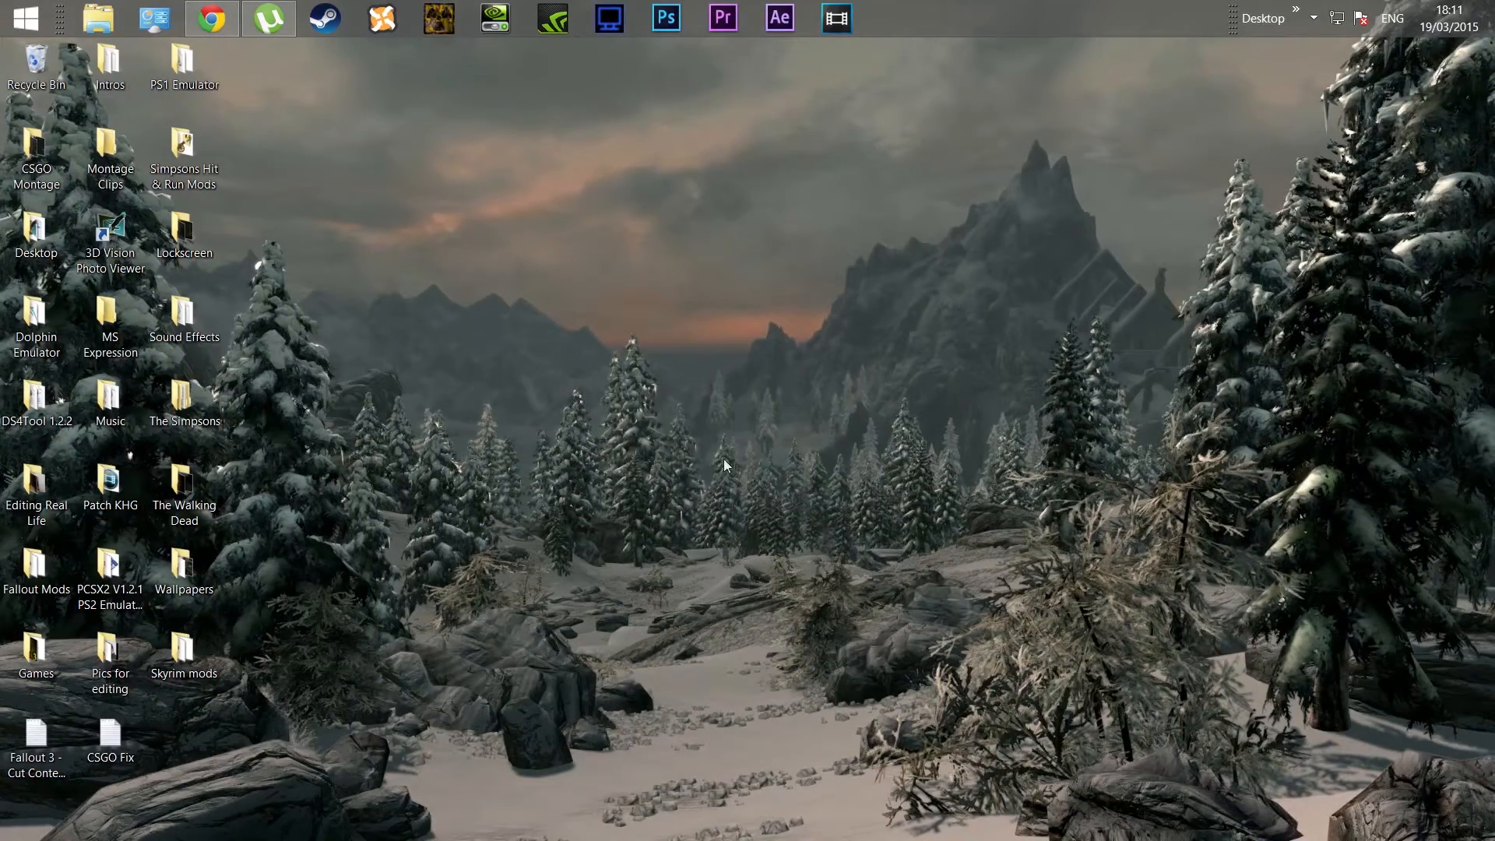
Activate FSR_4-0-7-8886 in Fallout Mod Manager's Package Manager, then close the manager
click(438, 17)
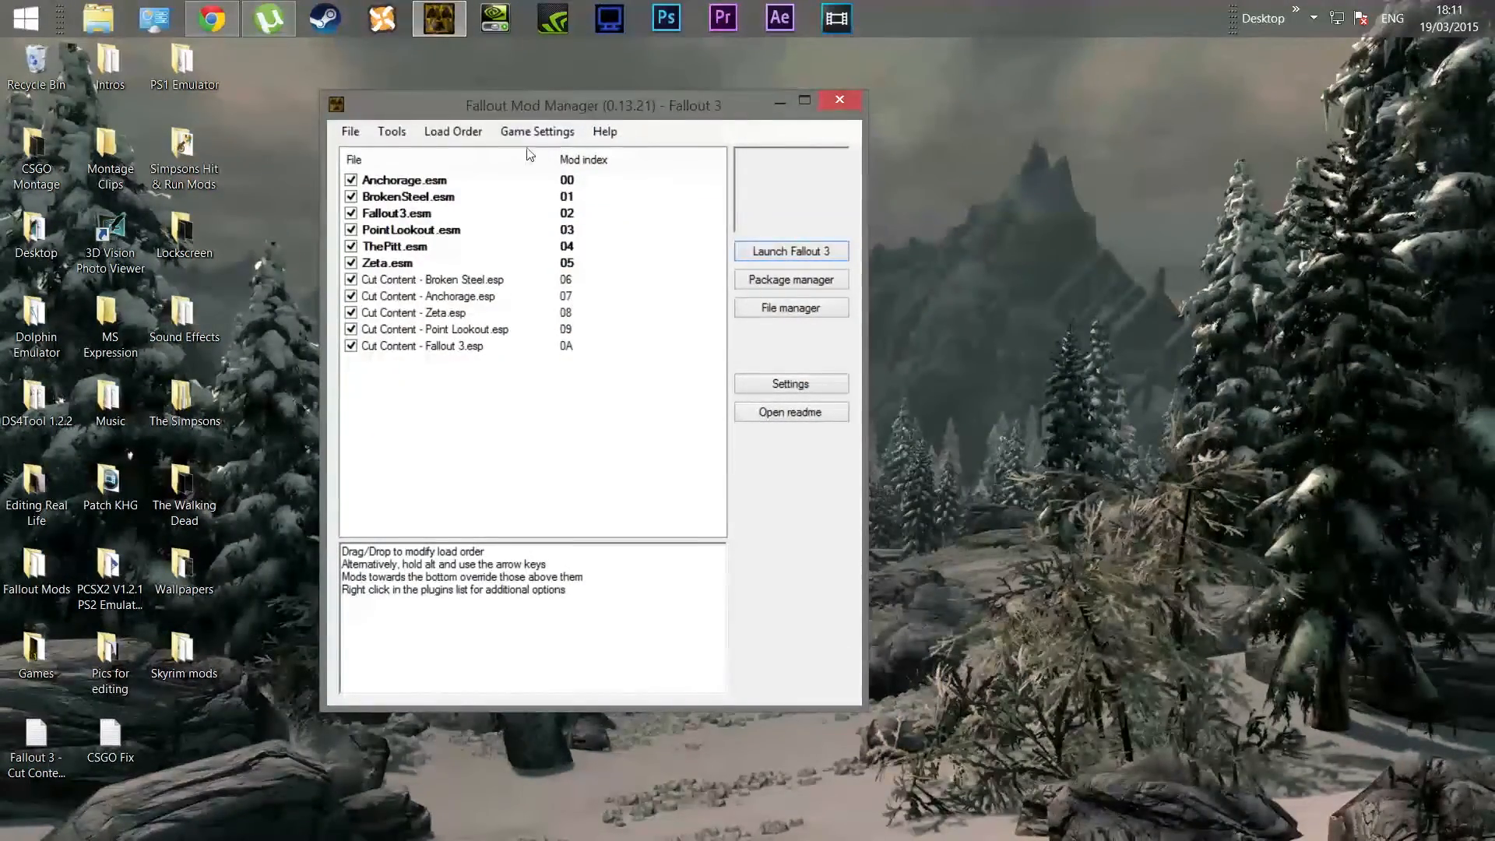
click(790, 279)
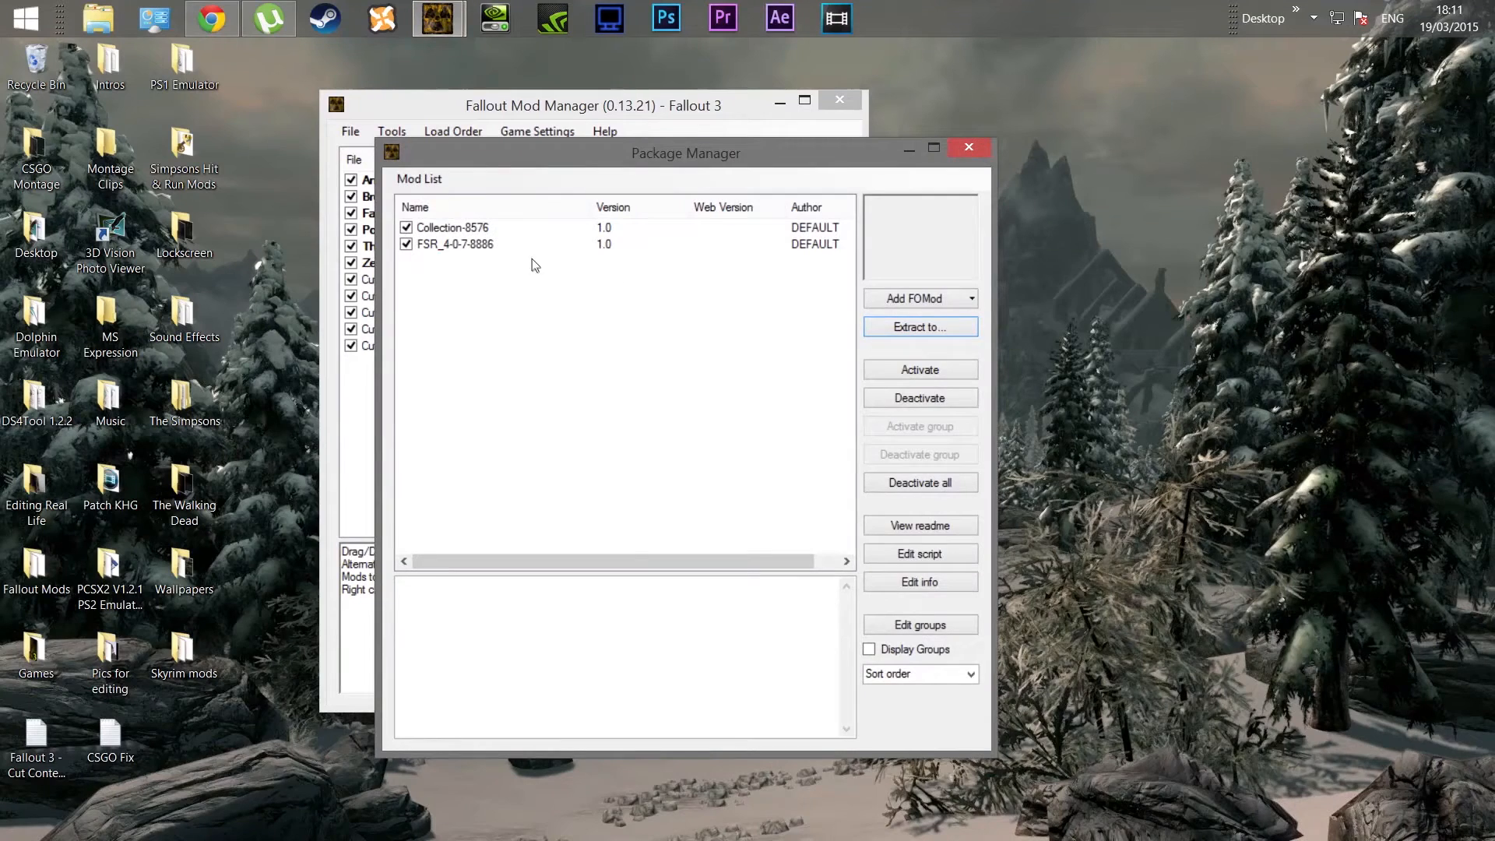
click(464, 243)
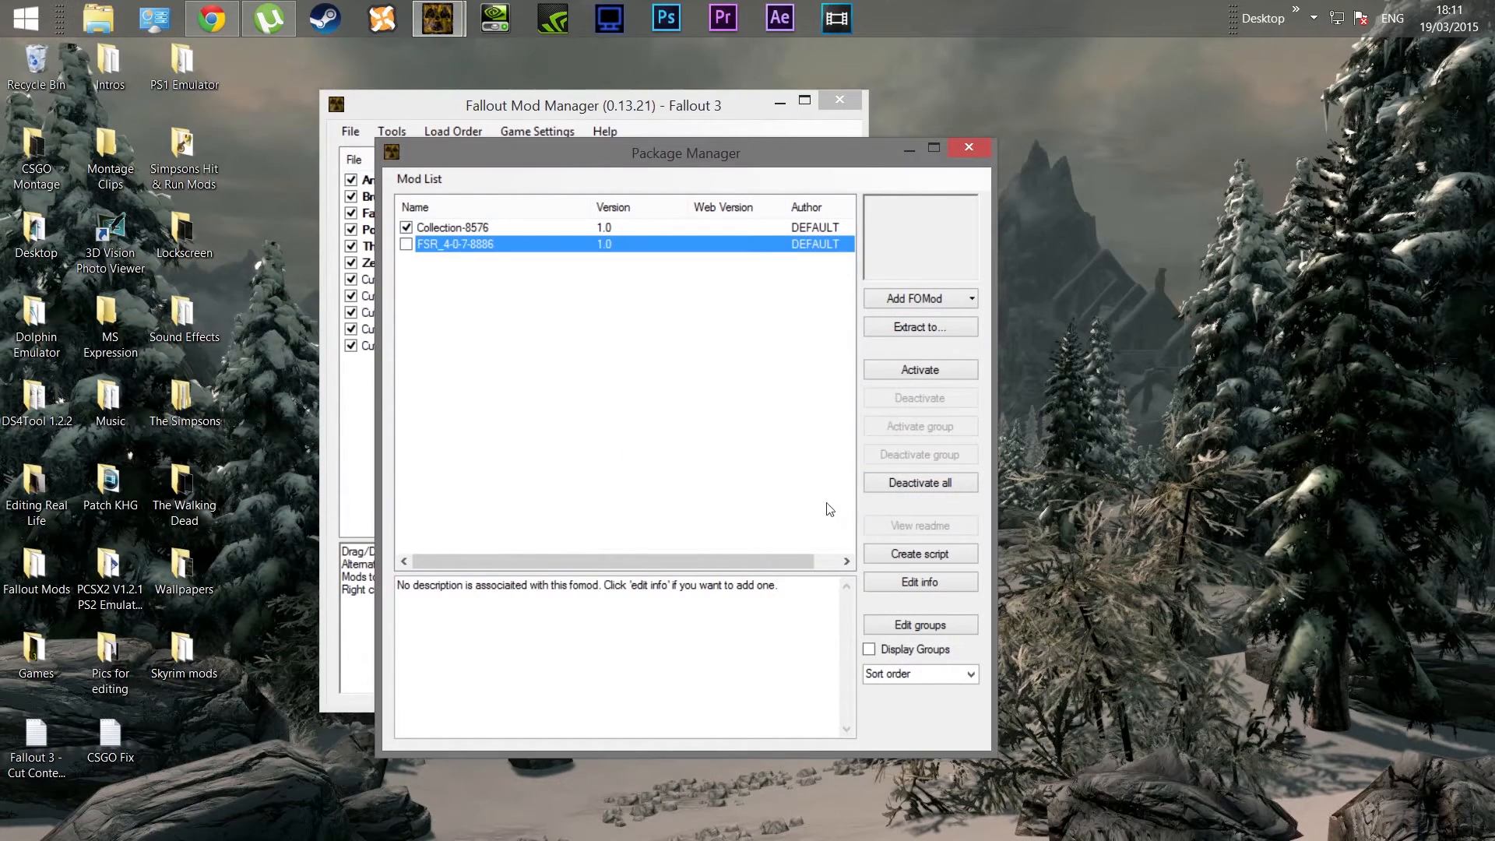
click(920, 369)
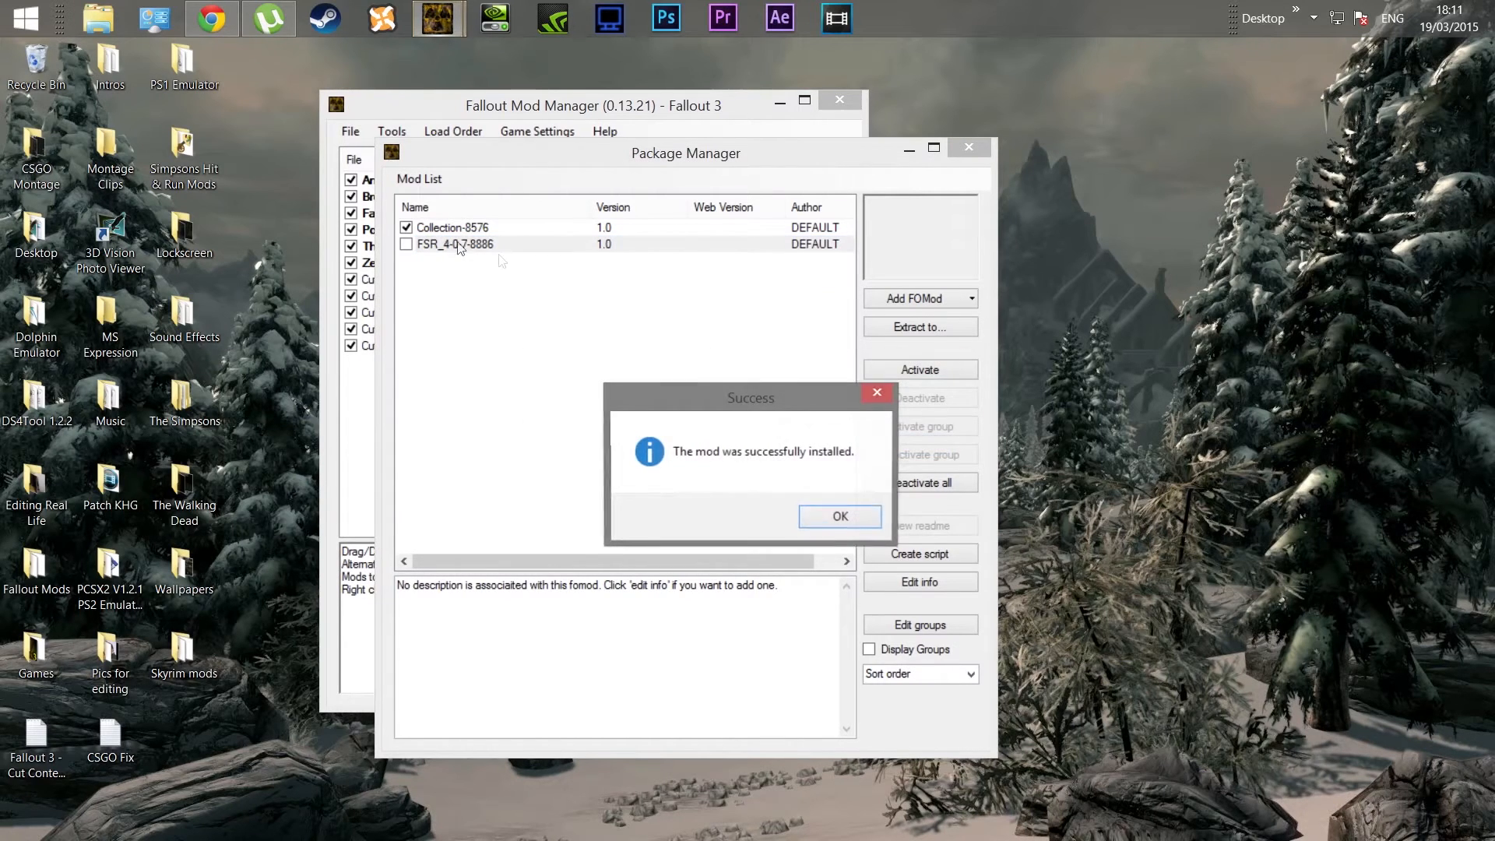
click(840, 515)
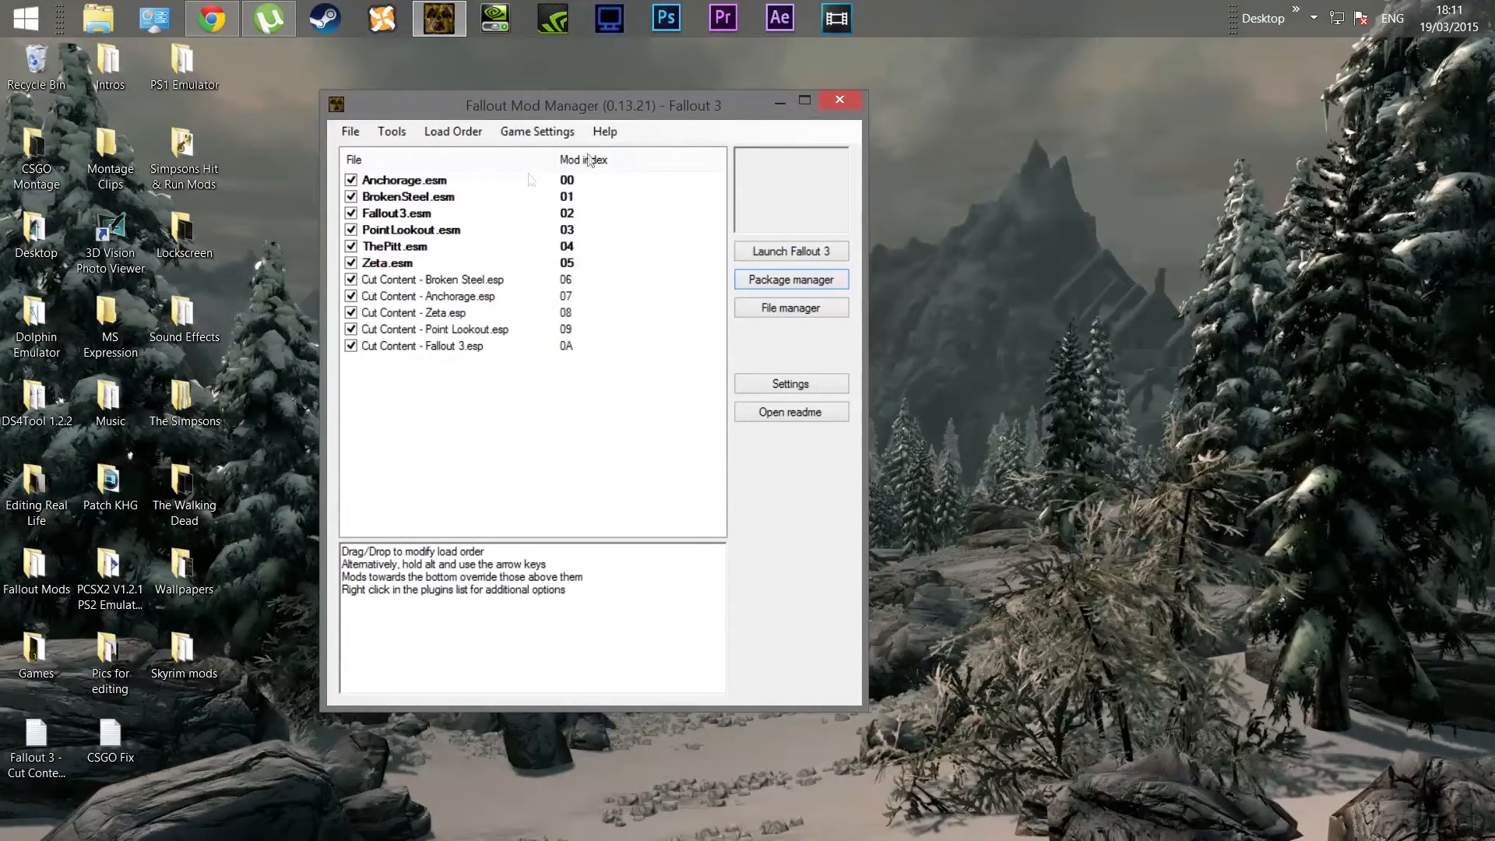
mouse_move(862, 104)
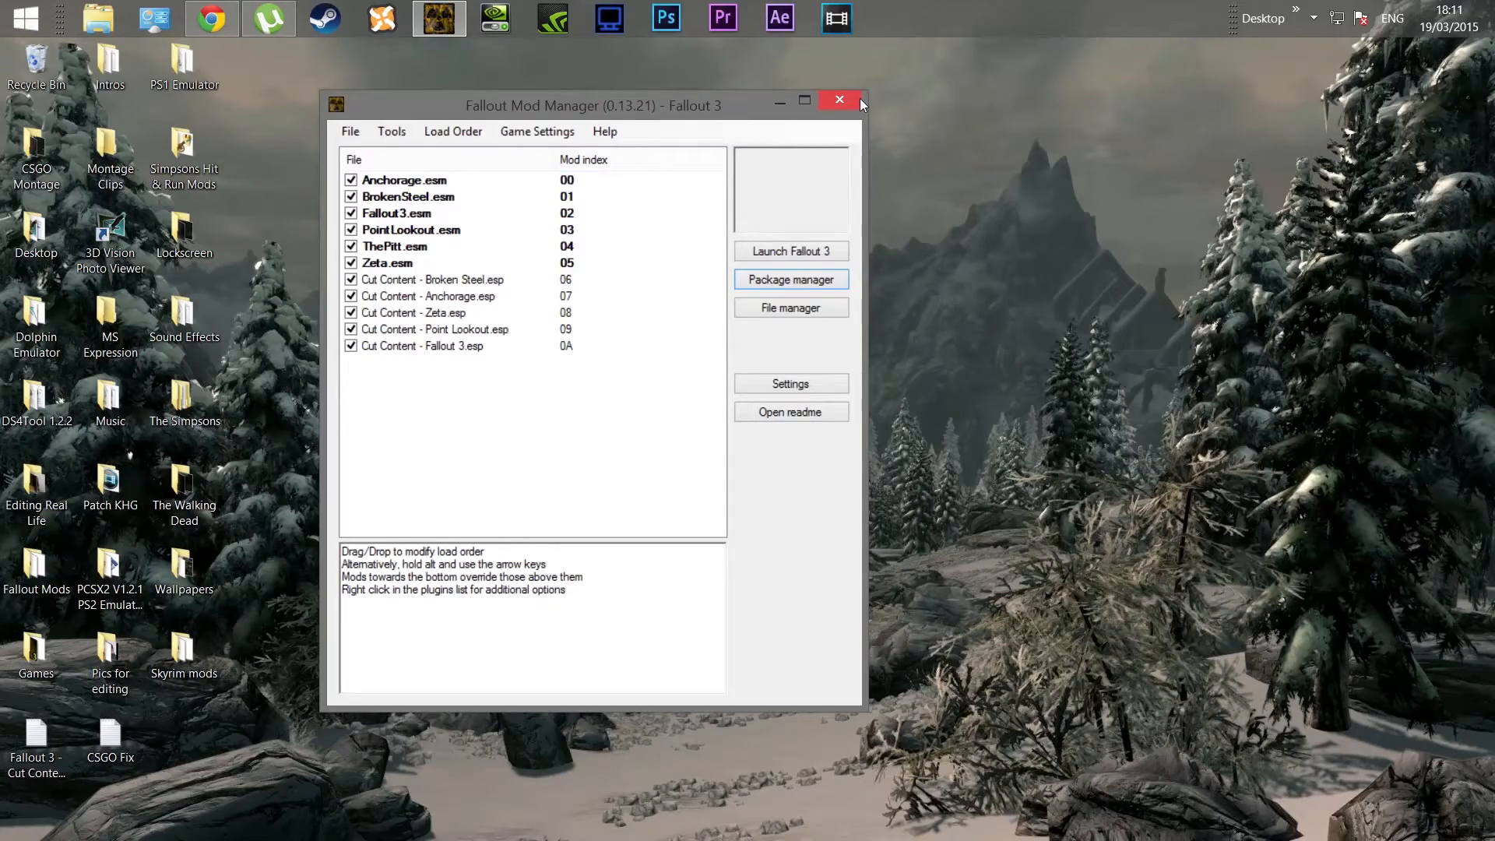
click(839, 99)
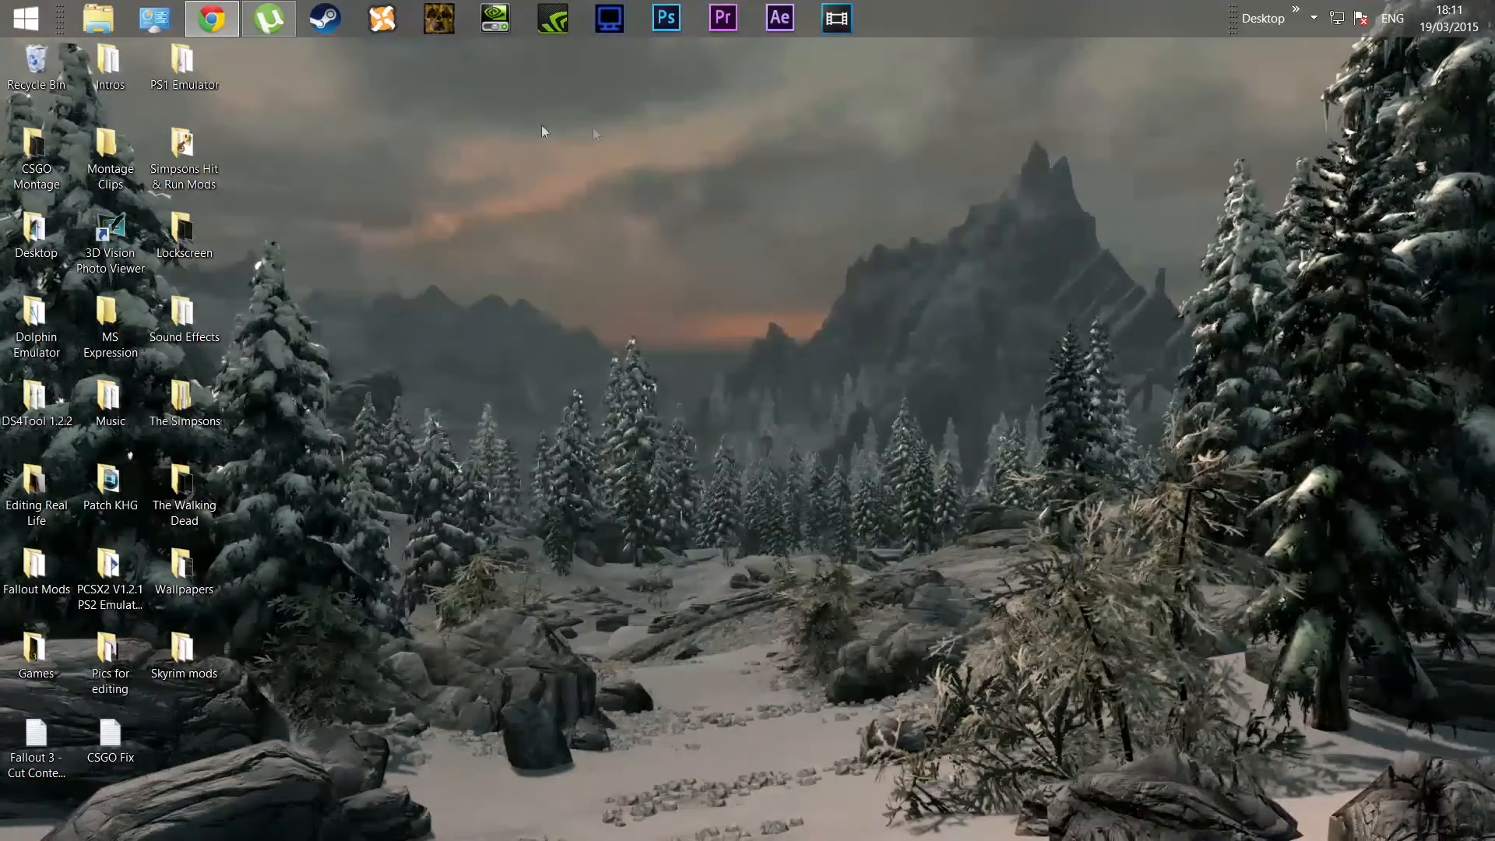
click(95, 17)
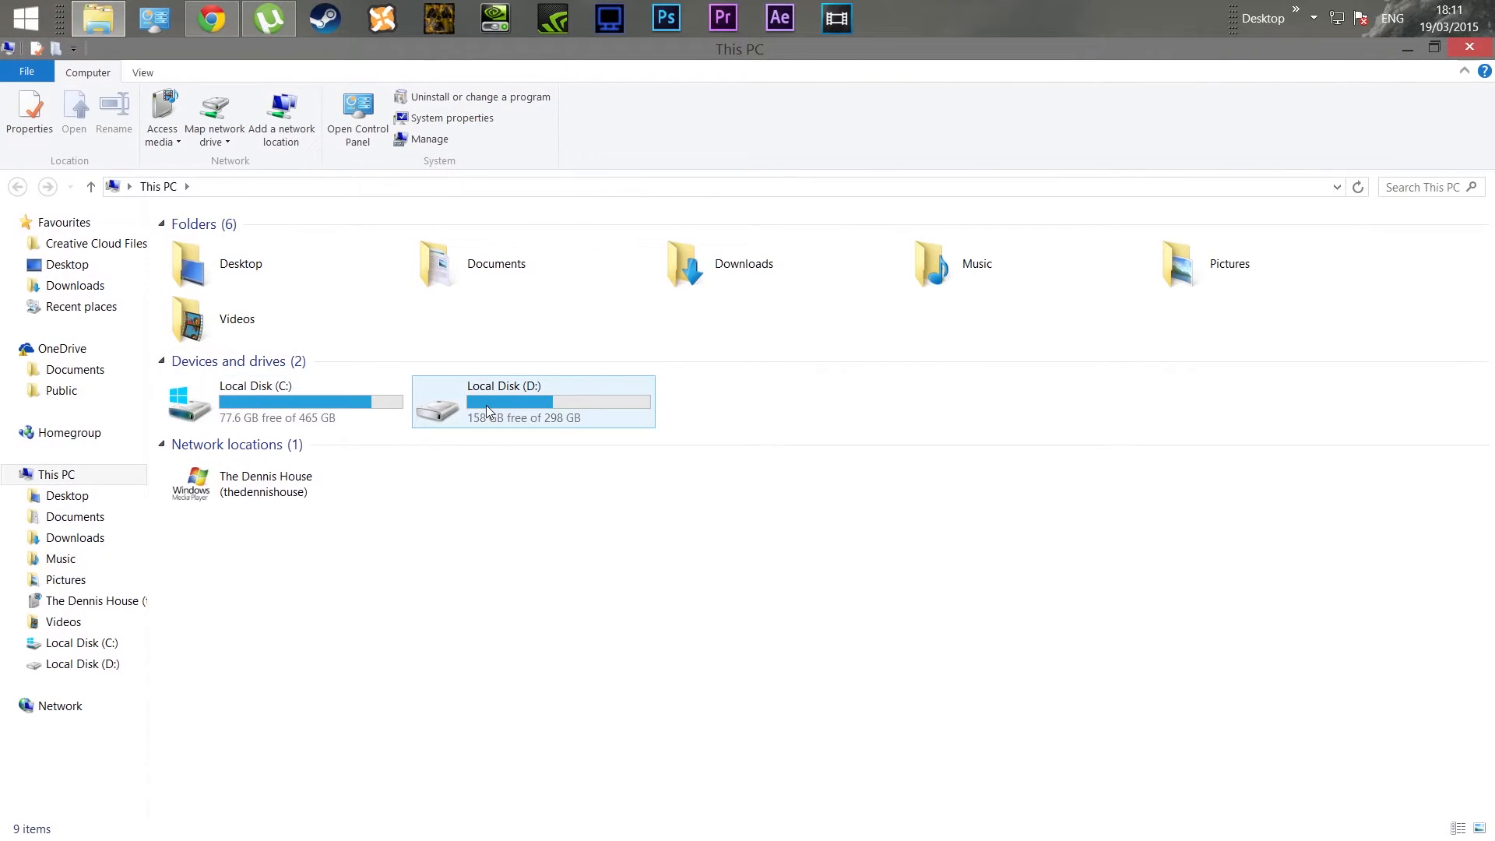
Browse to D:\steamapps\steamapps\common\Fallout 3 goty and right-click Fallout3.exe
double_click(508, 402)
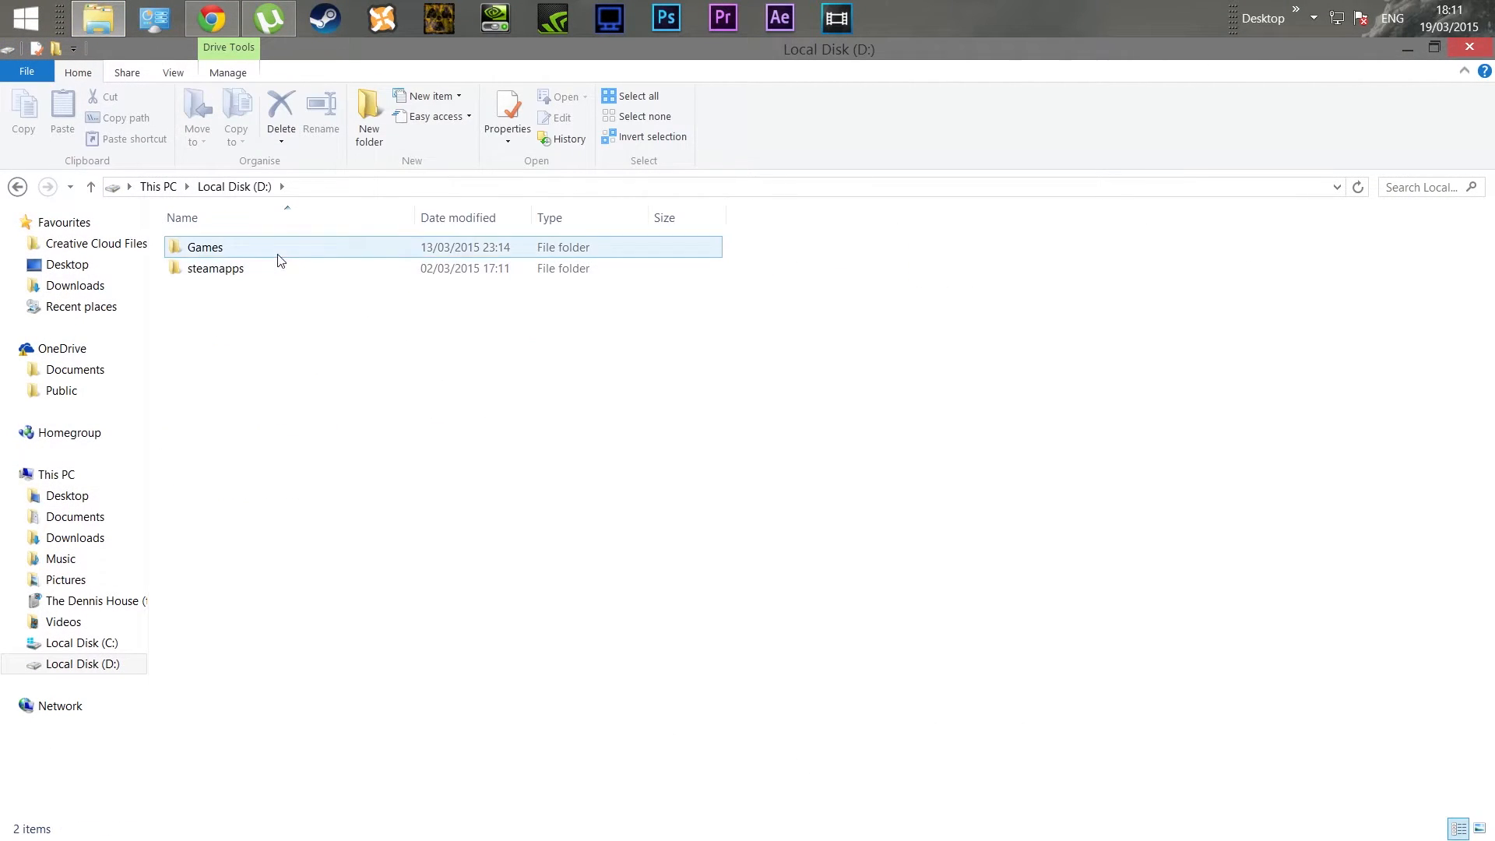
double_click(216, 268)
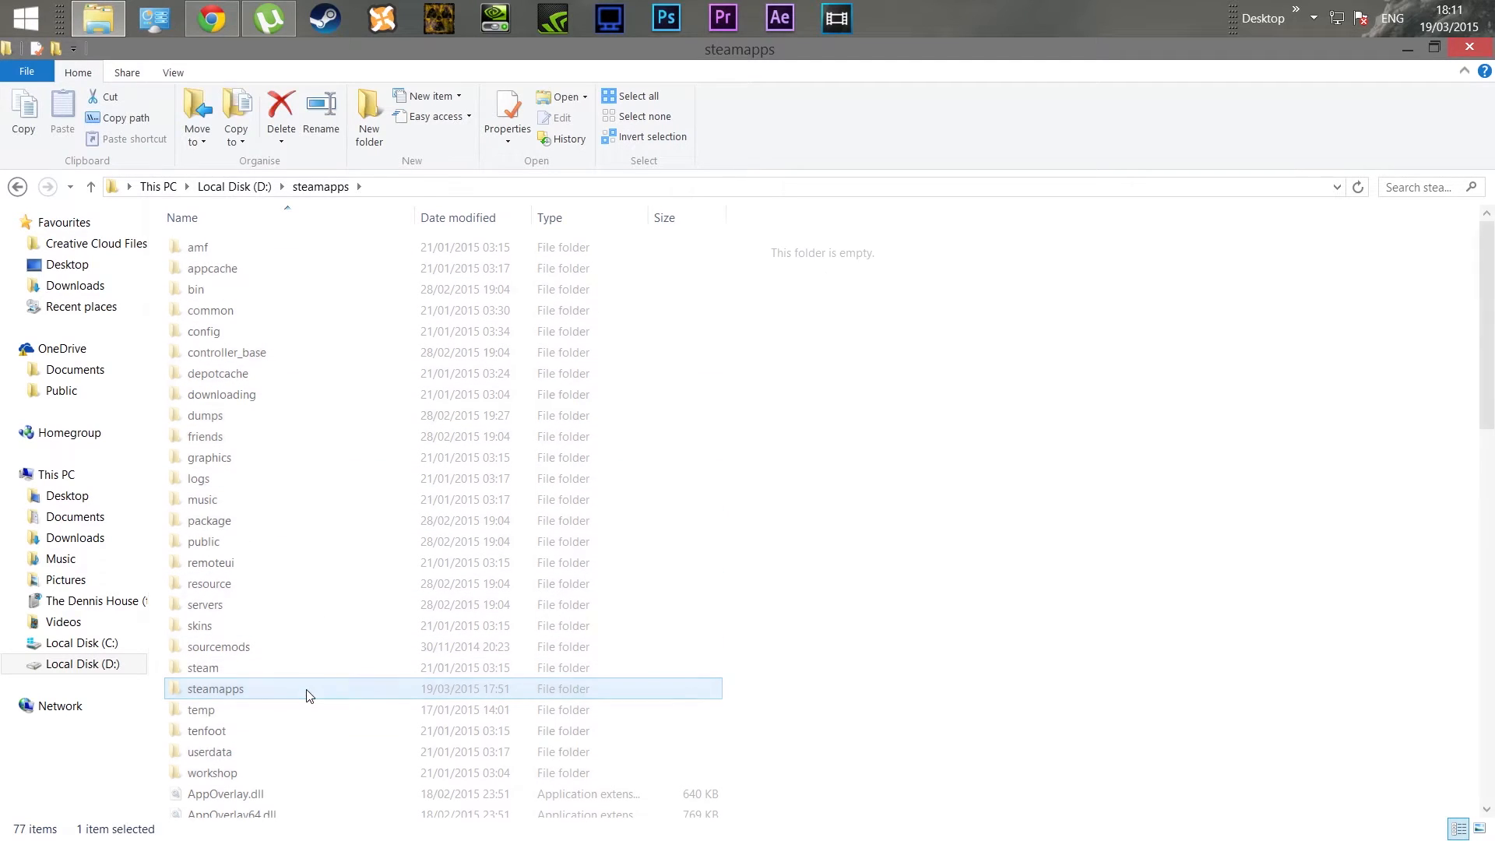
double_click(216, 689)
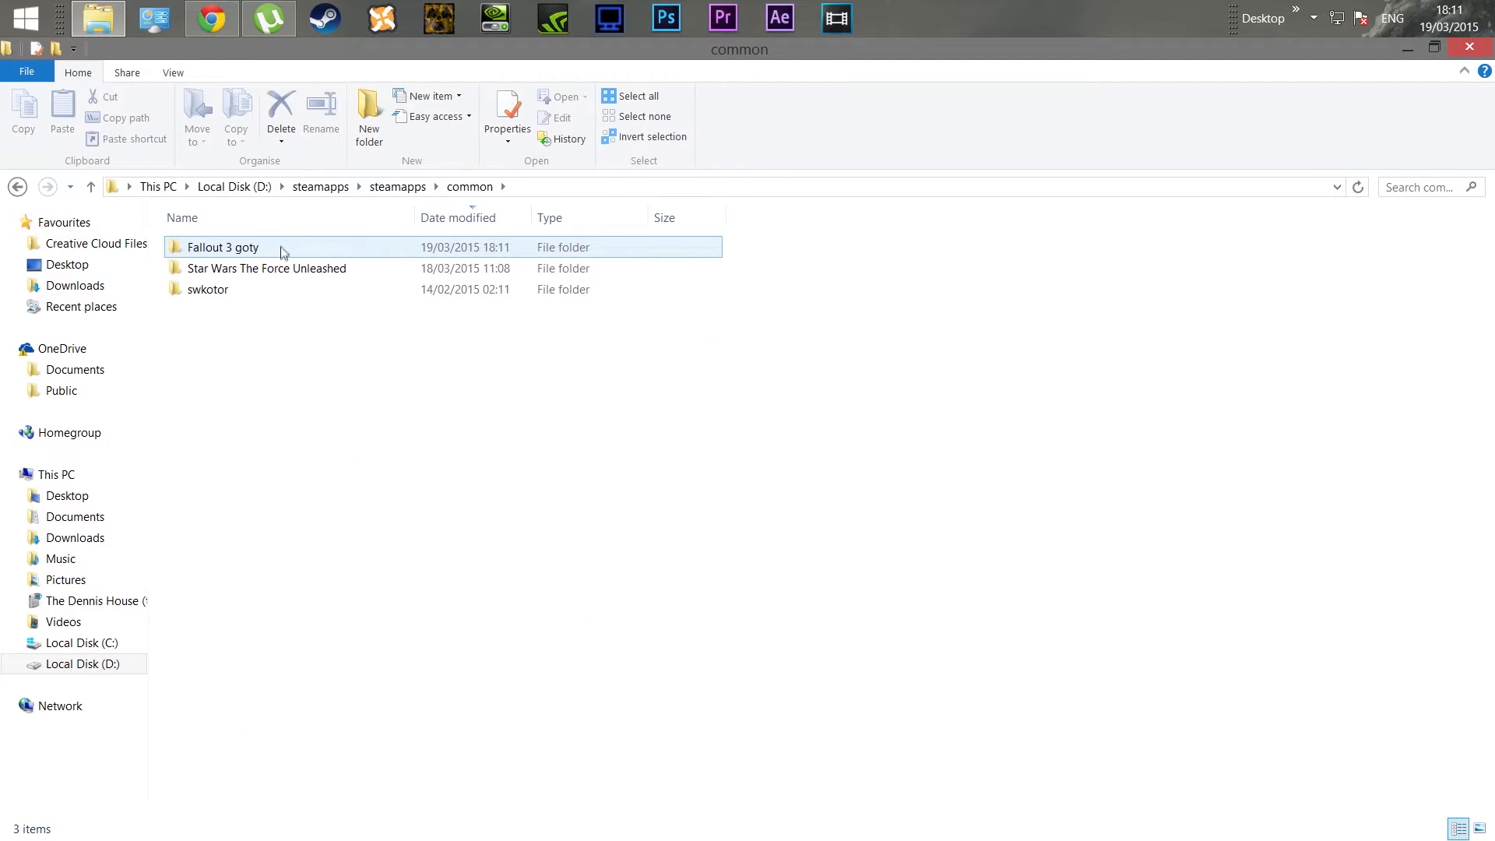
double_click(223, 247)
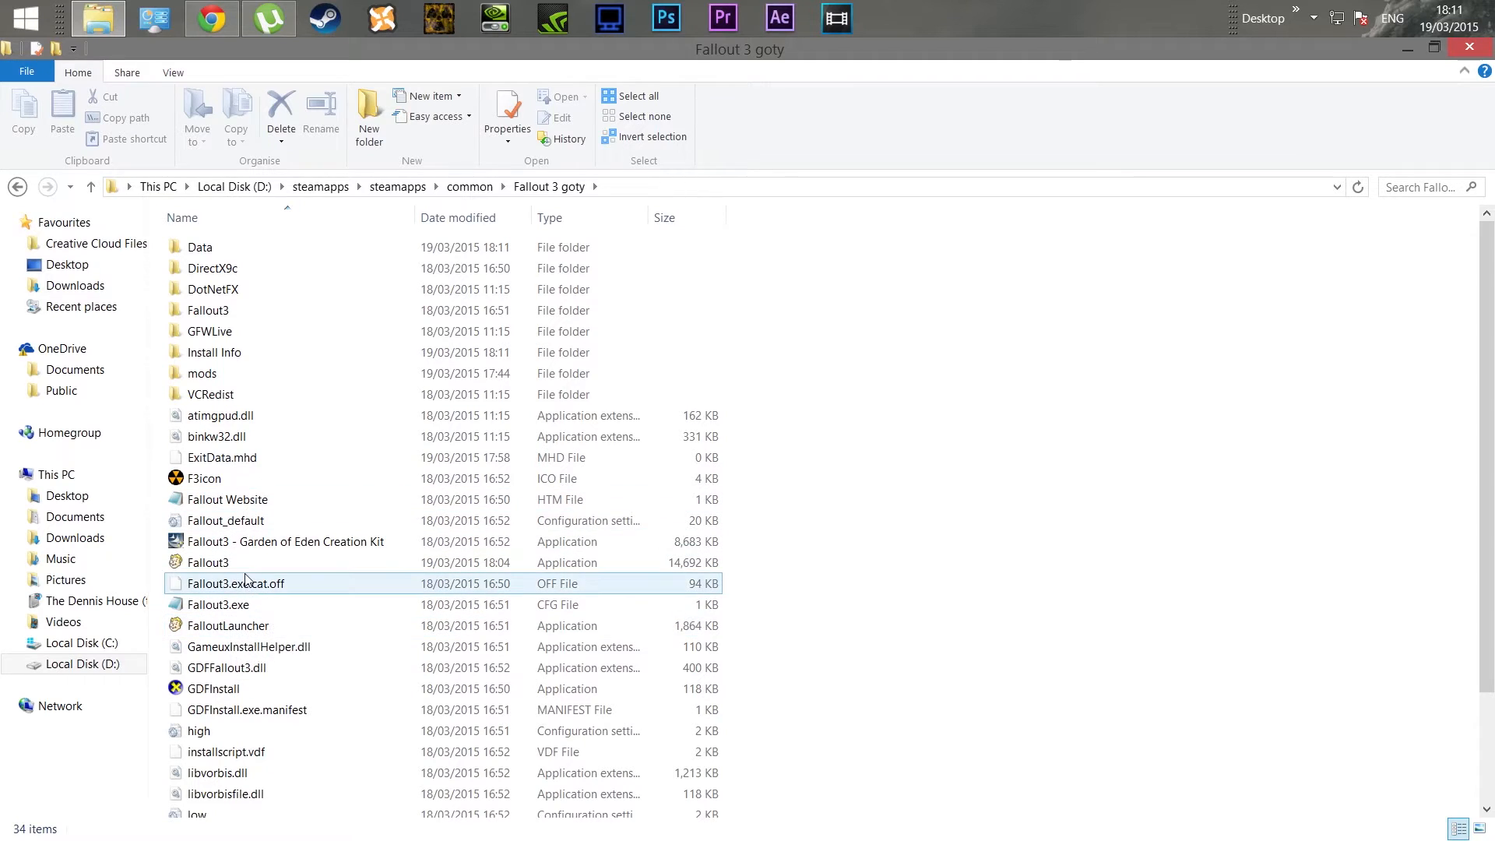
right_click(208, 562)
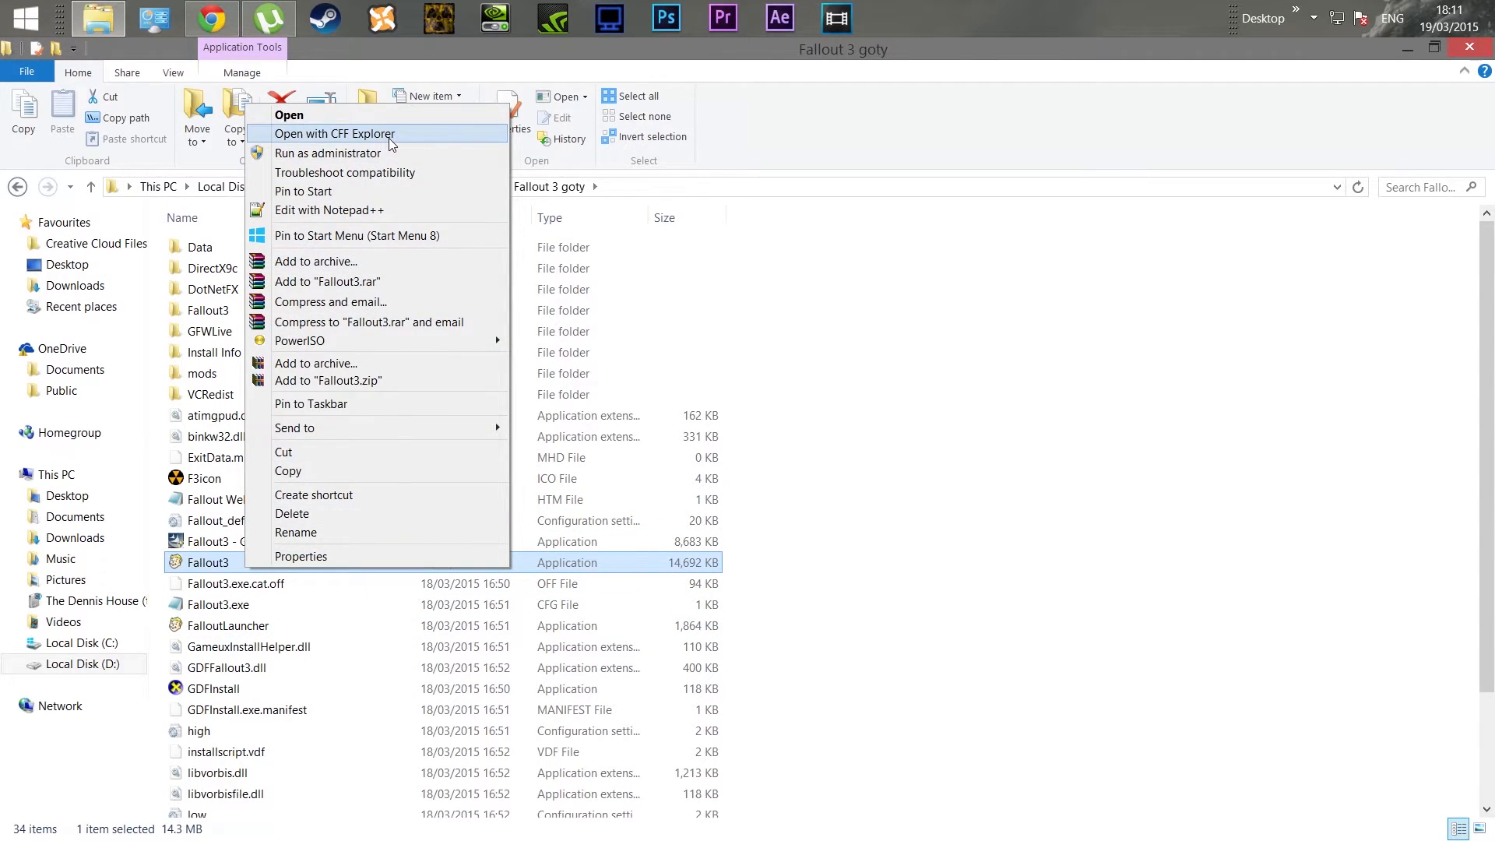
Open Fallout3.exe in CFF Explorer and tick 'App can handle >2gb address space' under File Header Characteristics
click(331, 134)
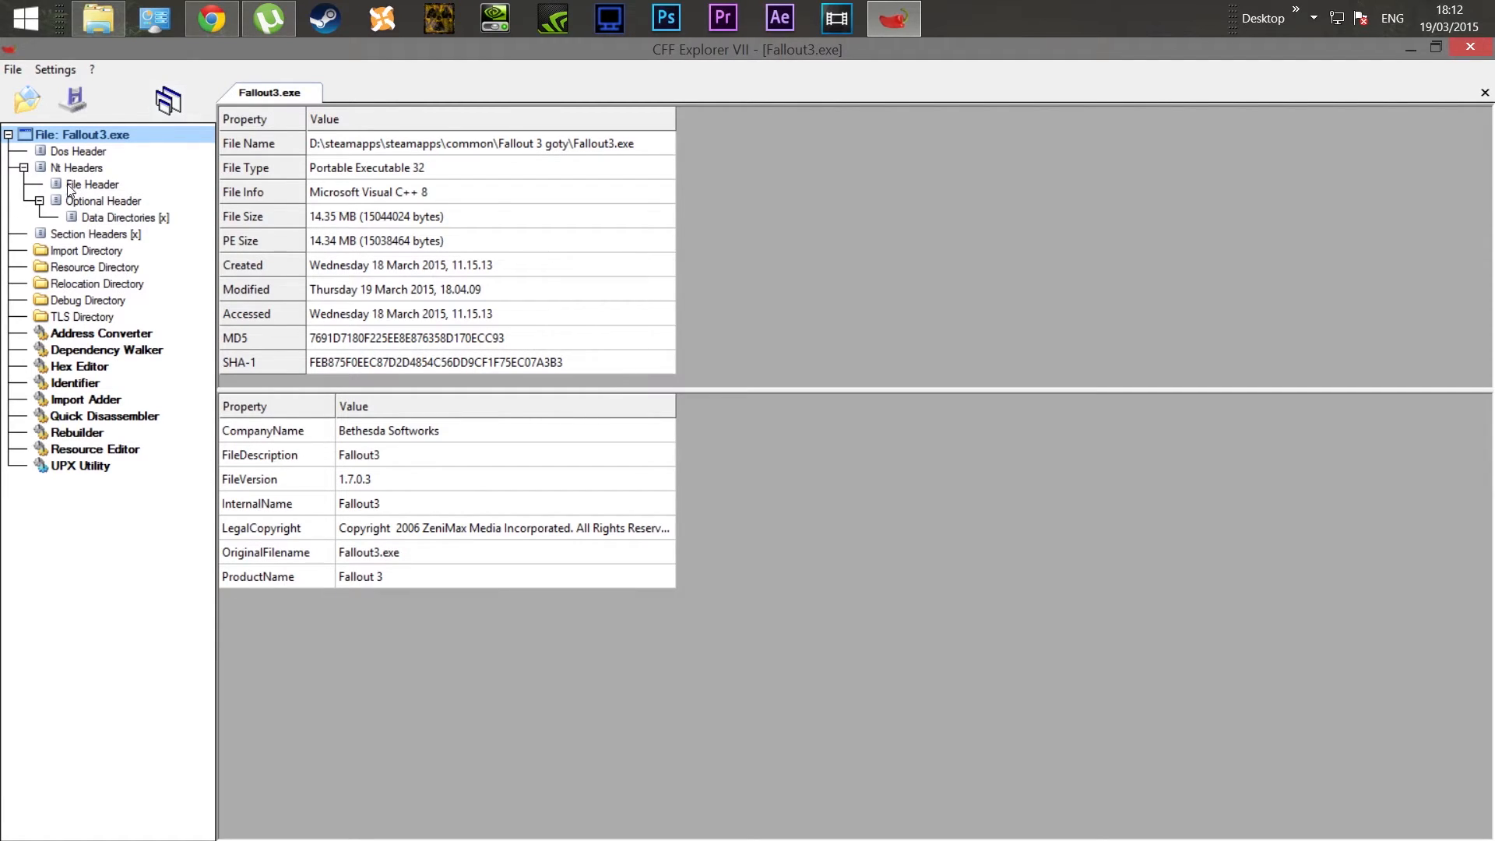
click(91, 184)
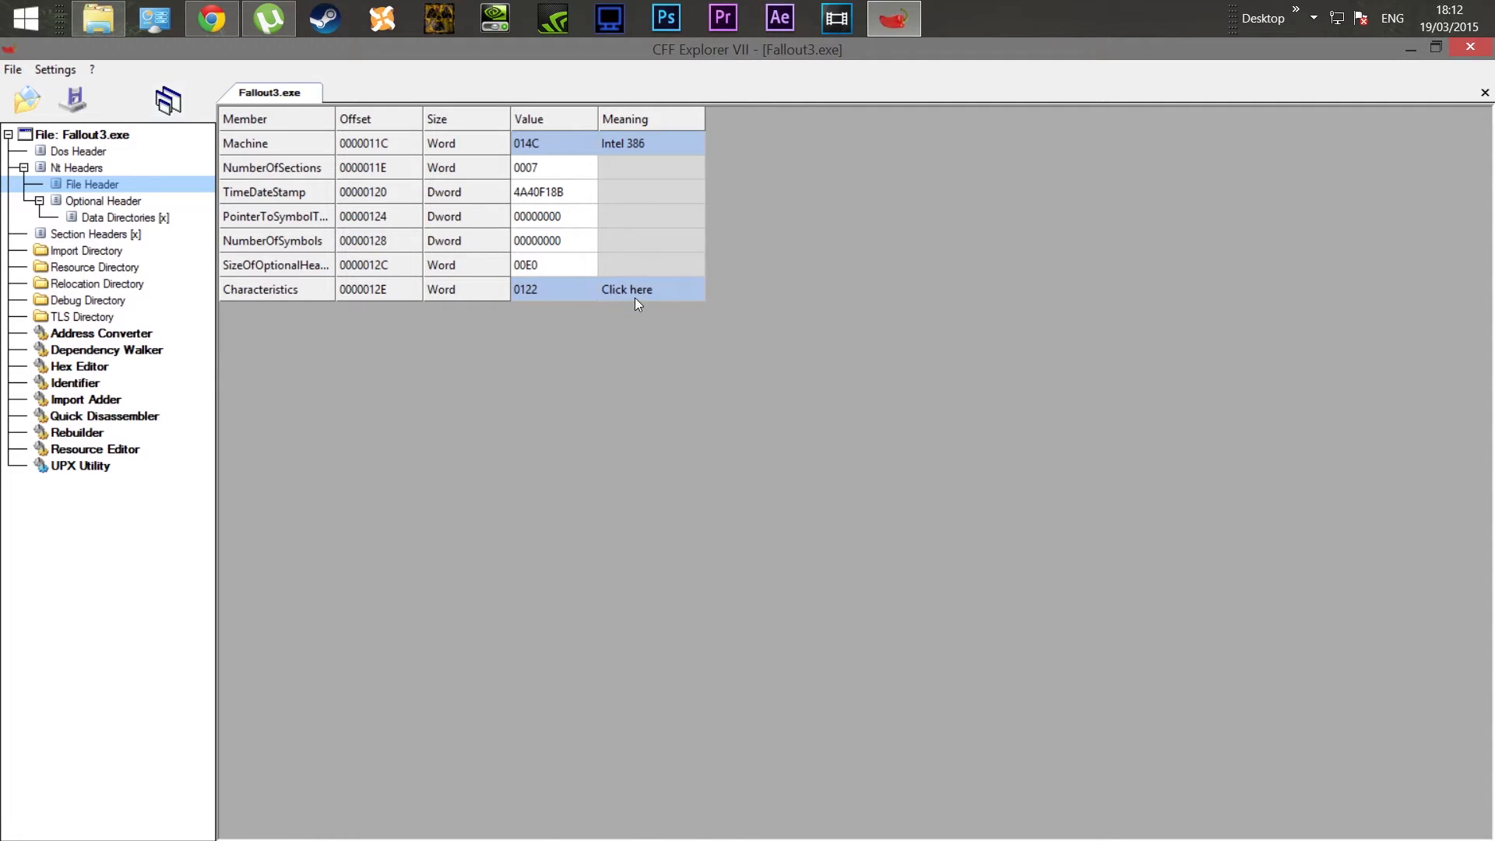
click(626, 290)
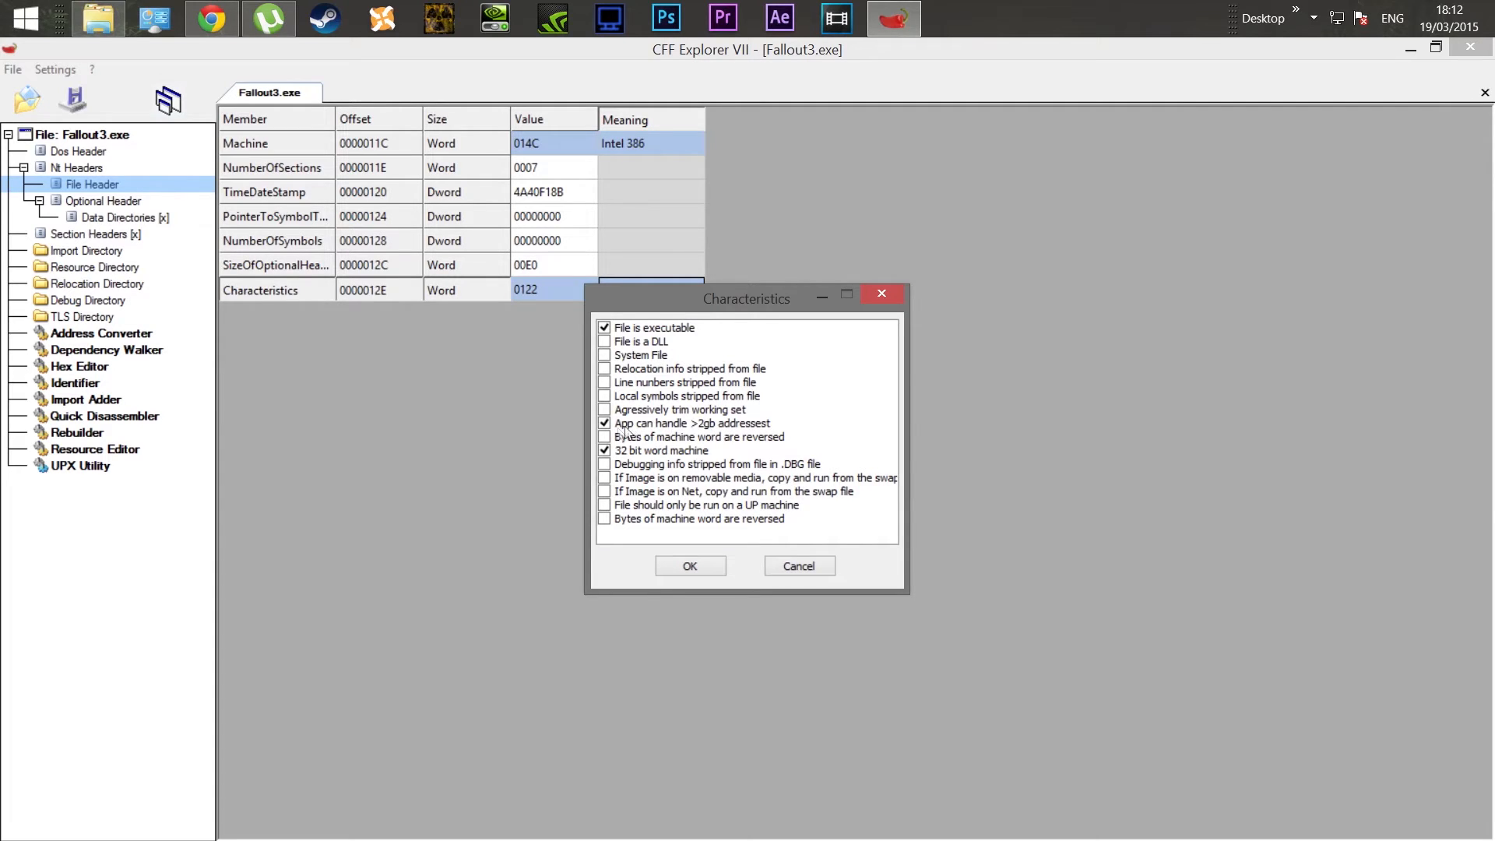
click(604, 423)
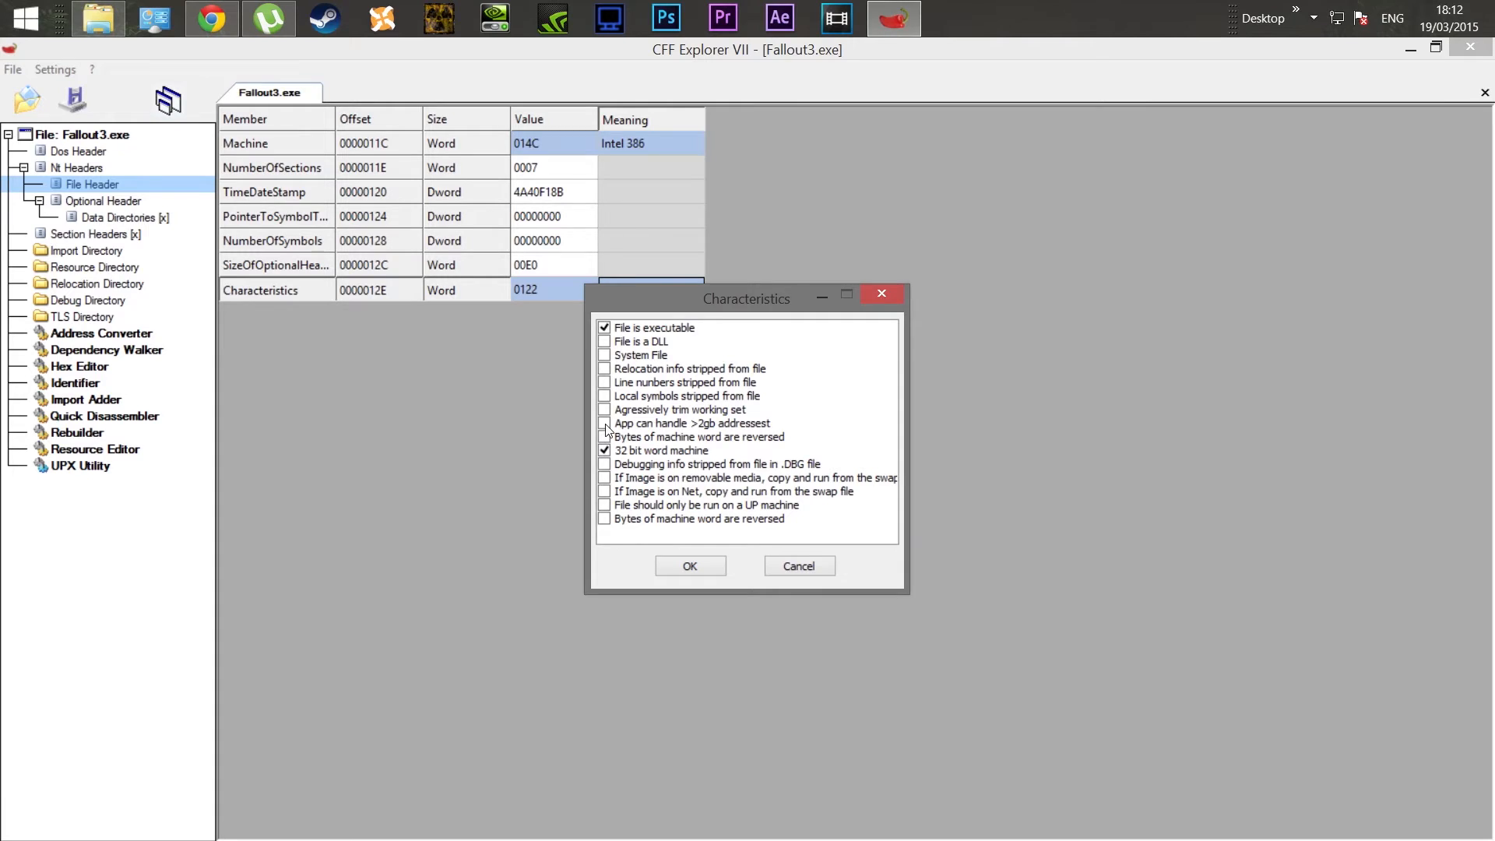
click(603, 423)
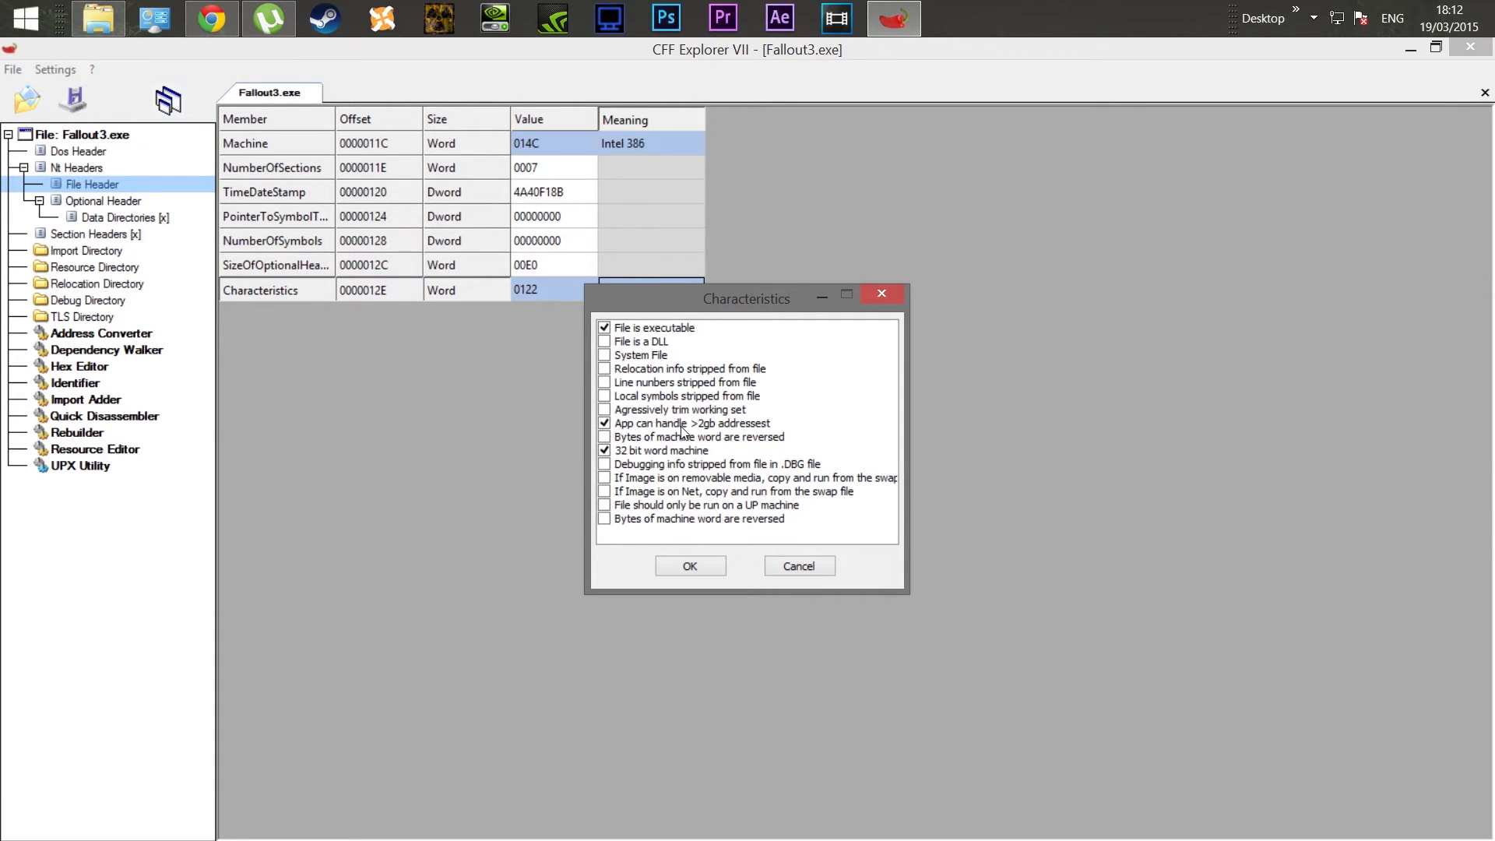
mouse_move(709, 428)
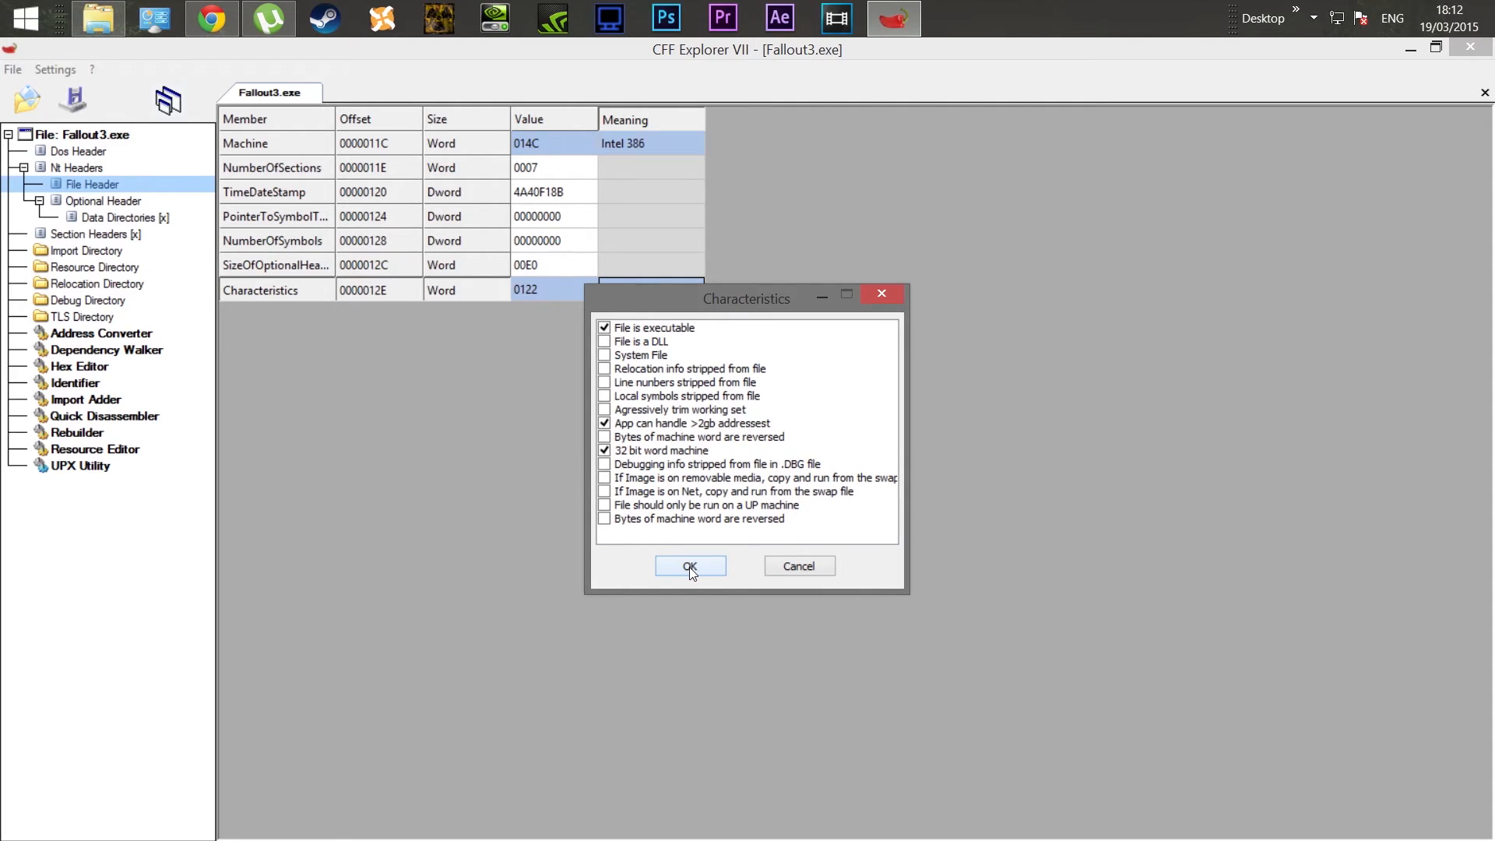
mouse_move(707, 566)
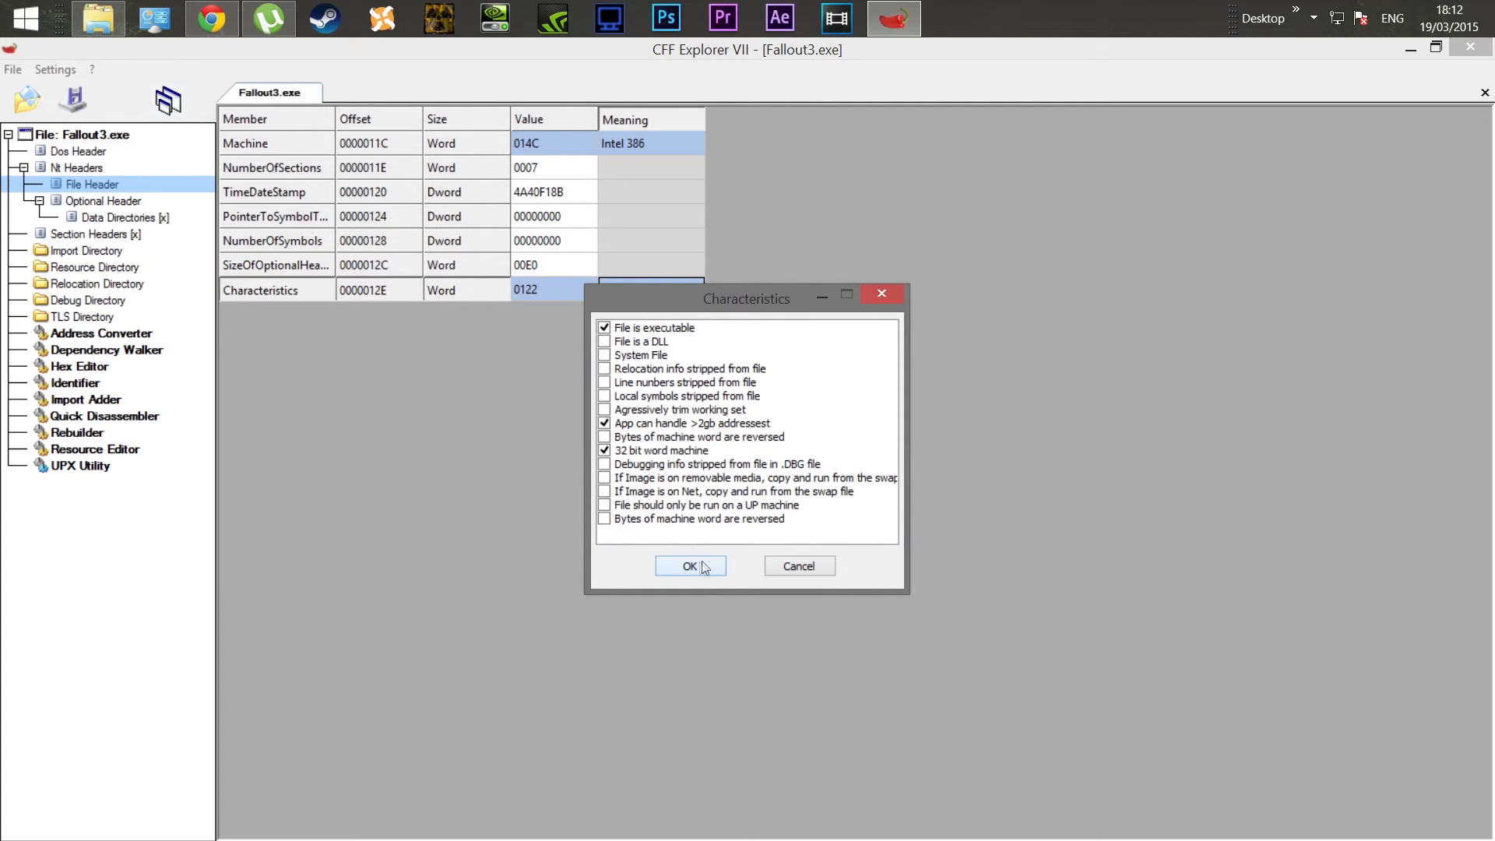
Confirm the flag, save over the original Fallout3.exe, and close CFF Explorer
click(690, 565)
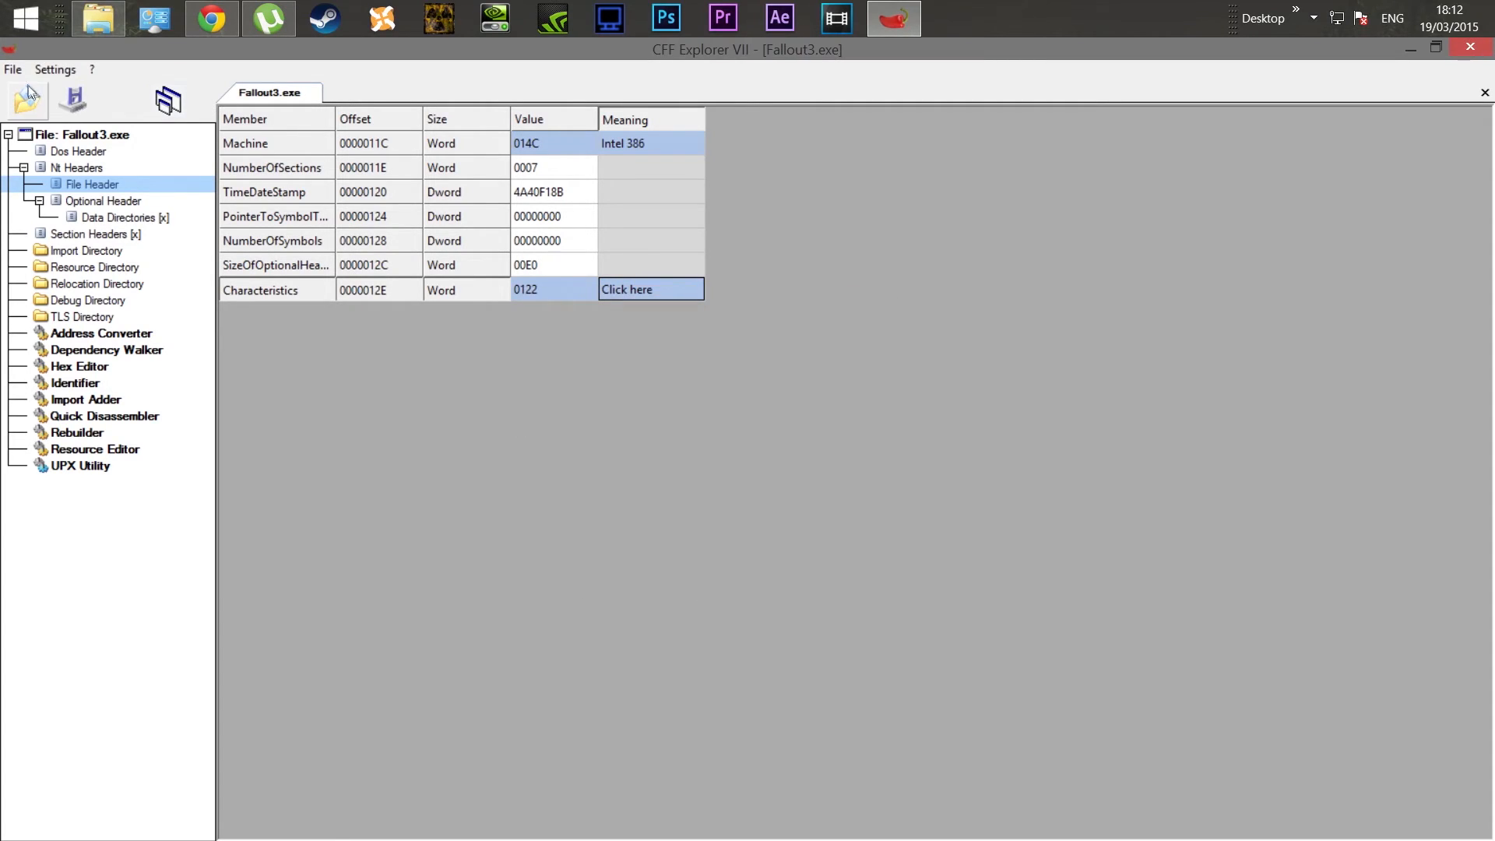
click(69, 100)
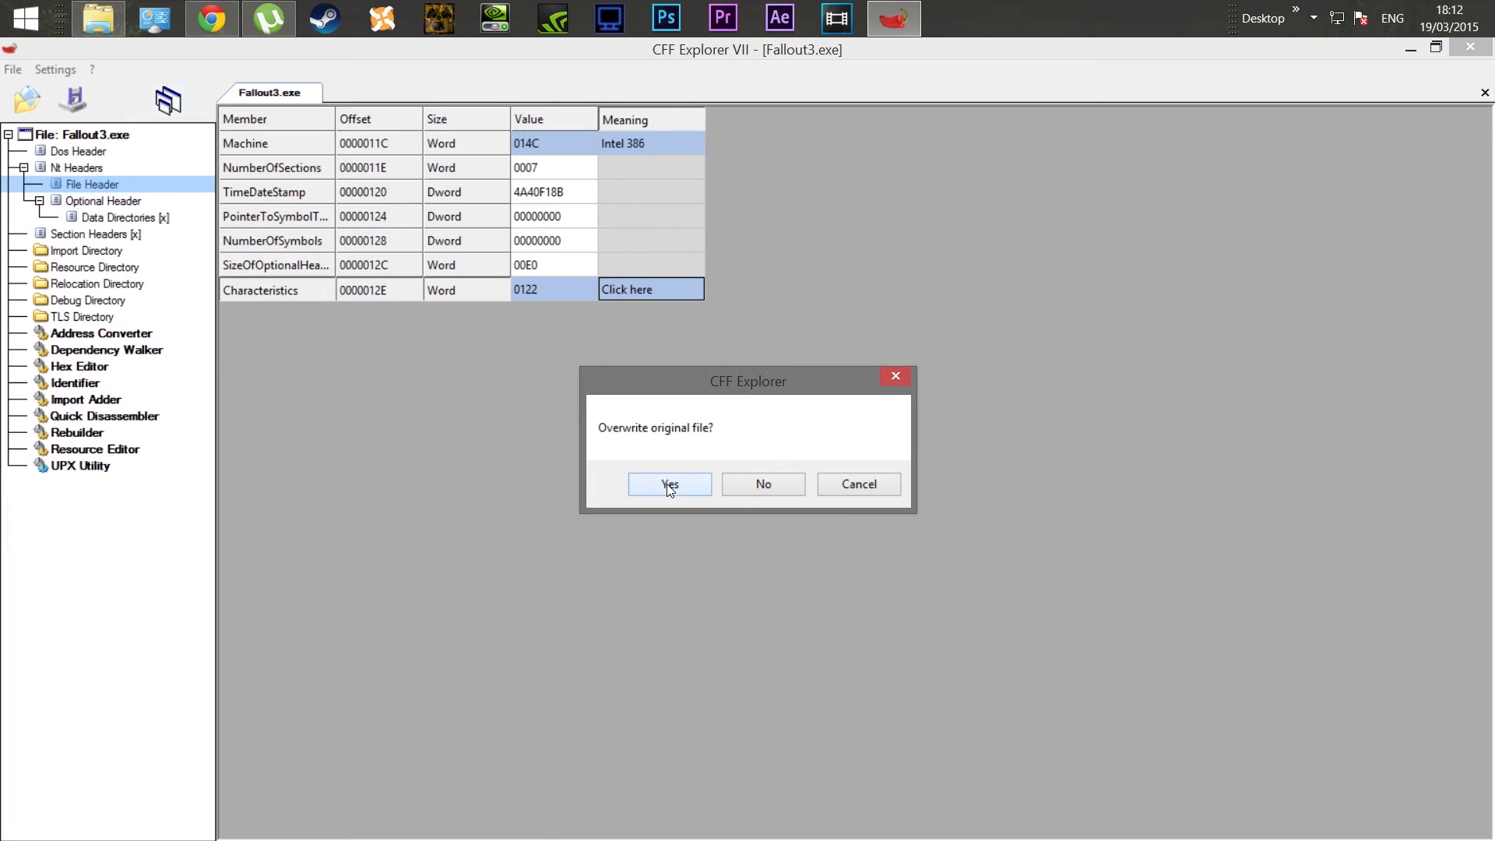
click(669, 485)
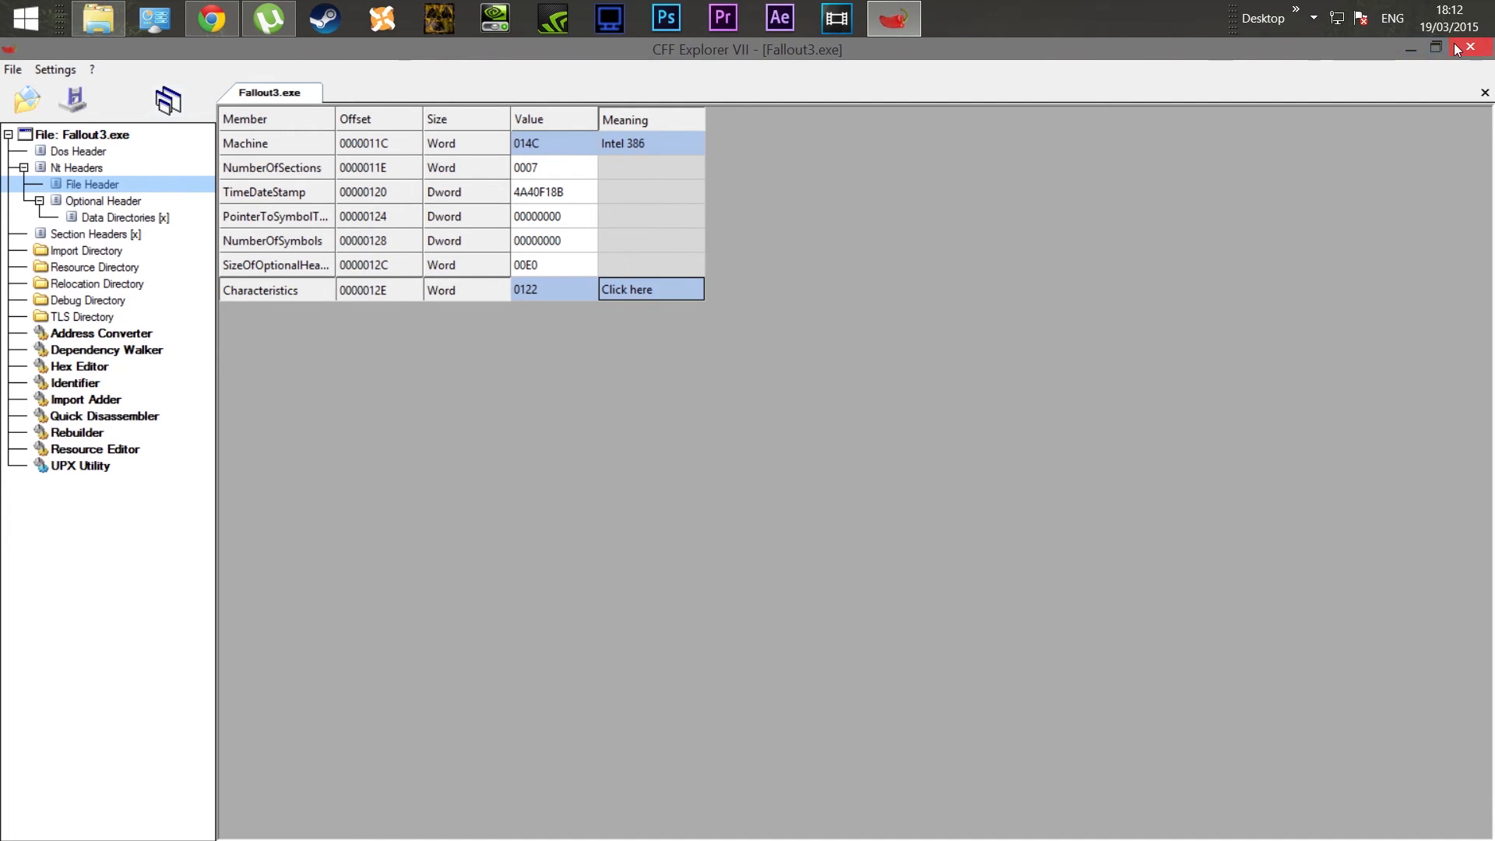
click(1469, 47)
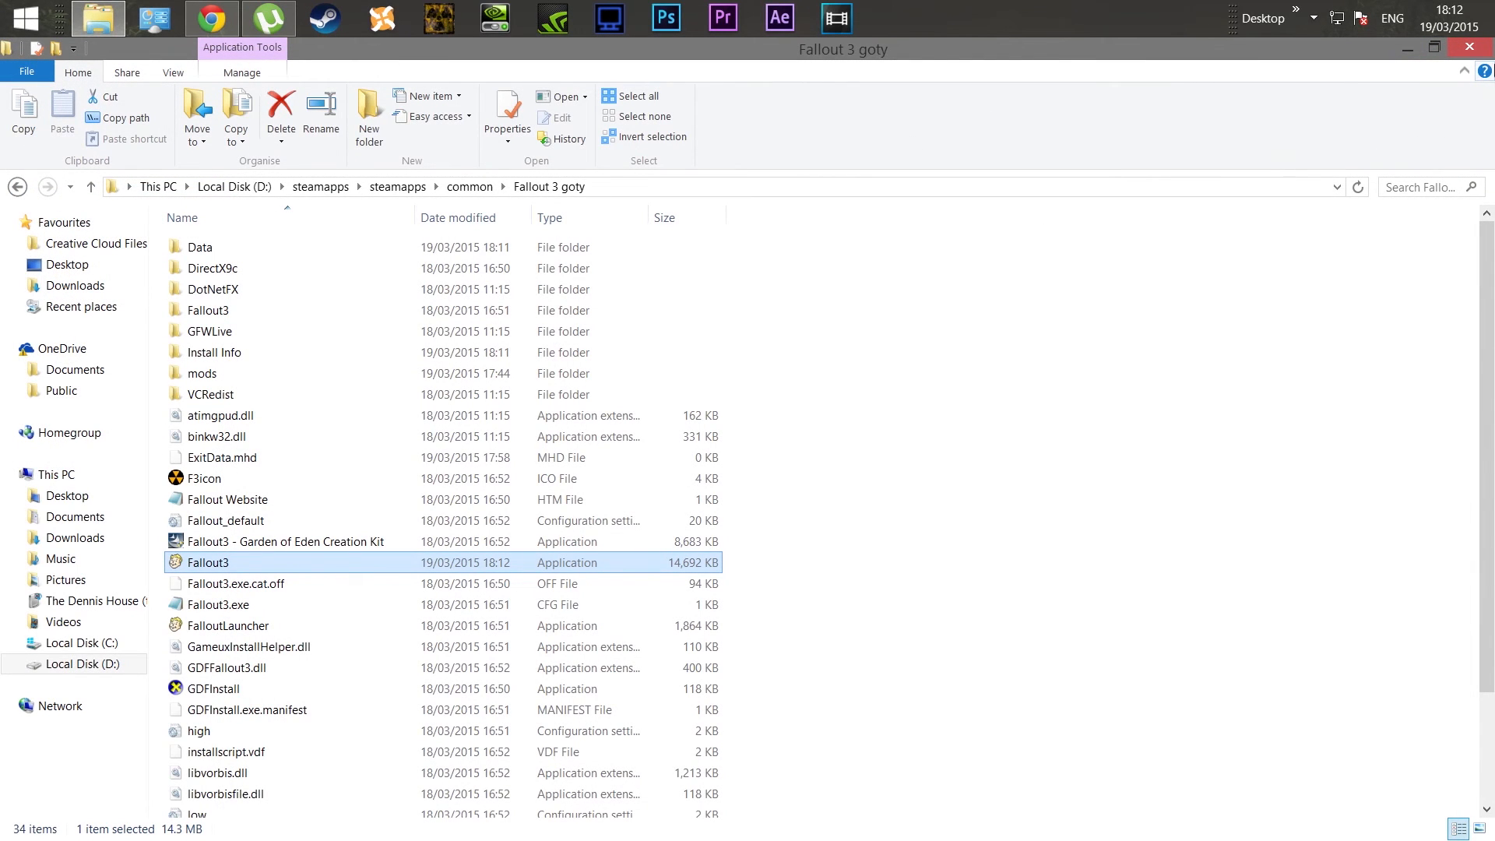